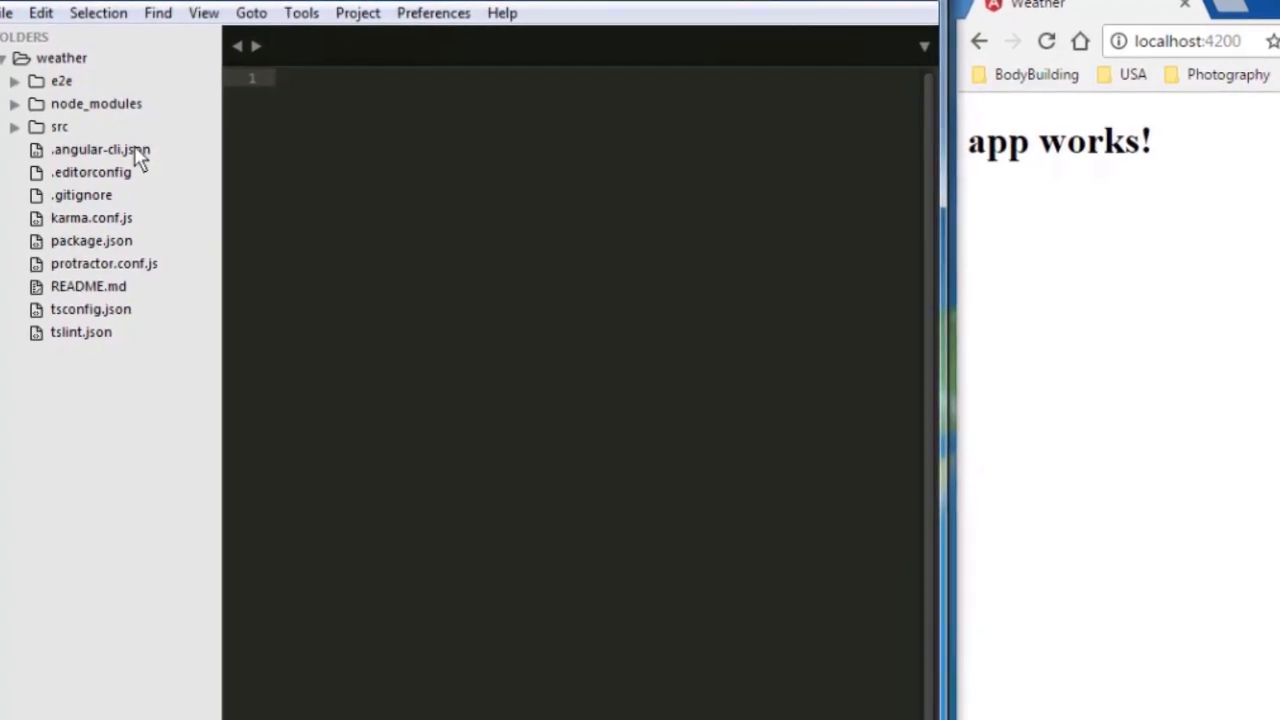
# - In app.component.html from src/app, replace the {{title}} heading text with Weather App
pyautogui.click(60, 126)
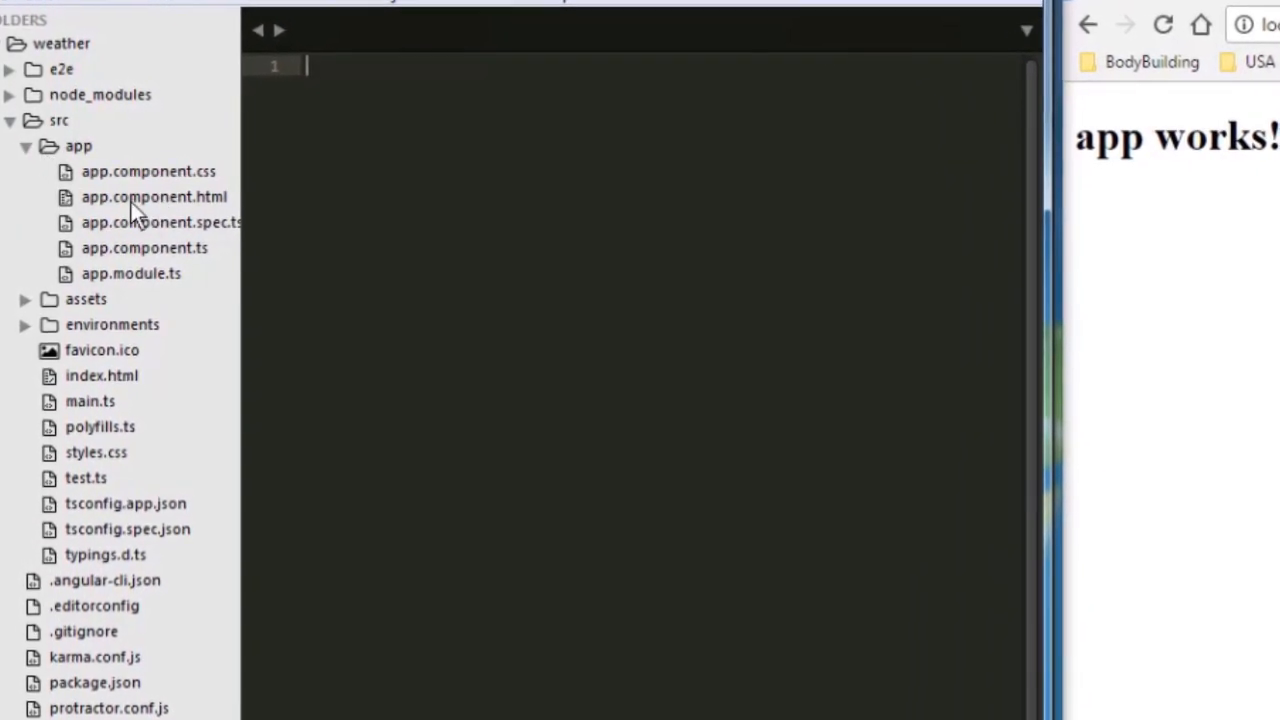
pyautogui.click(152, 196)
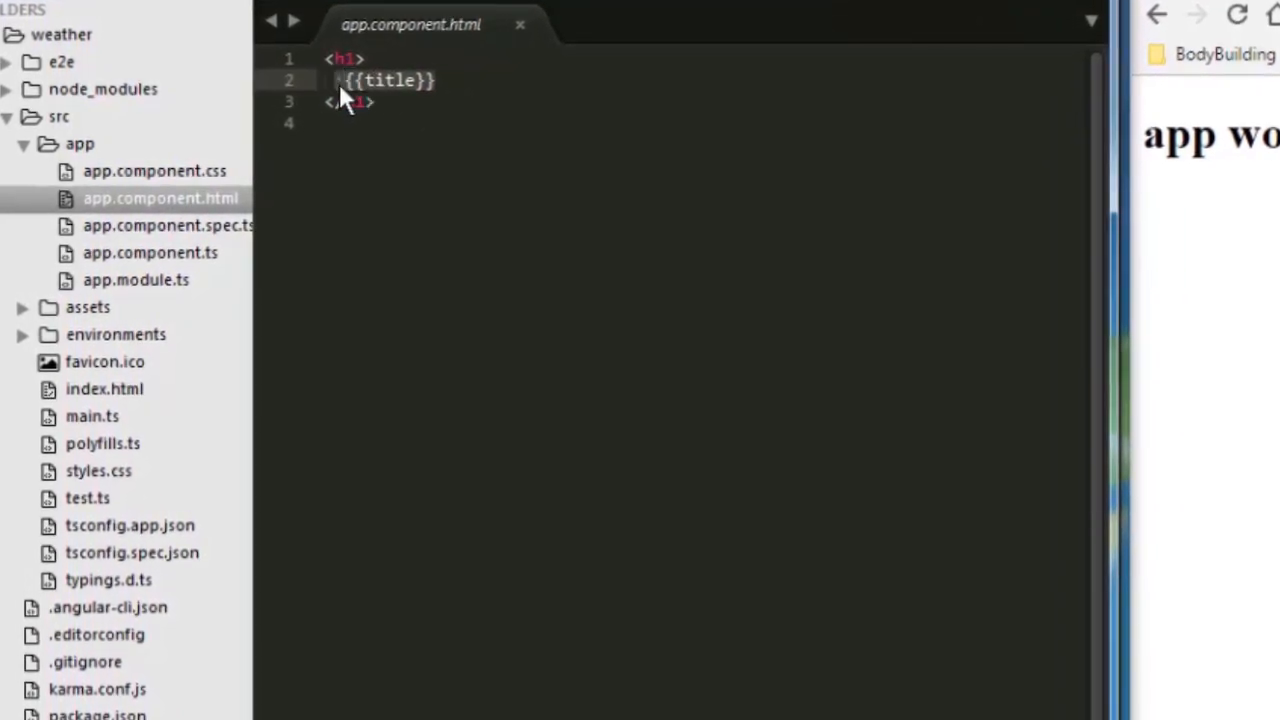
pyautogui.write('Weather A')
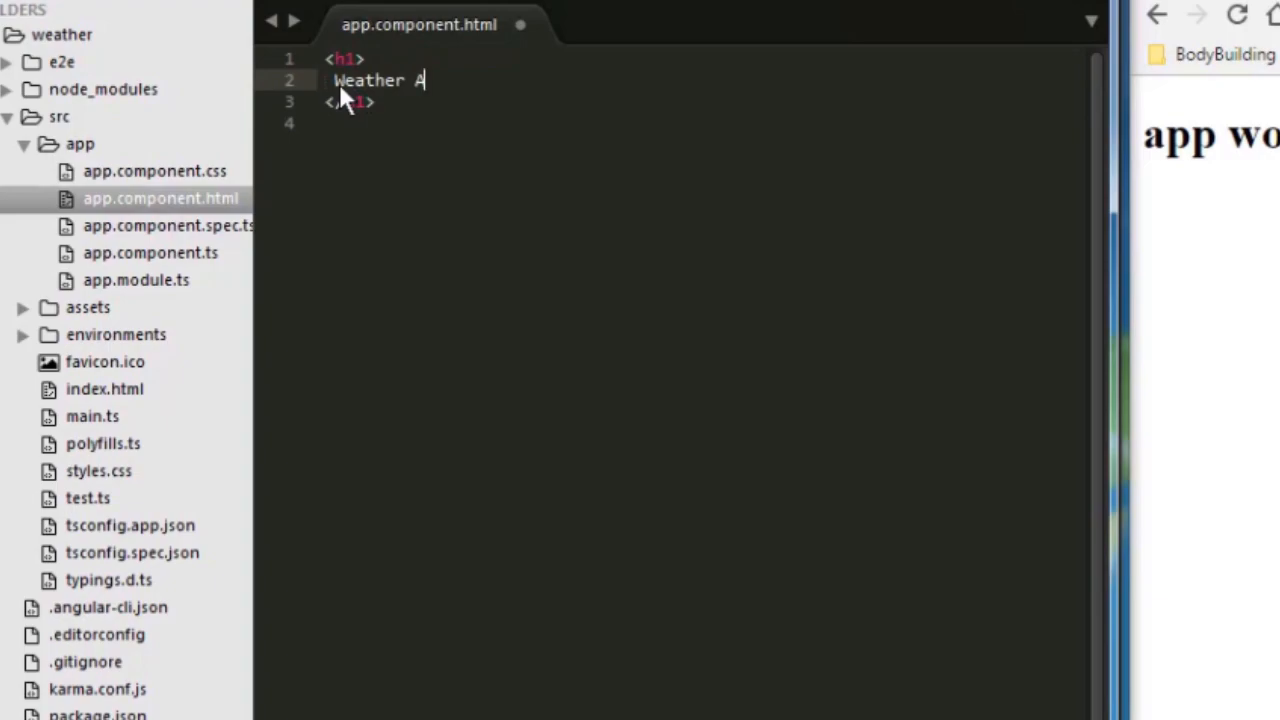
pyautogui.write('pp')
pyautogui.write('<input type="text" []>')
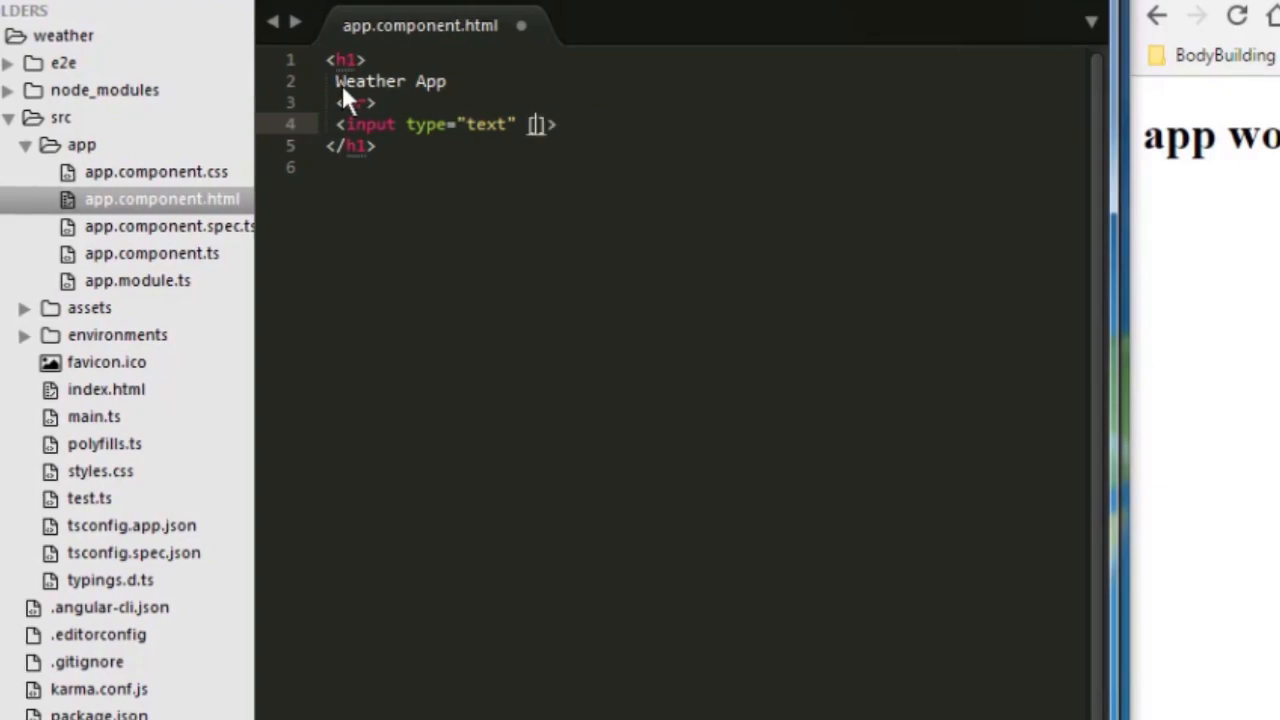
# - Add an <hr> and a text input two-way bound with [(ngModel)]=cityName
pyautogui.write('()')
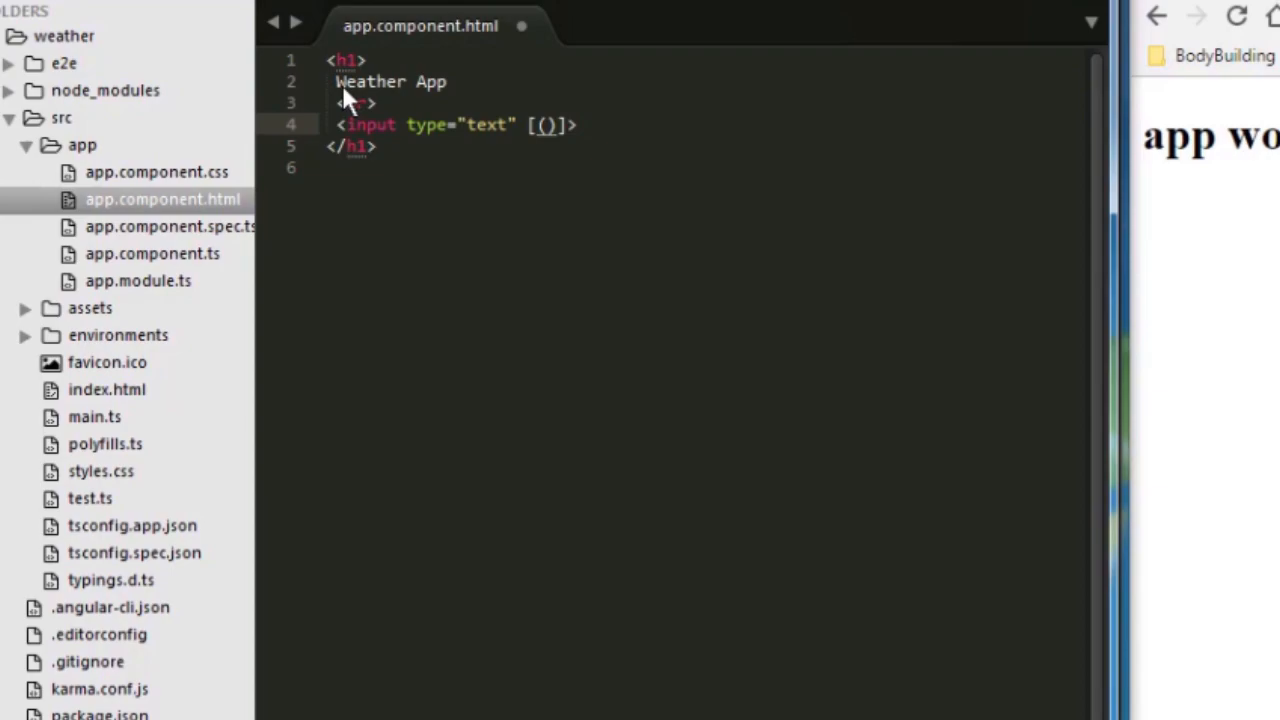
pyautogui.write('ng')
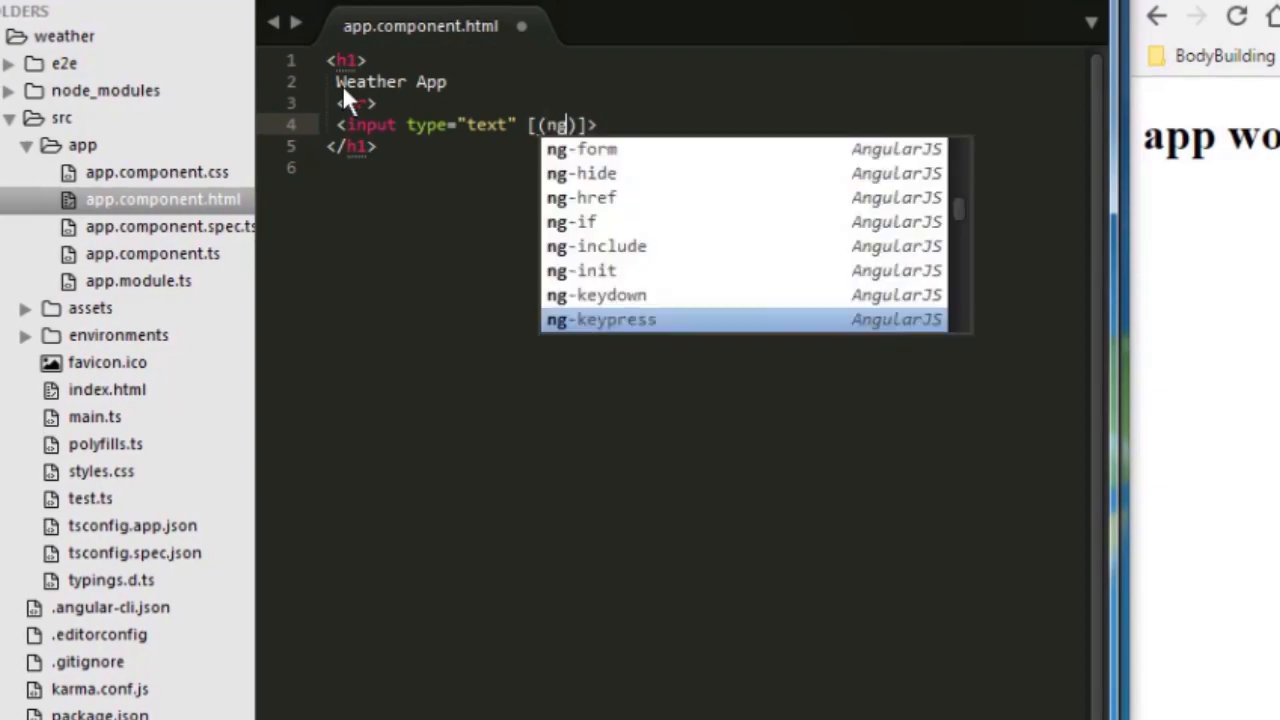
pyautogui.write('Model')
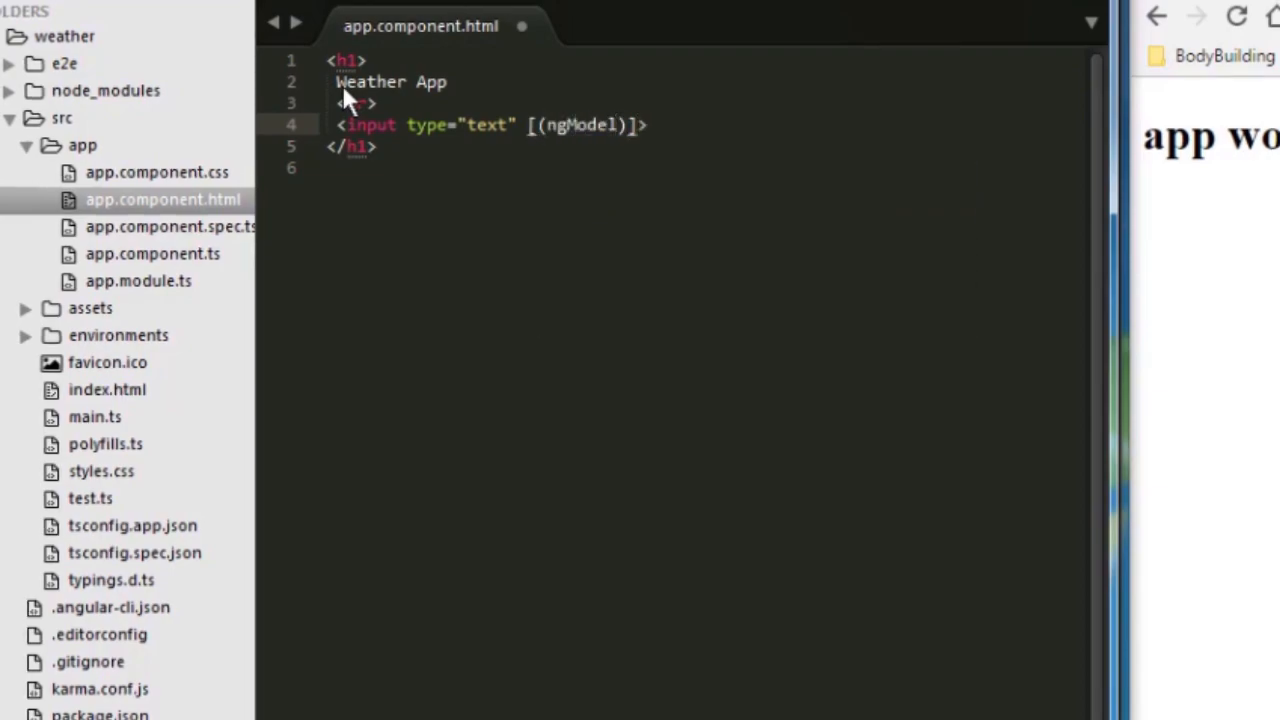
pyautogui.write('==')
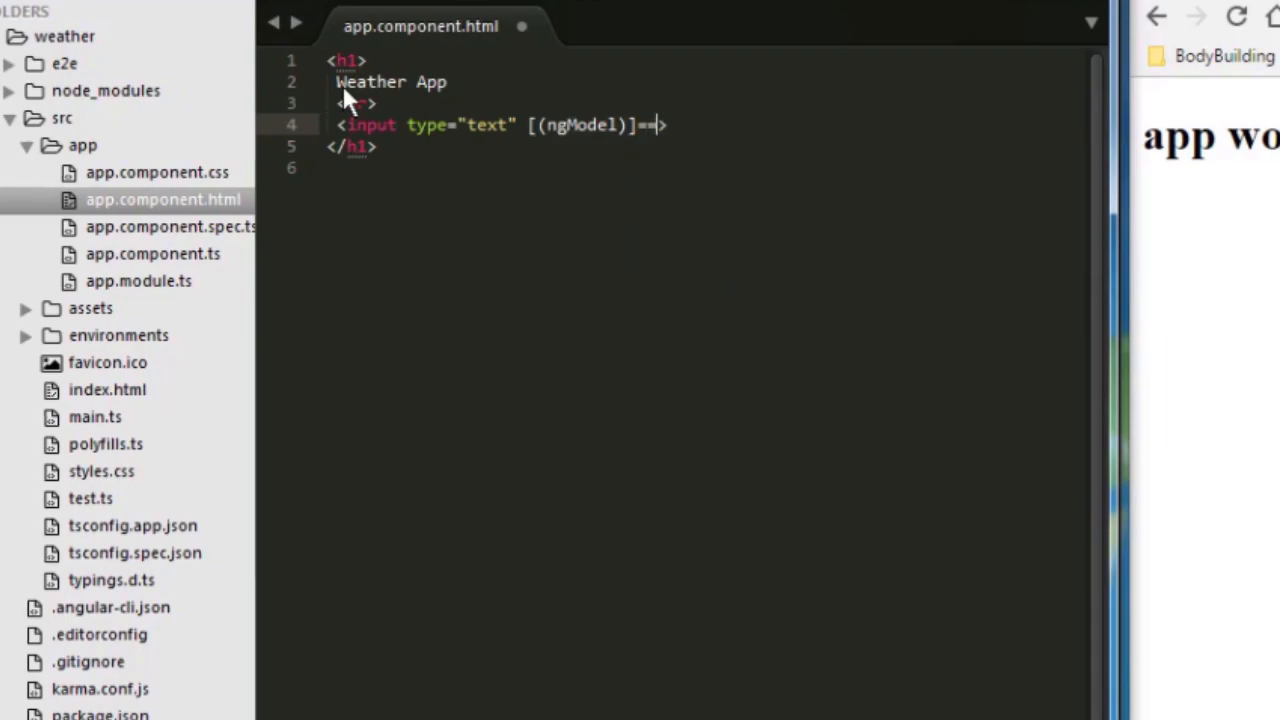
pyautogui.write('city')
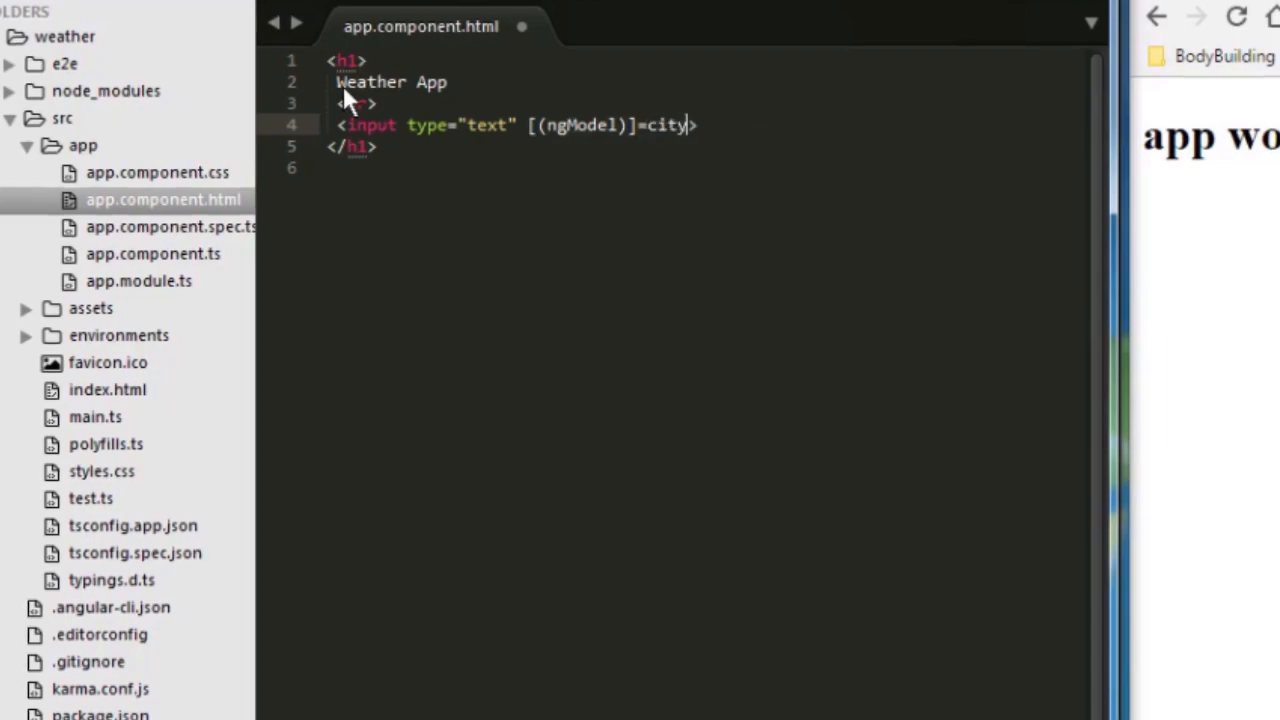
pyautogui.write('Name')
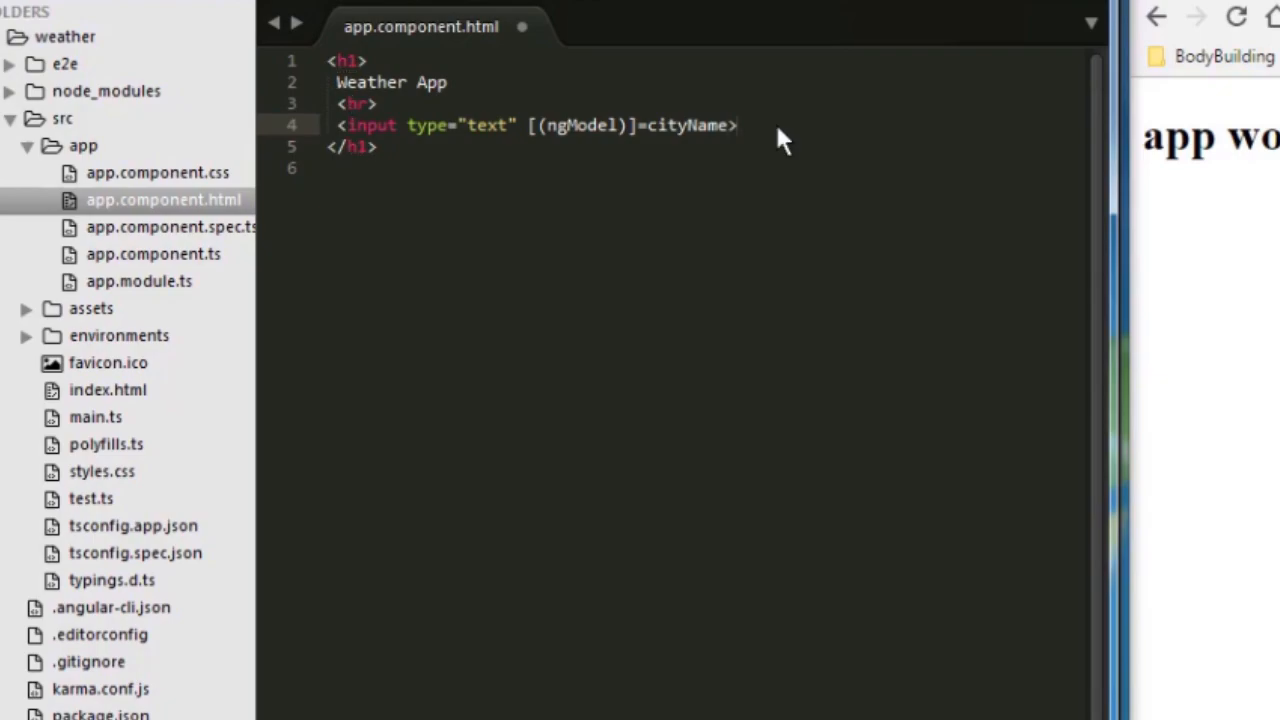
# - Write <button (click)=searchCity()>Search</button> on a new line under the input
pyautogui.write('<button >')
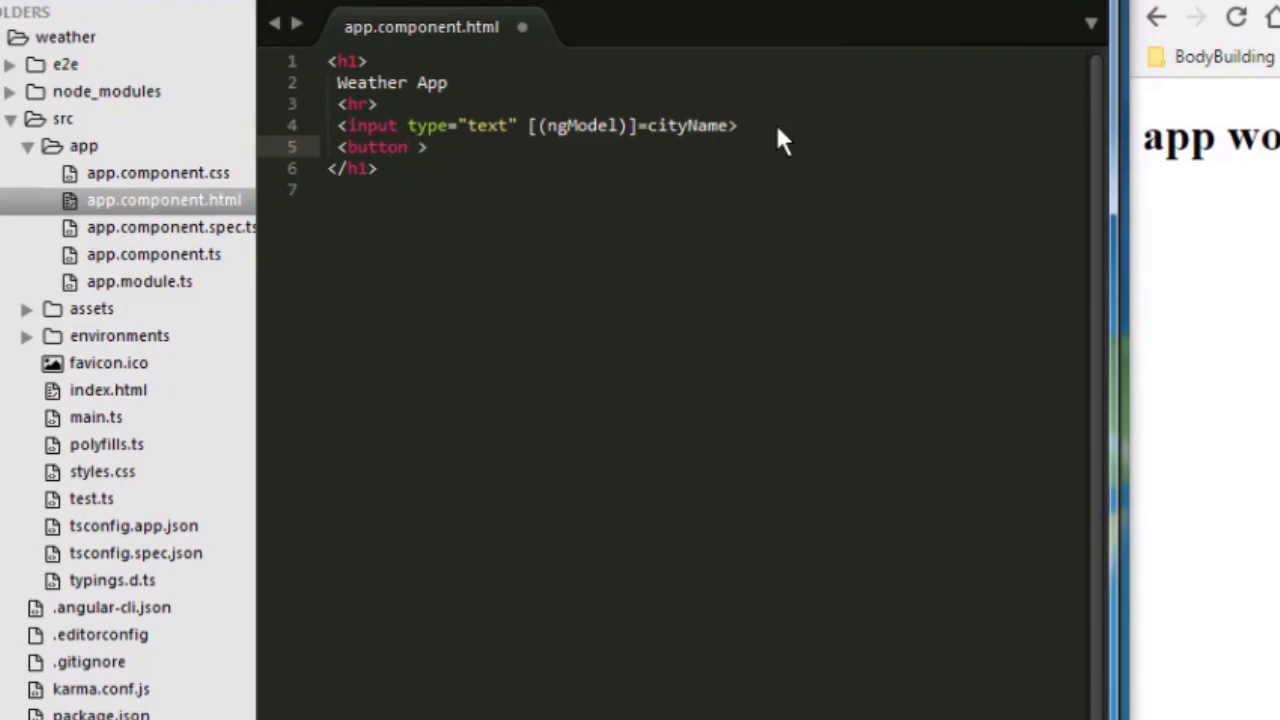
pyautogui.write('()')
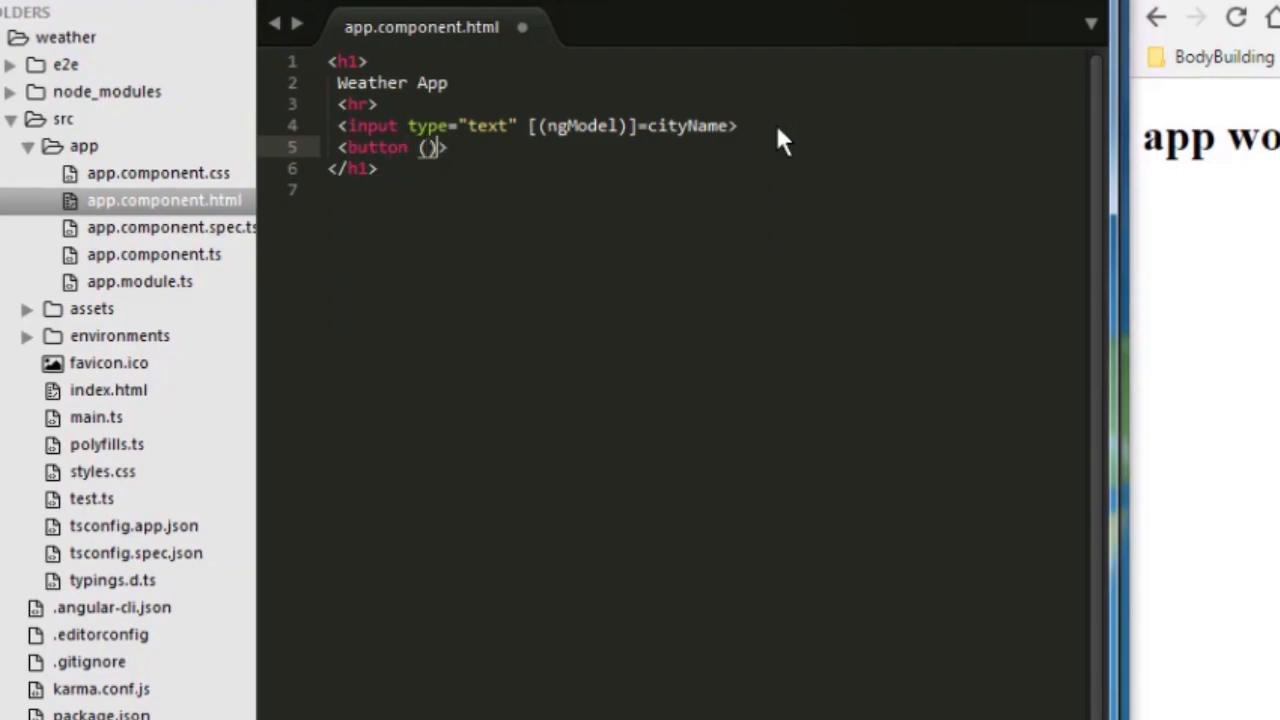
pyautogui.write('click')
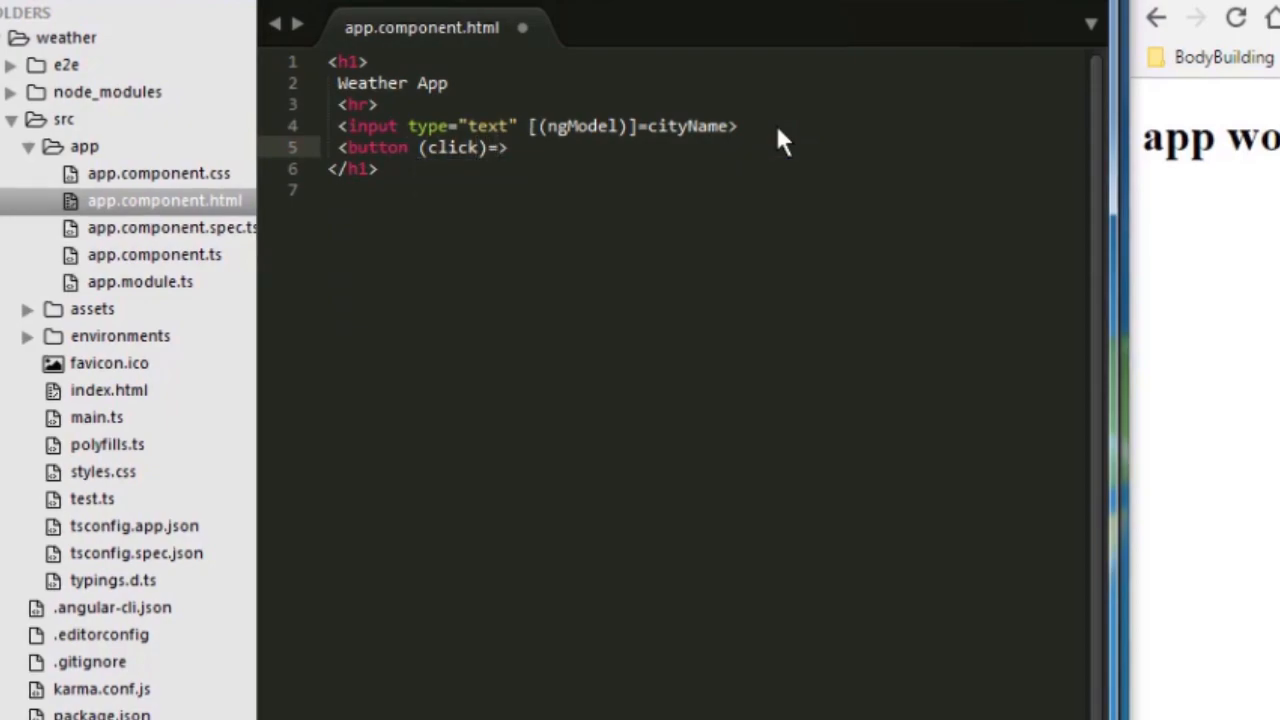
pyautogui.write('sear')
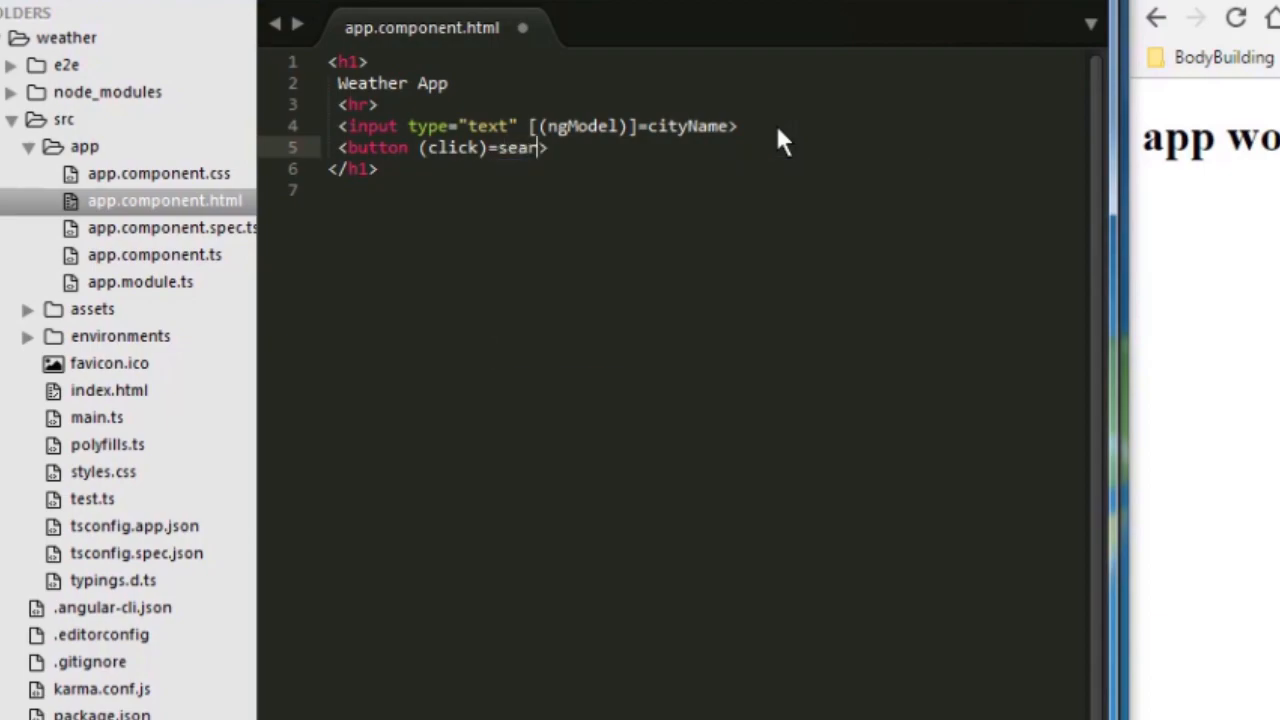
pyautogui.write('chCity')
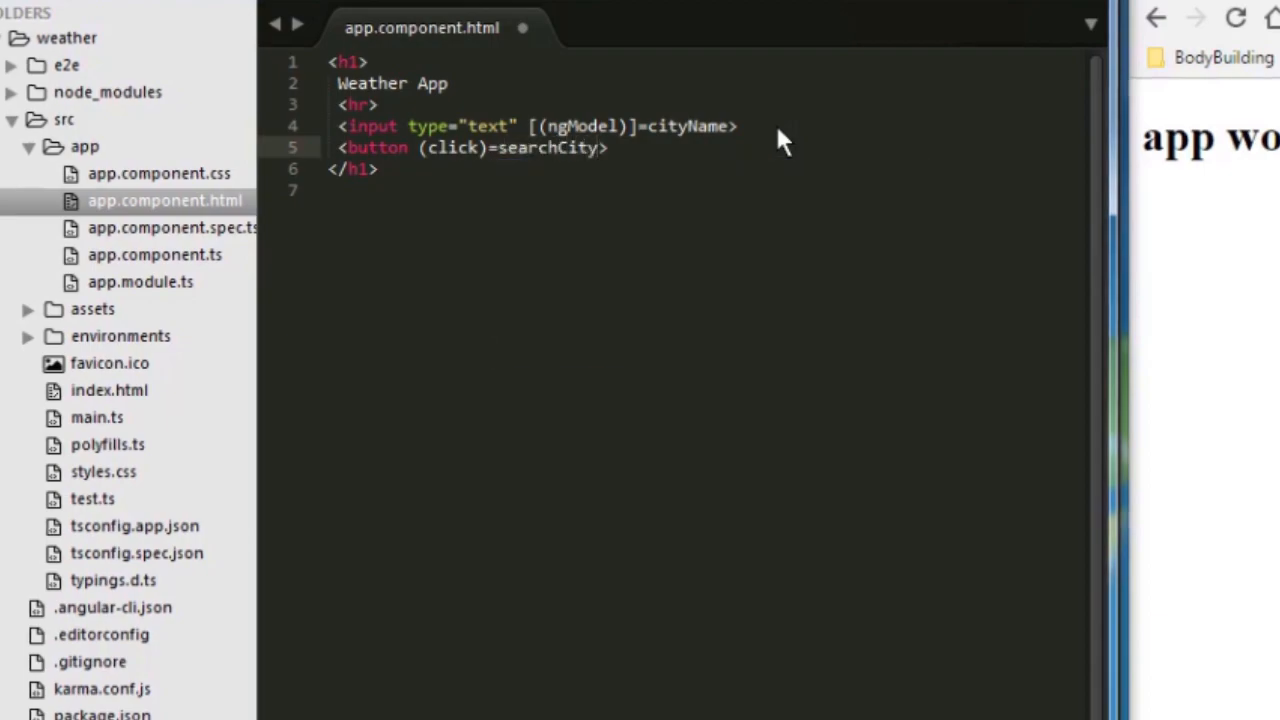
pyautogui.write('()')
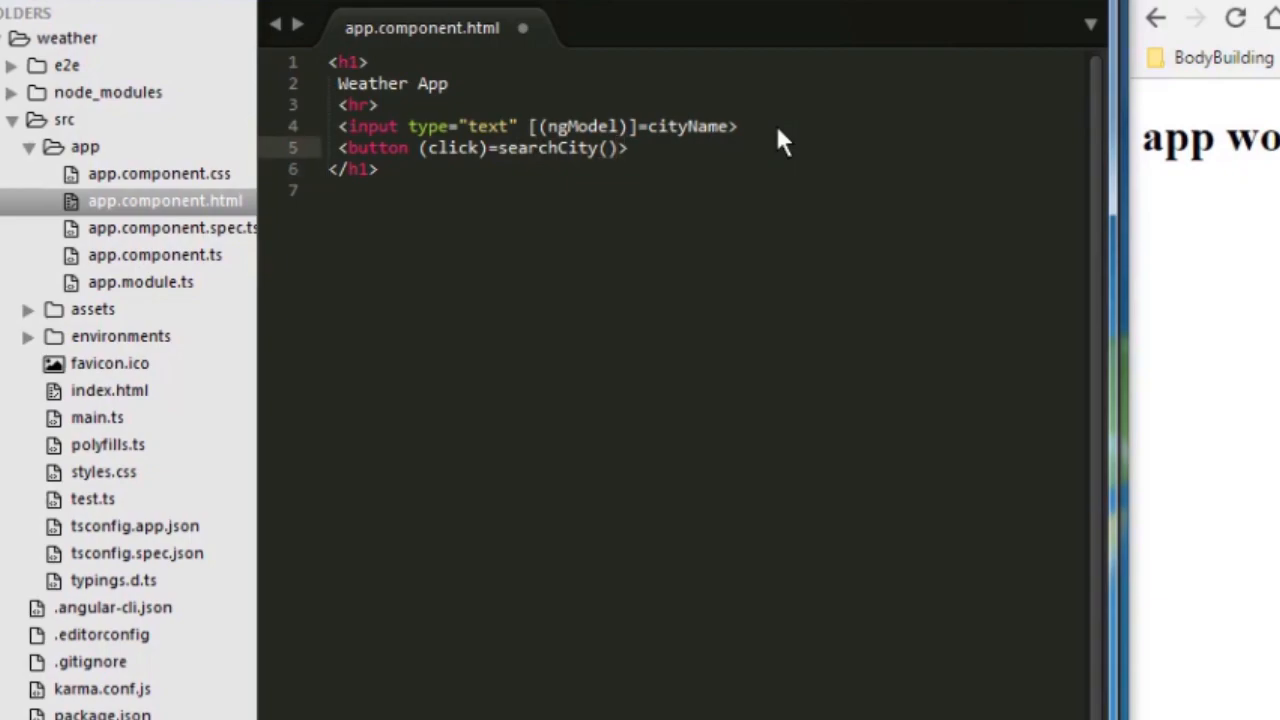
pyautogui.write('Search<')
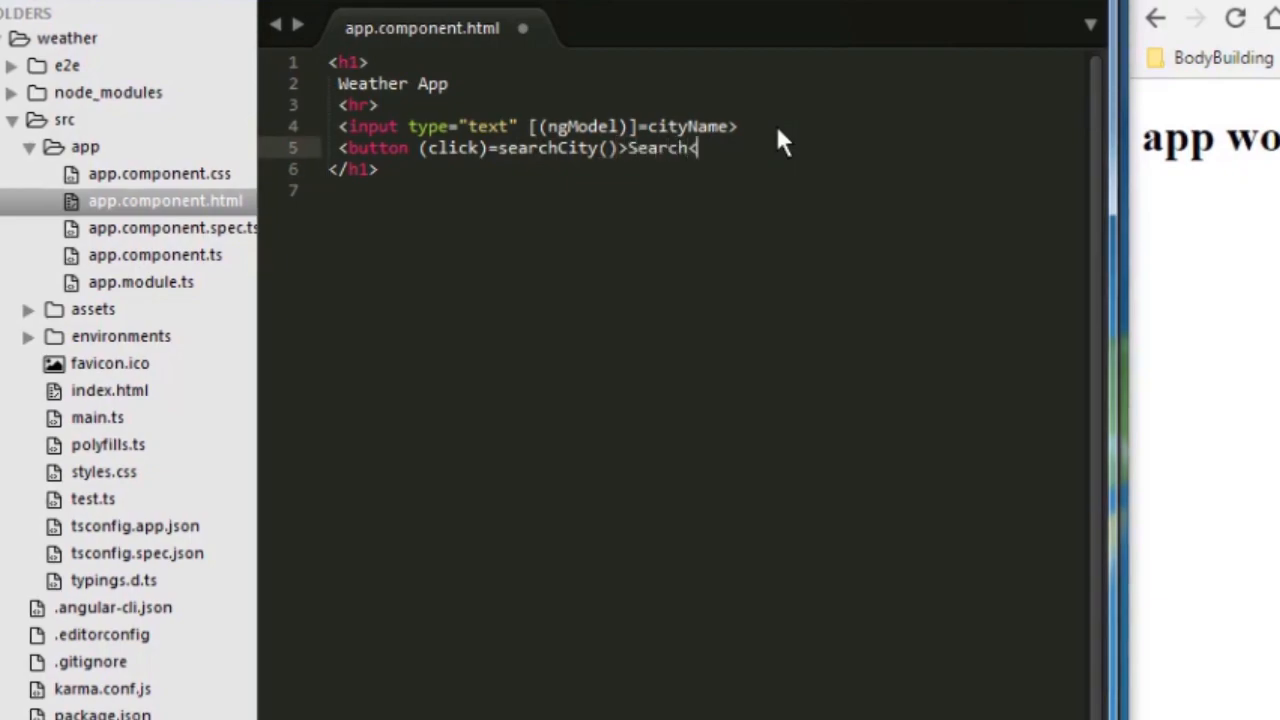
pyautogui.write('/button>')
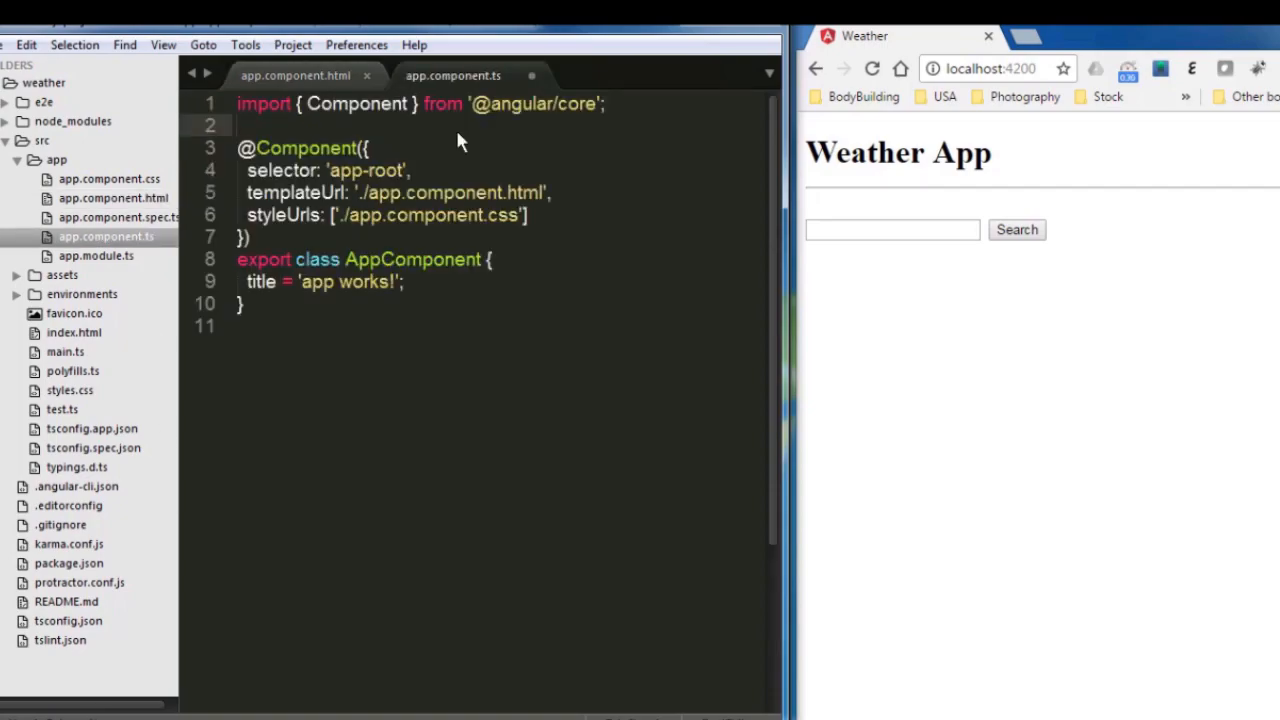
pyautogui.write('import')
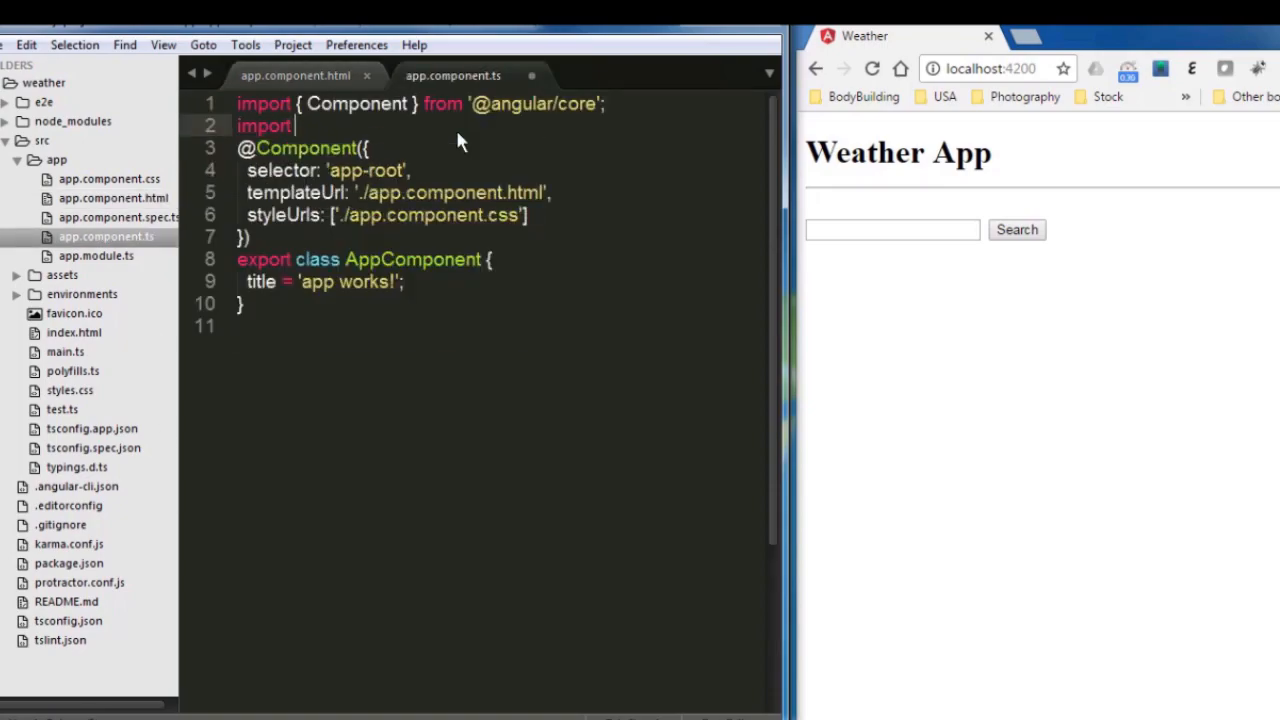
pyautogui.write('{}')
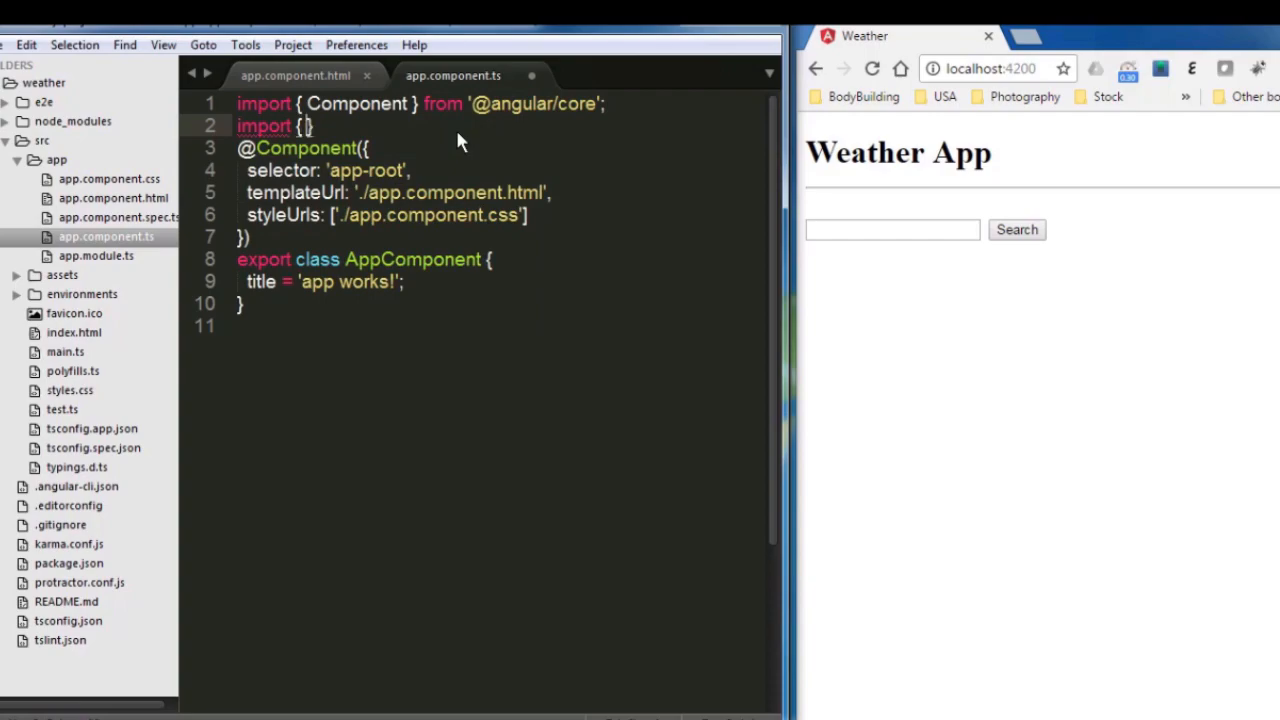
pyautogui.write('http')
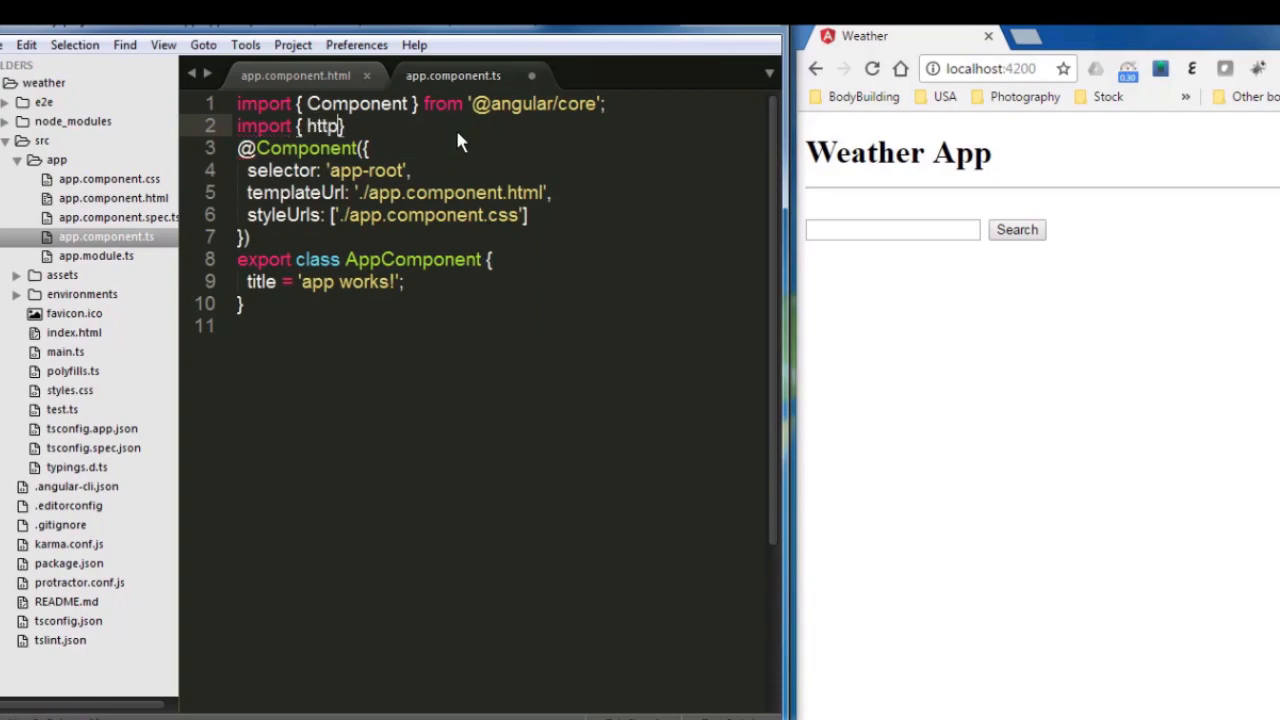
pyautogui.write('" "')
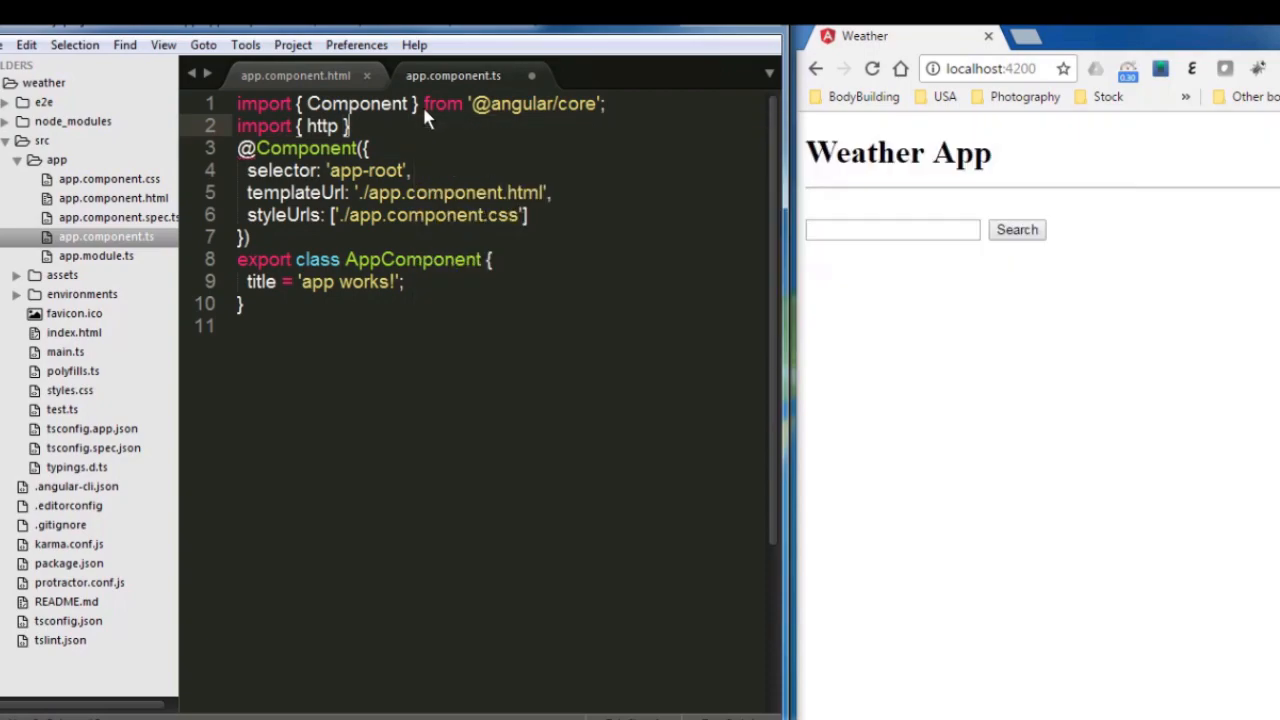
pyautogui.moveTo(424, 104); pyautogui.dragTo(600, 104)
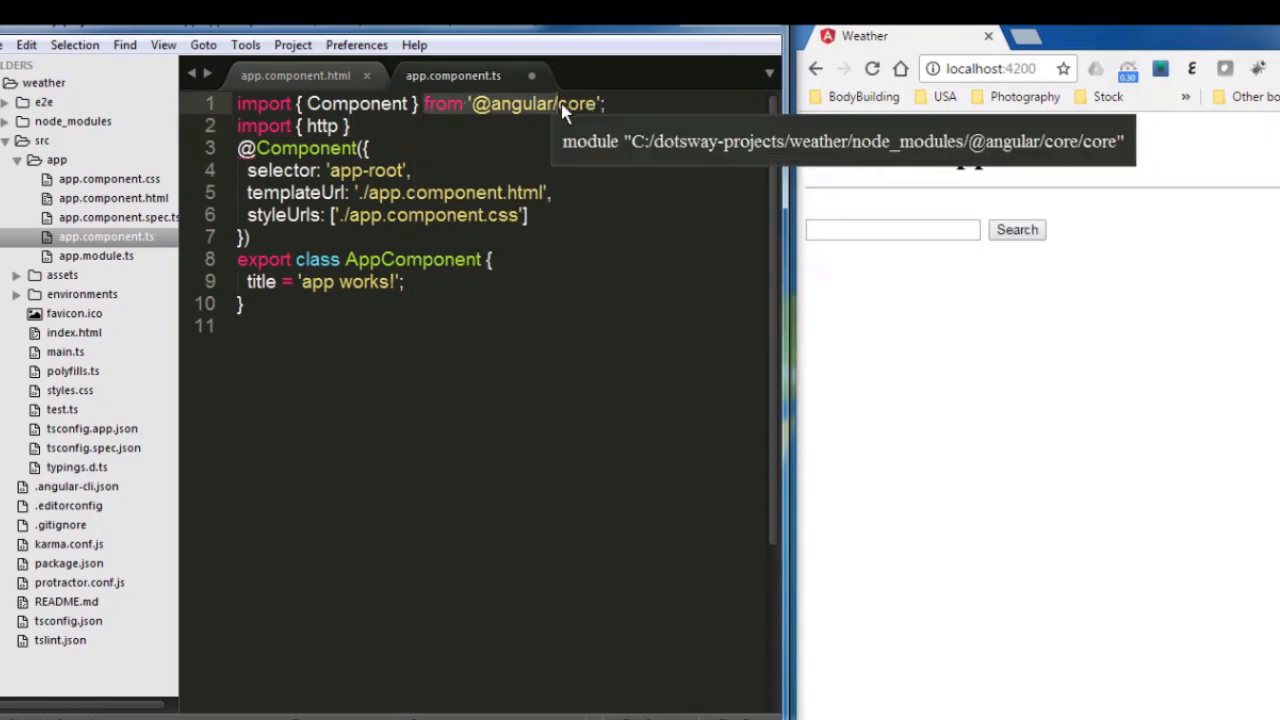
pyautogui.write("from '@angular/ht")
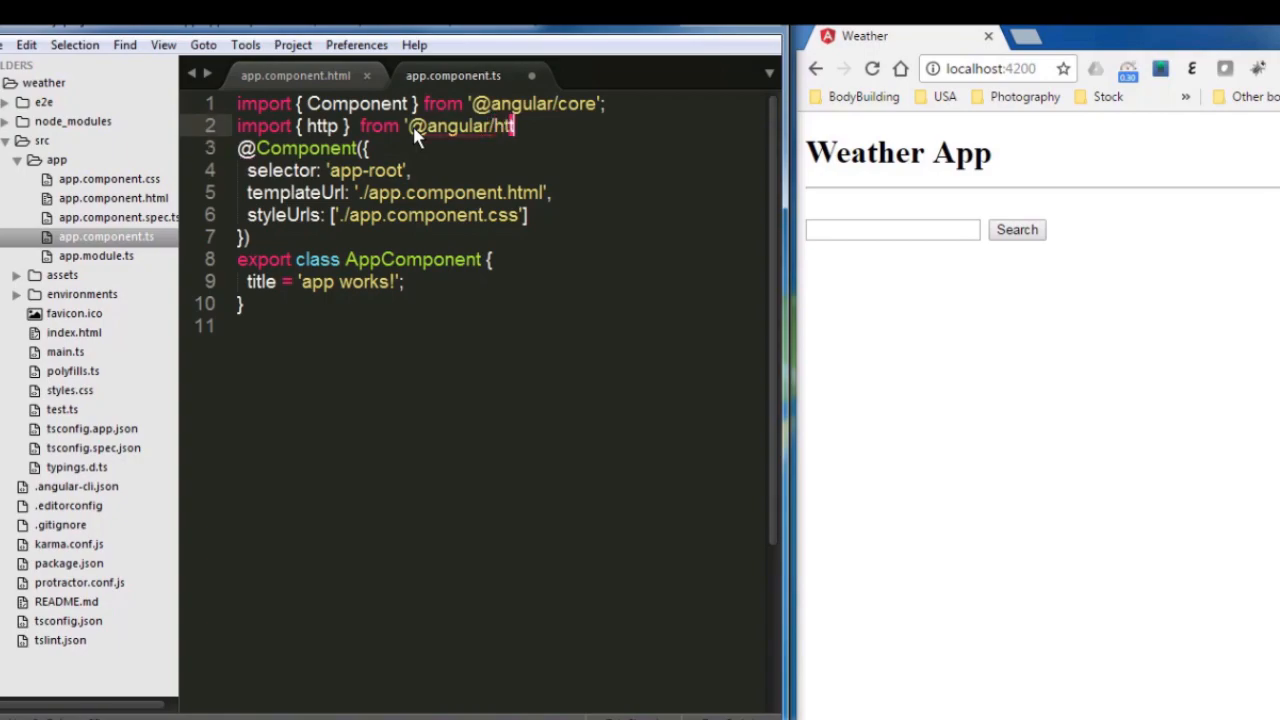
pyautogui.write("p' ;")
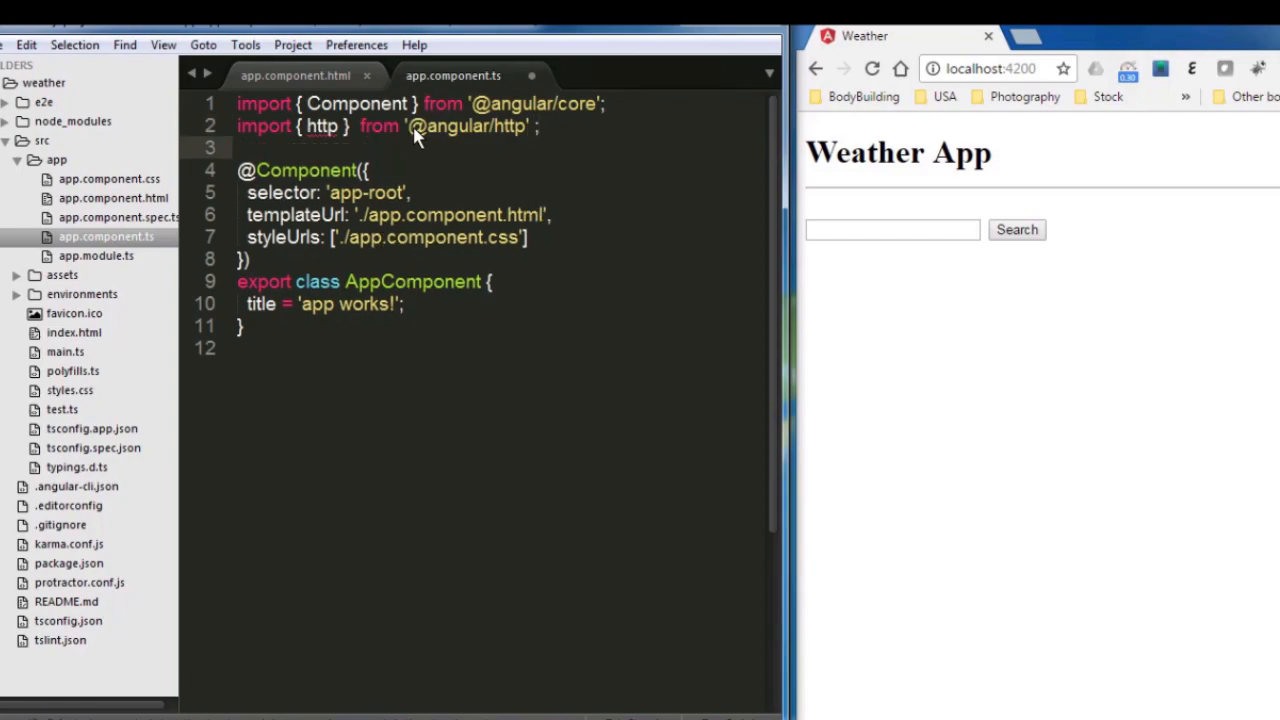
pyautogui.moveTo(432, 172)
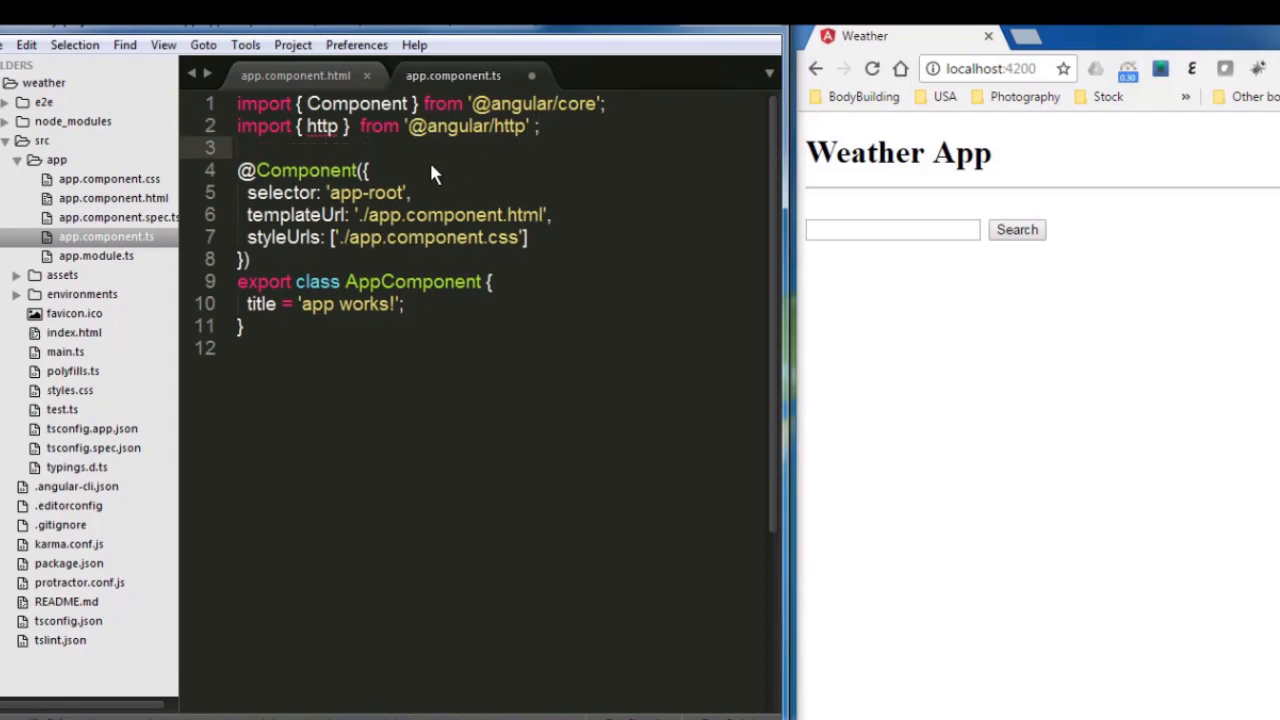
pyautogui.moveTo(472, 160)
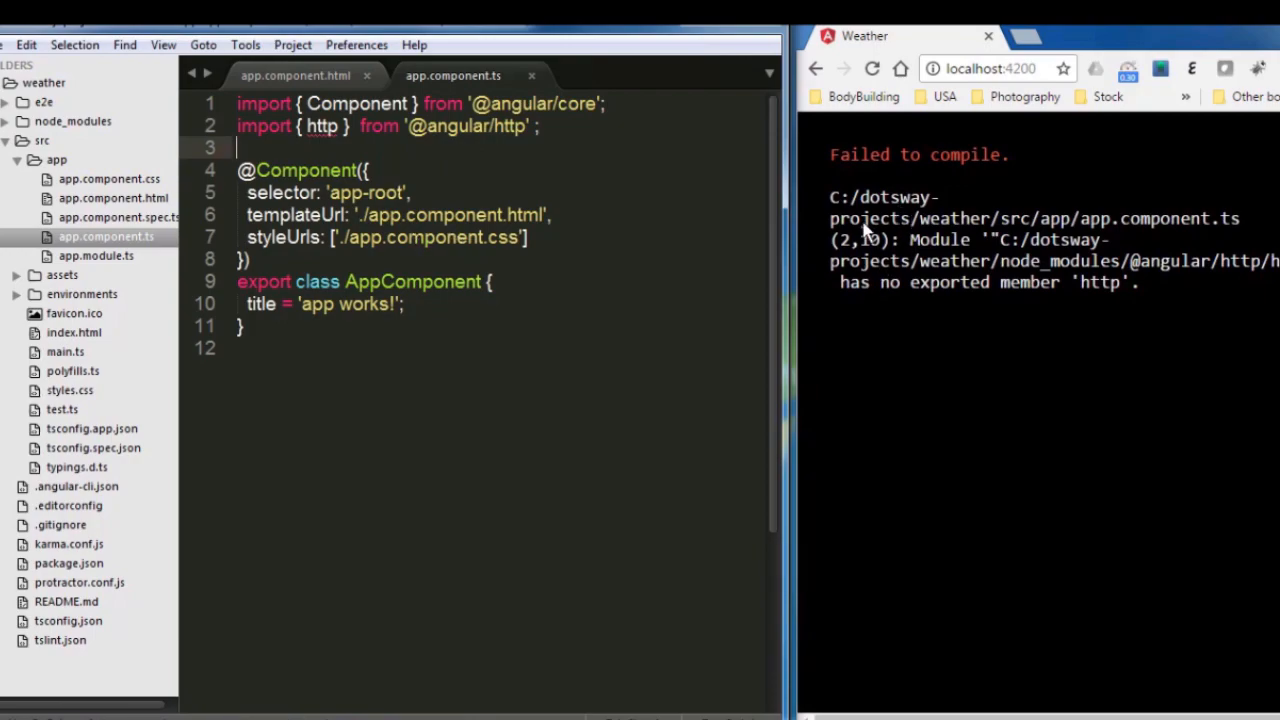
pyautogui.moveTo(316, 140)
pyautogui.write('H')
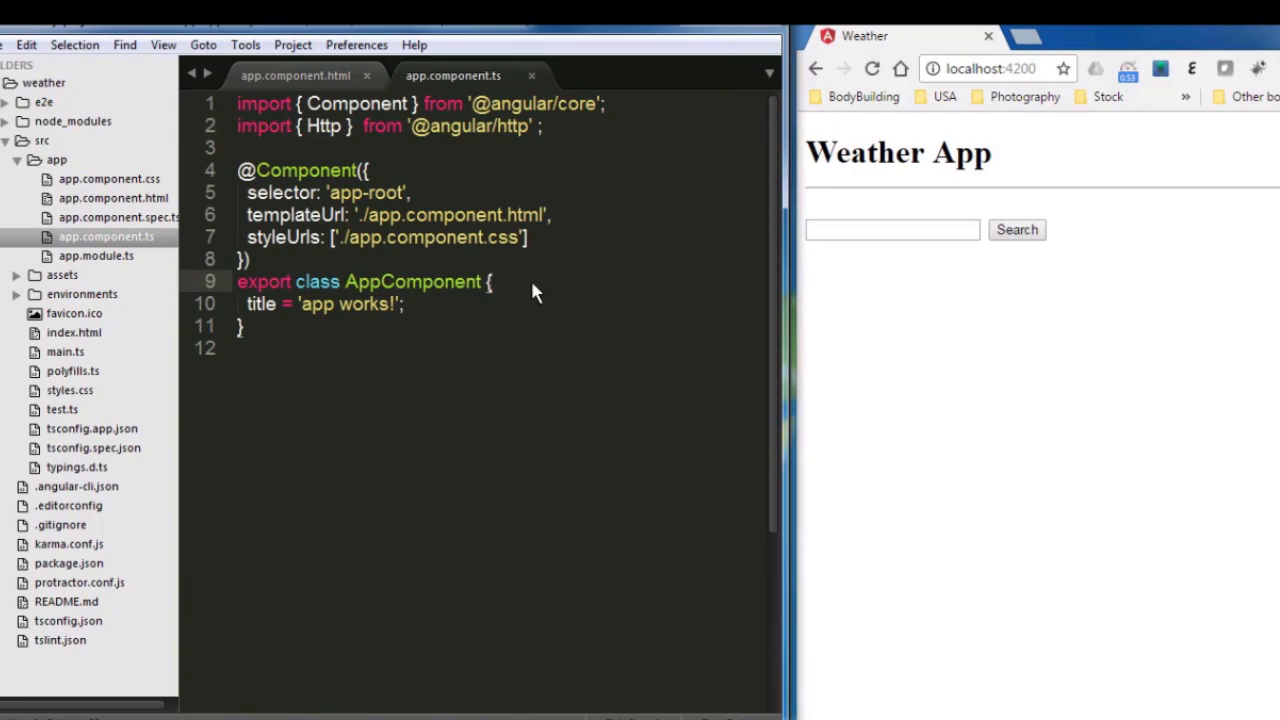
# - Write constructor(private http: Http) {} in AppComponent using the autocomplete
pyautogui.write('constr')
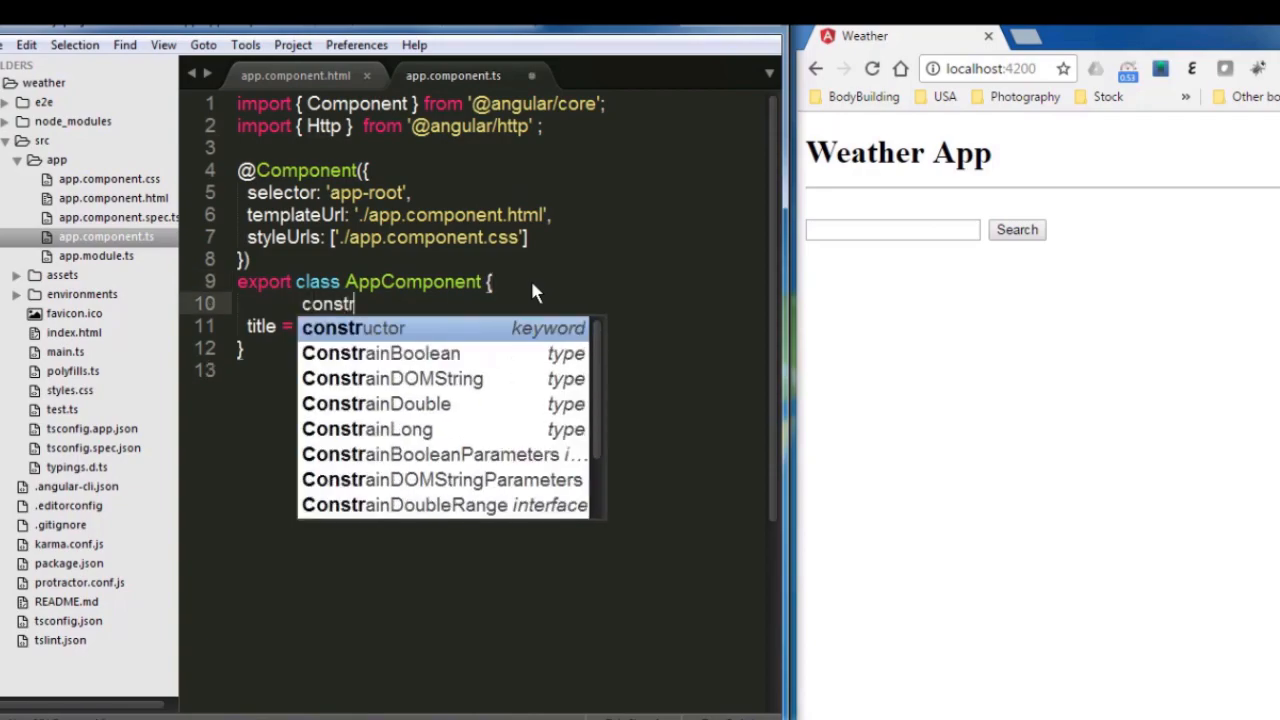
pyautogui.press('Tab')
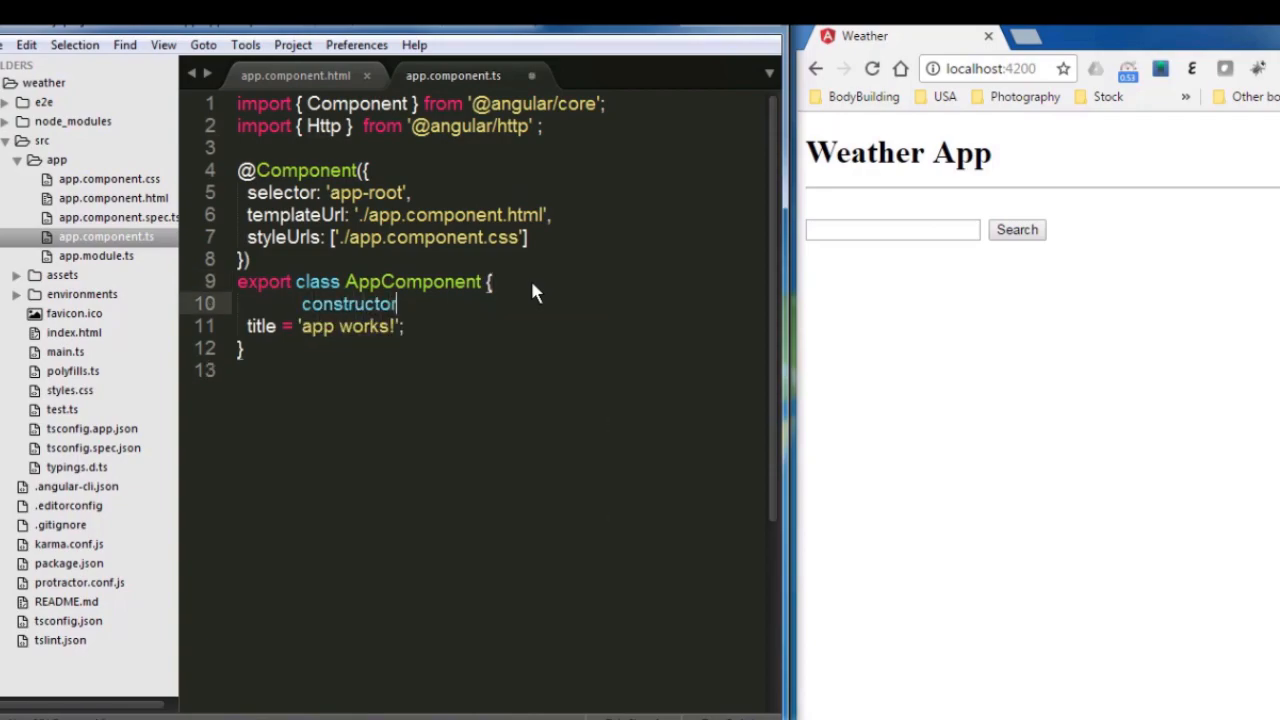
pyautogui.write('(private http: Http')
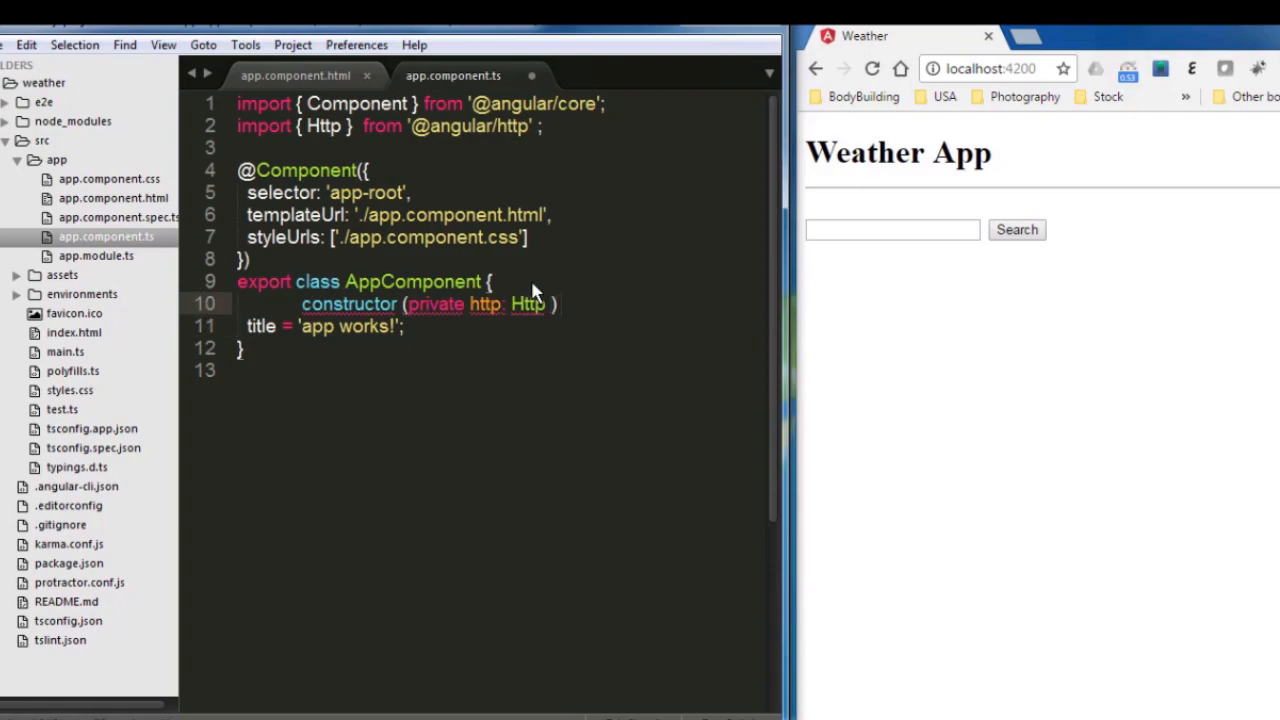
pyautogui.write('{}')
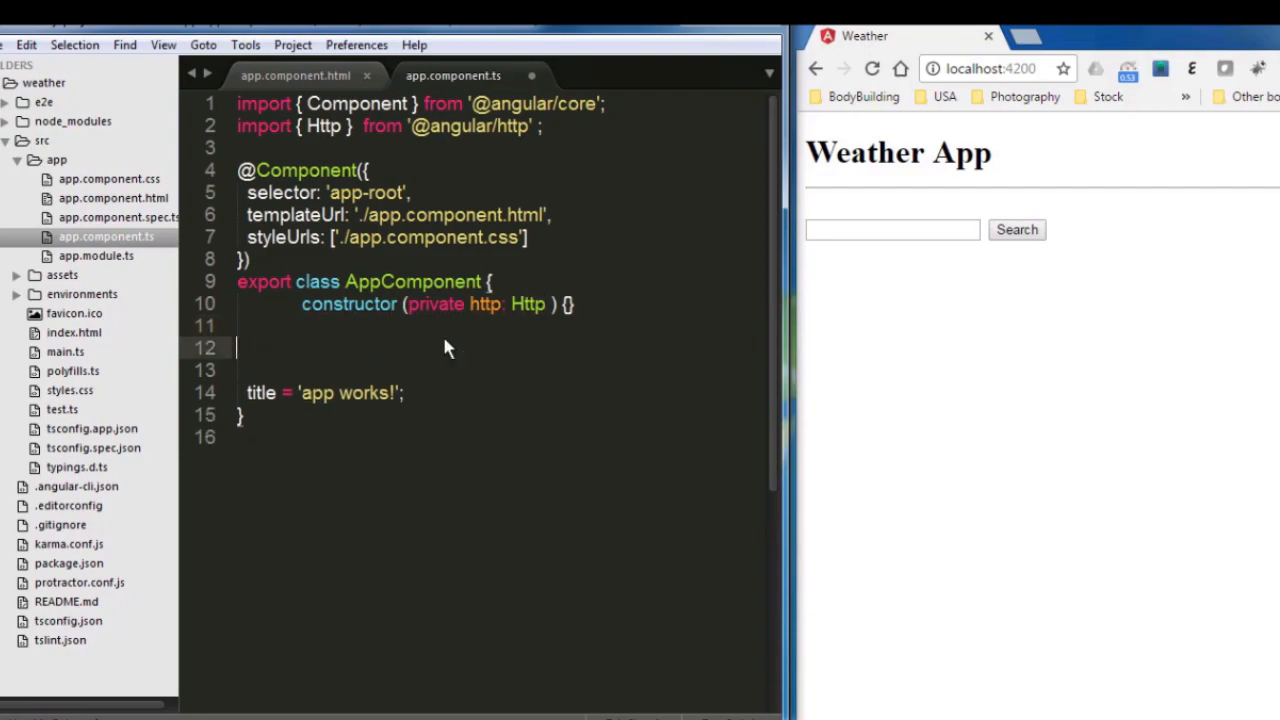
# - Start a searchCity method name below the constructor
pyautogui.write('s')
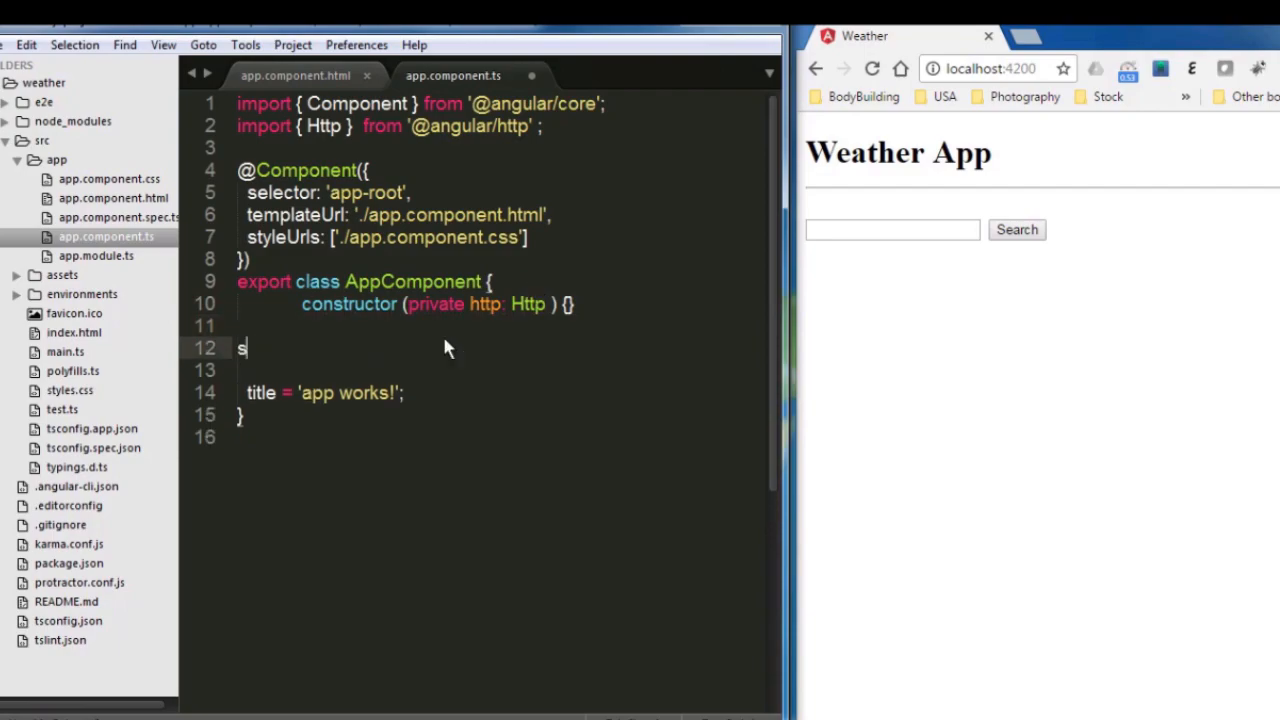
pyautogui.write('earchCity')
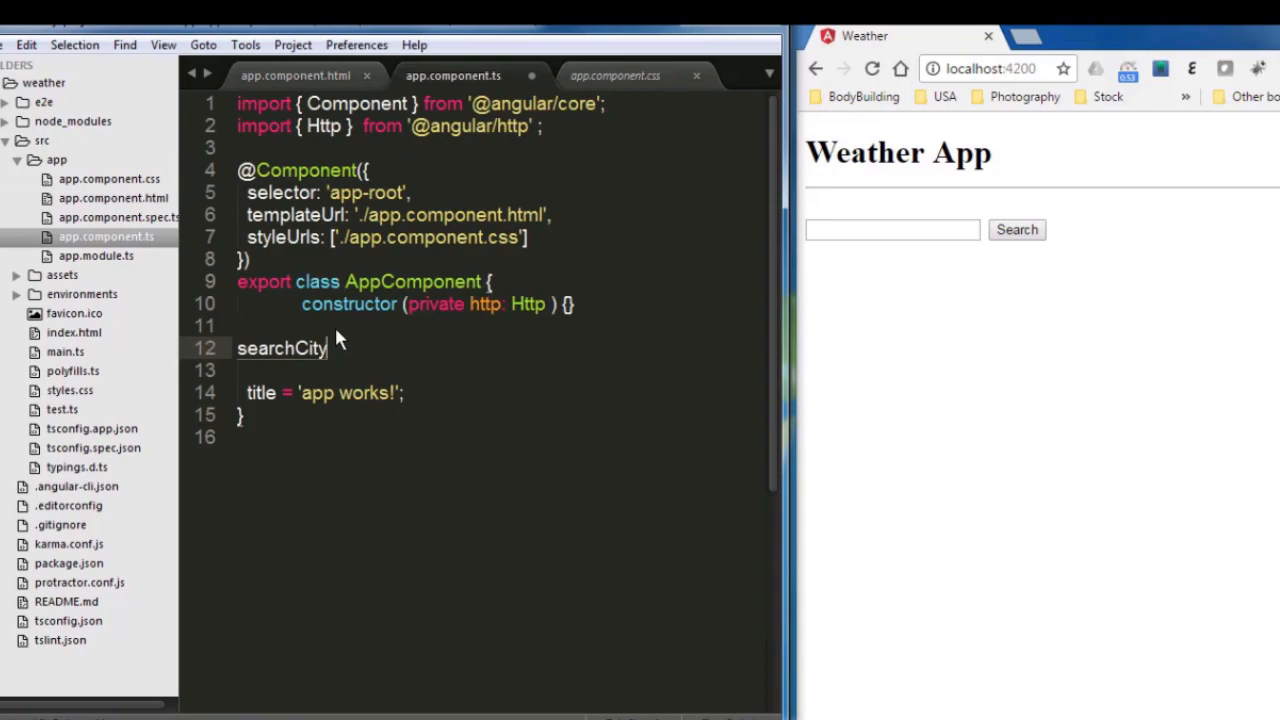
# - Write searchCity() { } containing a this.http.get(" call ready for the URL
pyautogui.write('(){}')
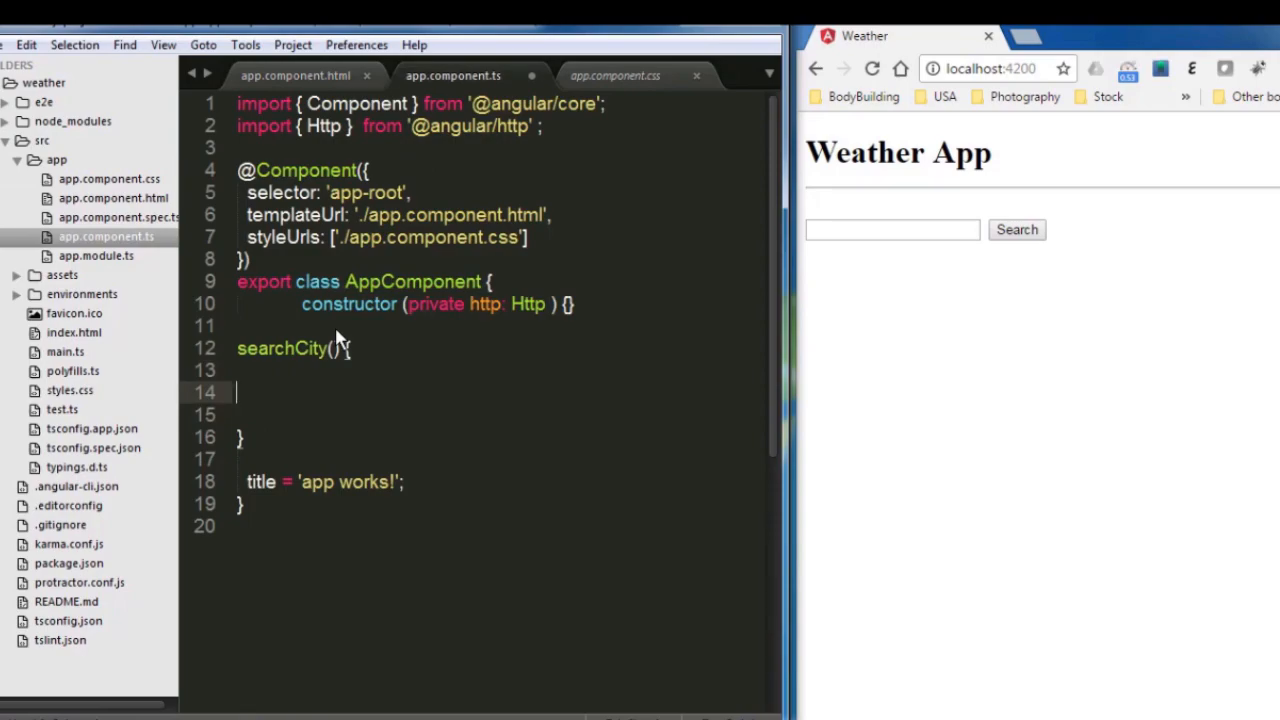
pyautogui.write('this')
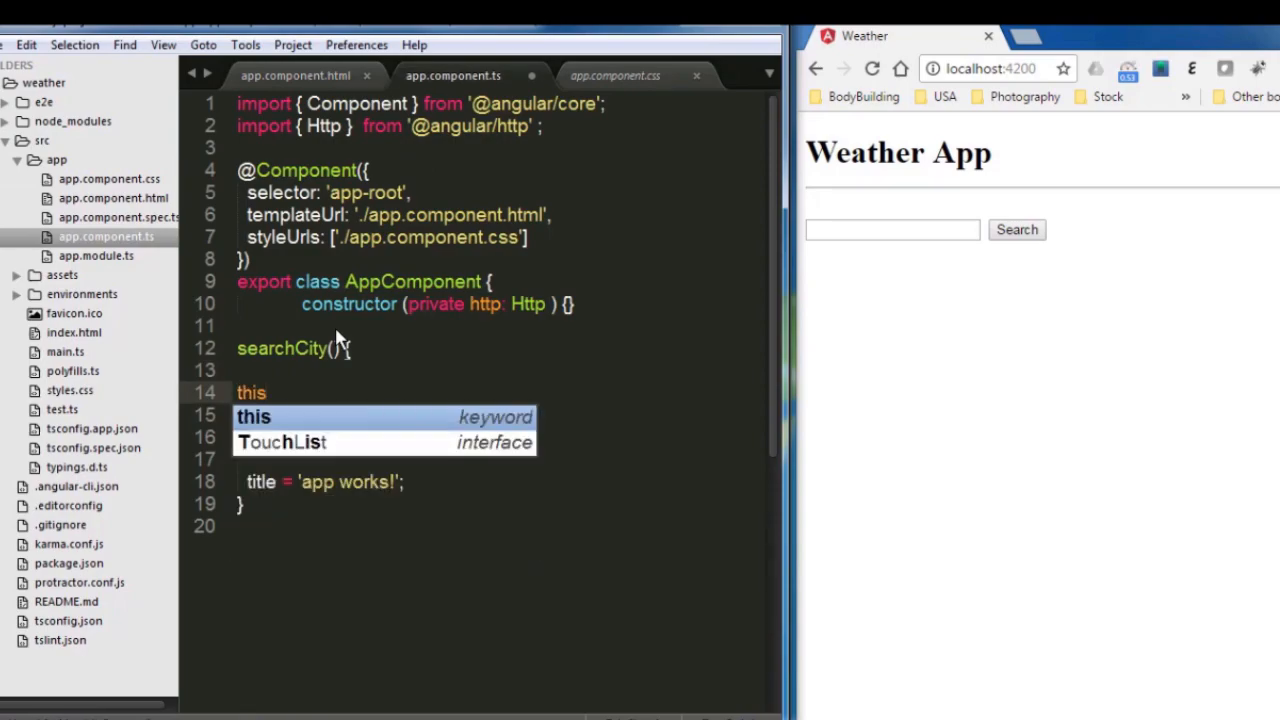
pyautogui.write('.http')
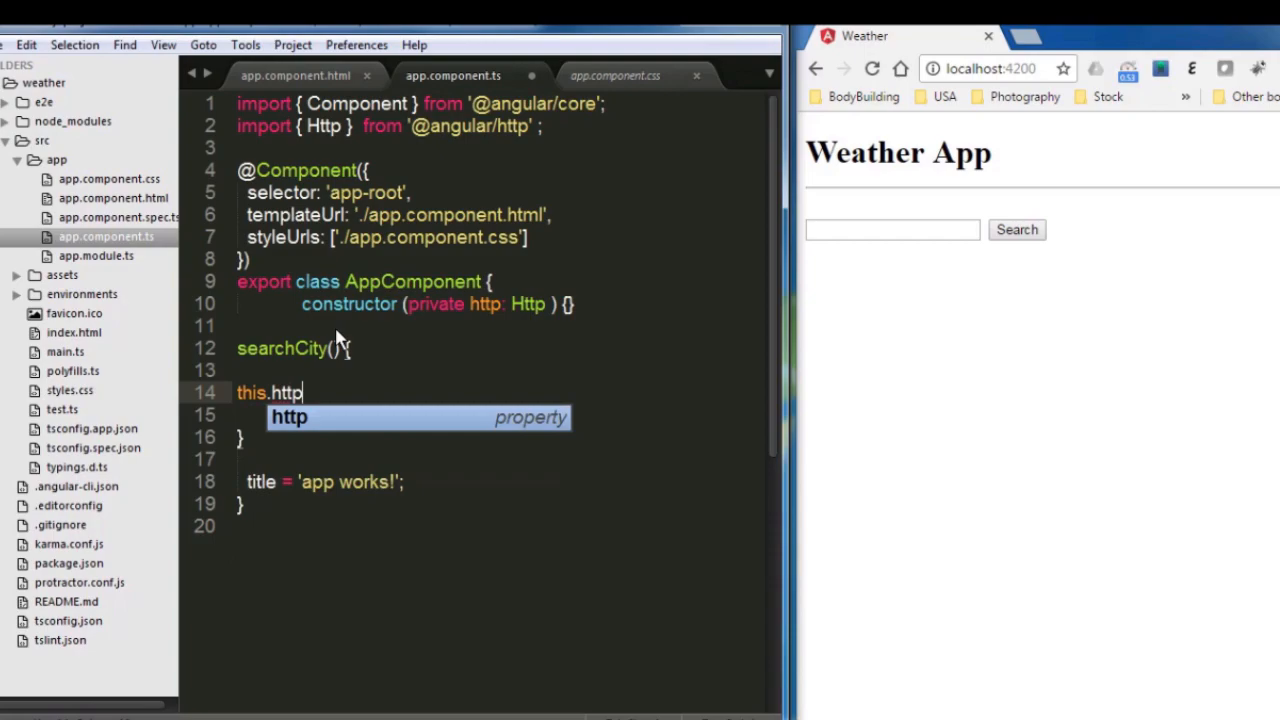
pyautogui.write('.get(')
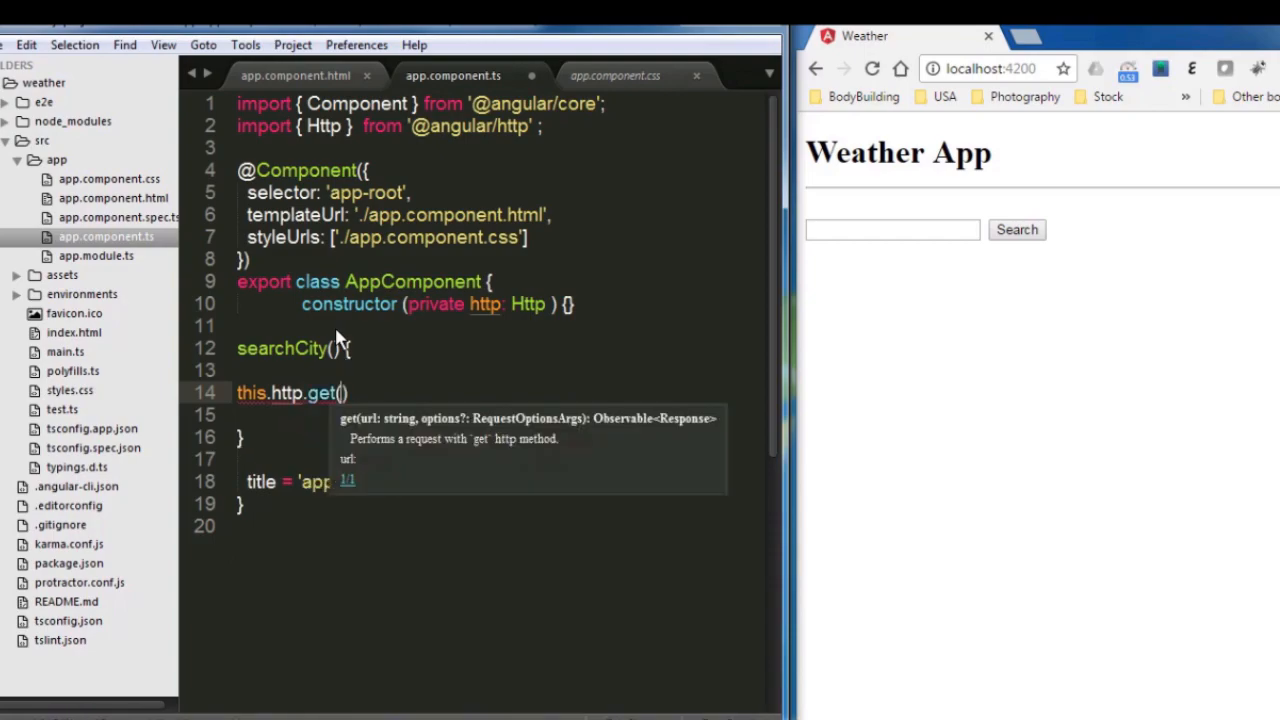
pyautogui.write('"')
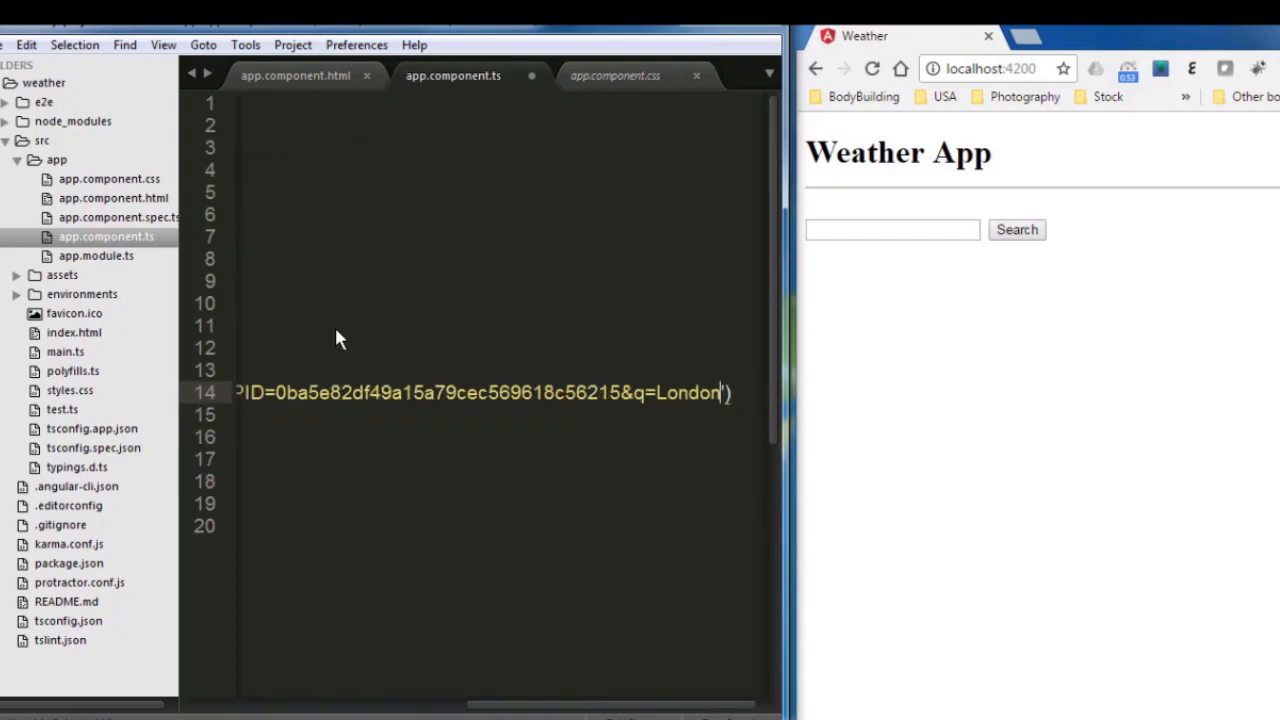
pyautogui.moveTo(596, 392)
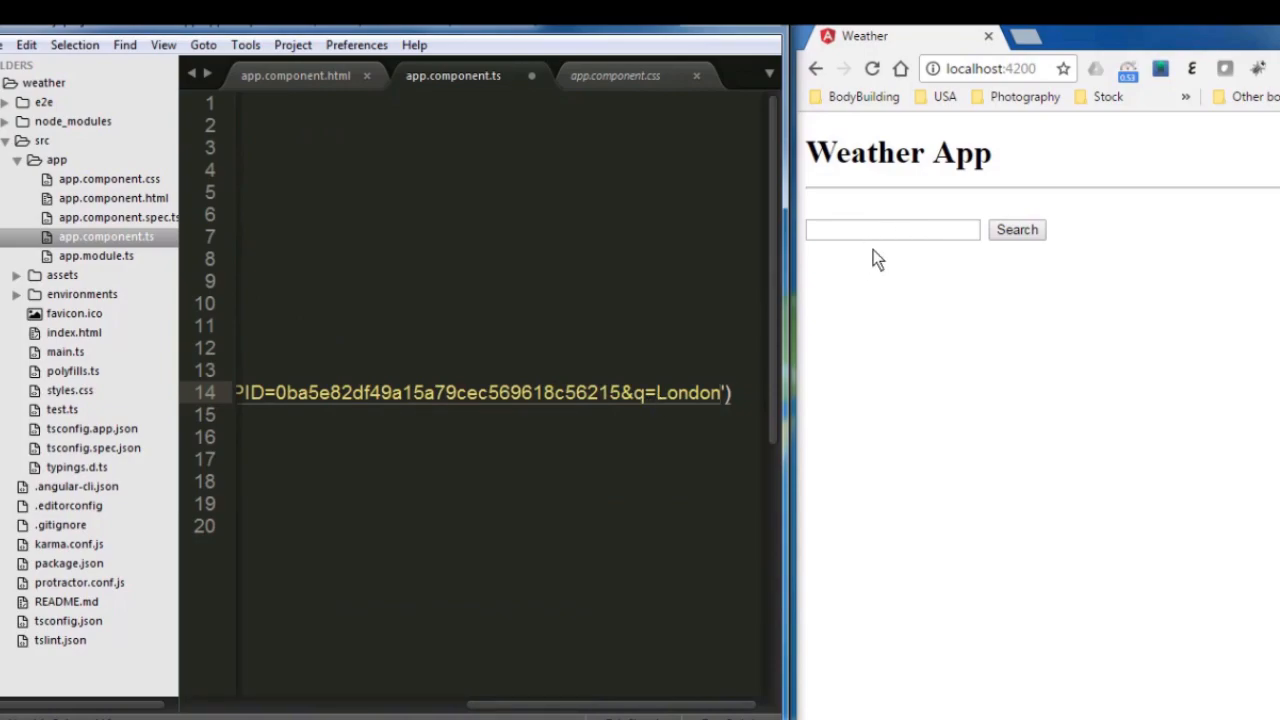
pyautogui.moveTo(678, 378)
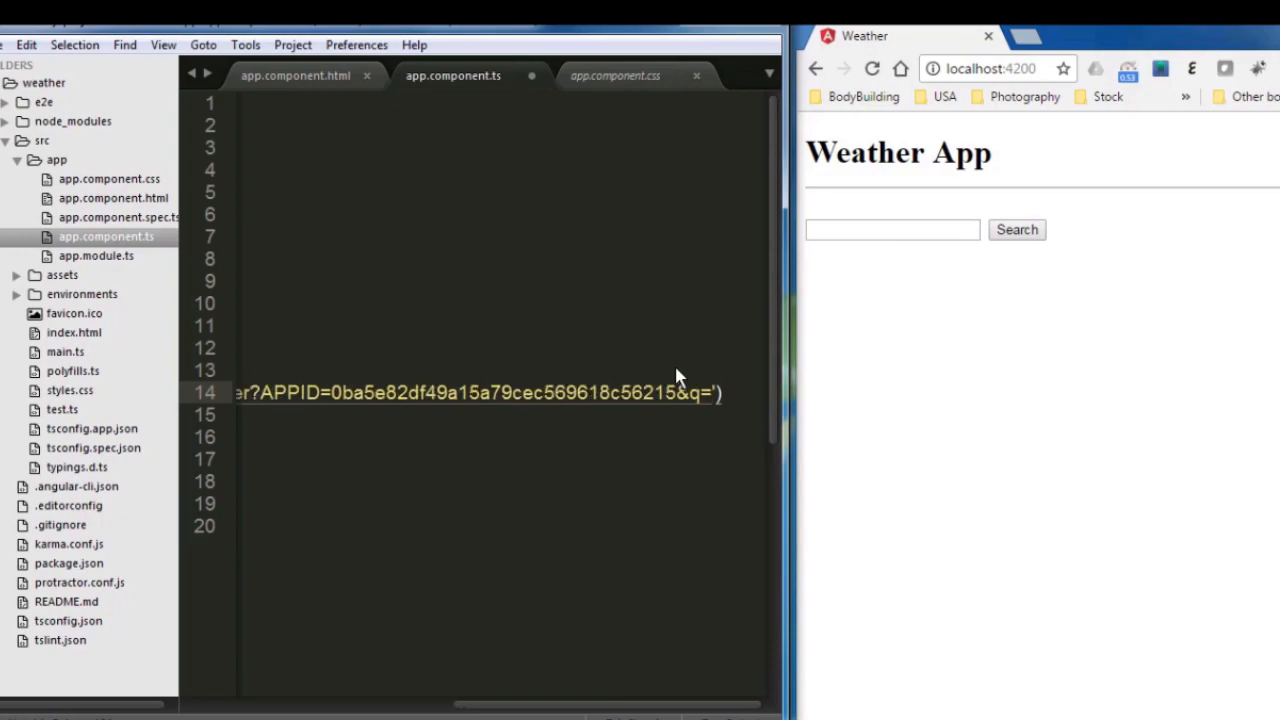
# - Concatenate the city variable after q= with +, checking the template's model name first
pyautogui.write('+ cityNaeme')
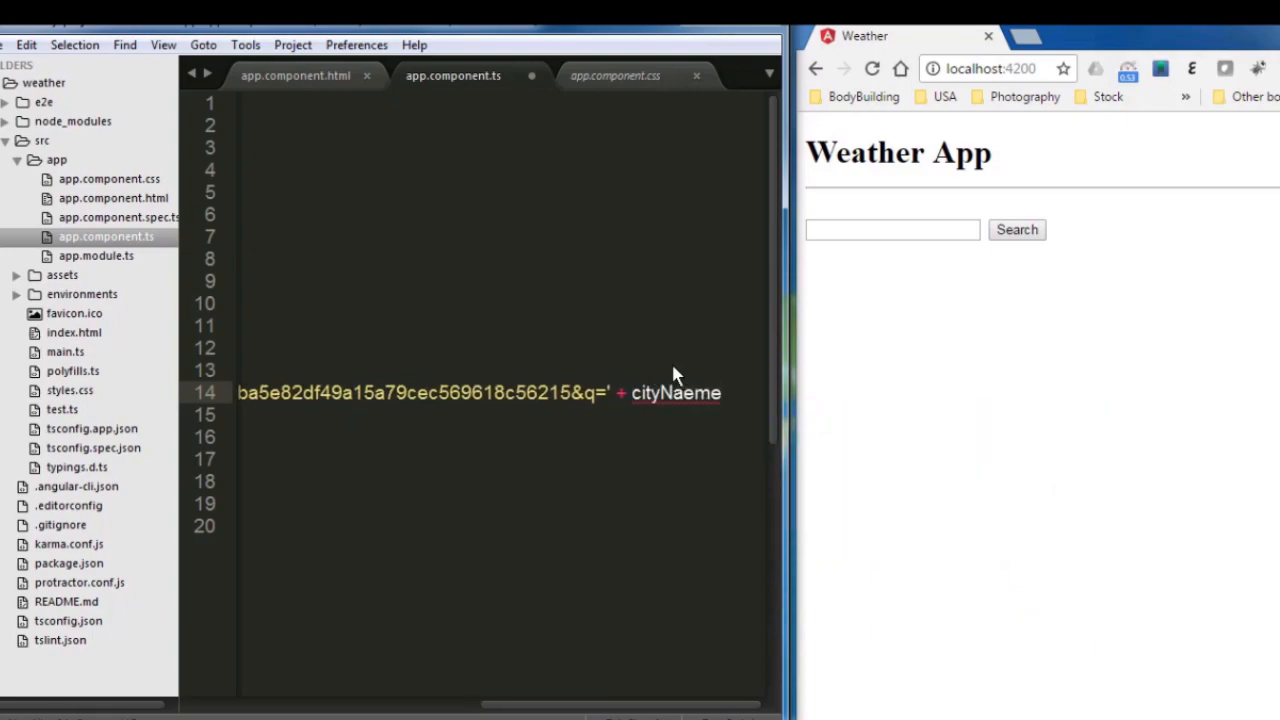
pyautogui.click(296, 76)
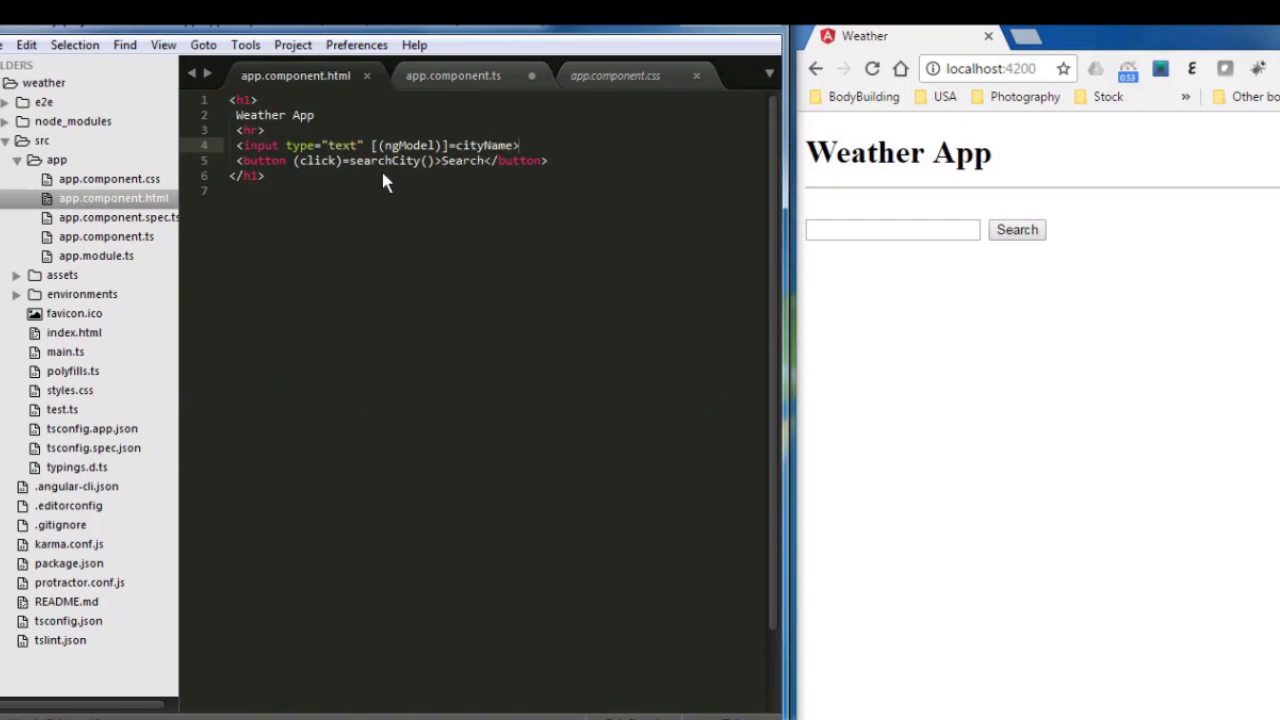
pyautogui.click(452, 76)
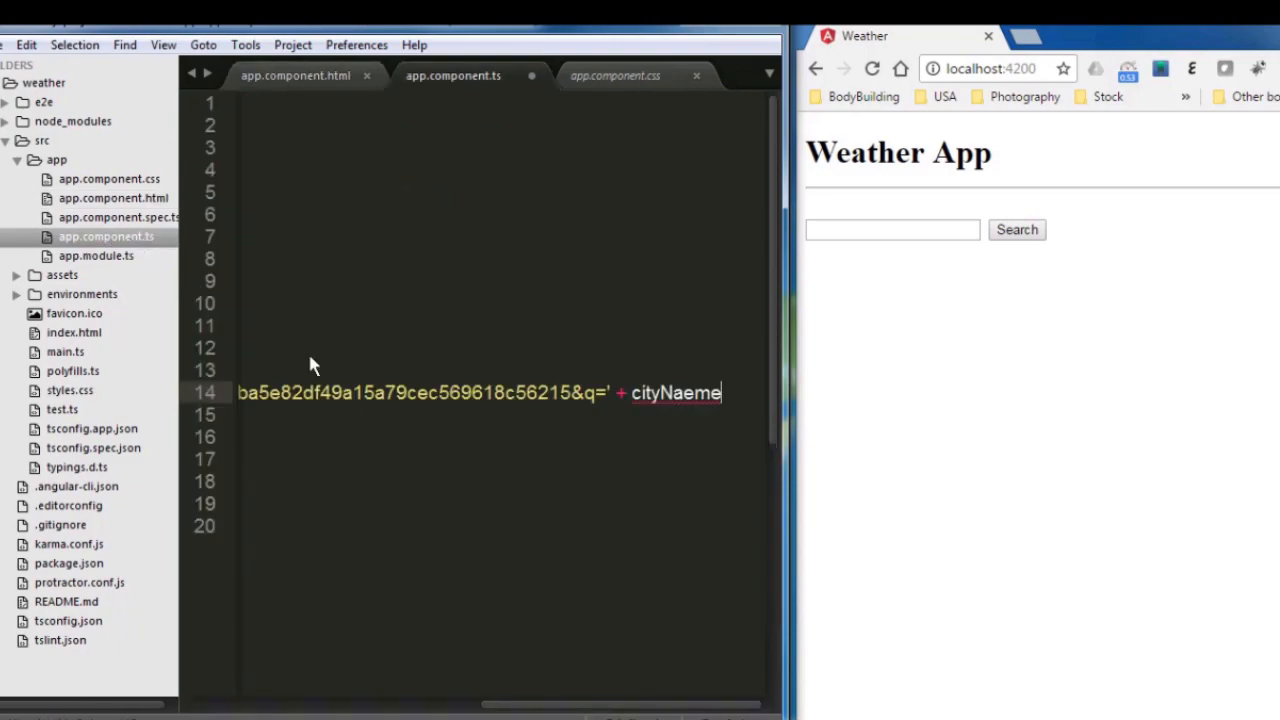
pyautogui.moveTo(700, 424)
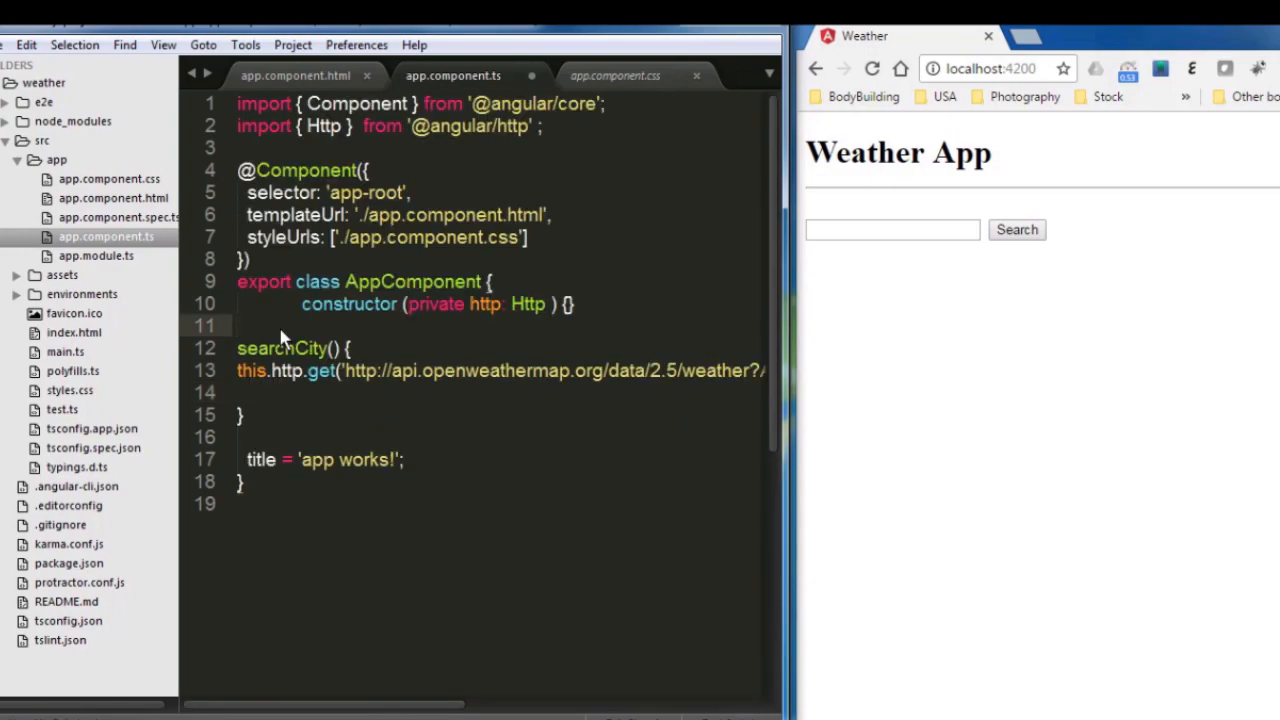
# - Declare cityName = ''; as a property above searchCity()
pyautogui.write('cityName =')
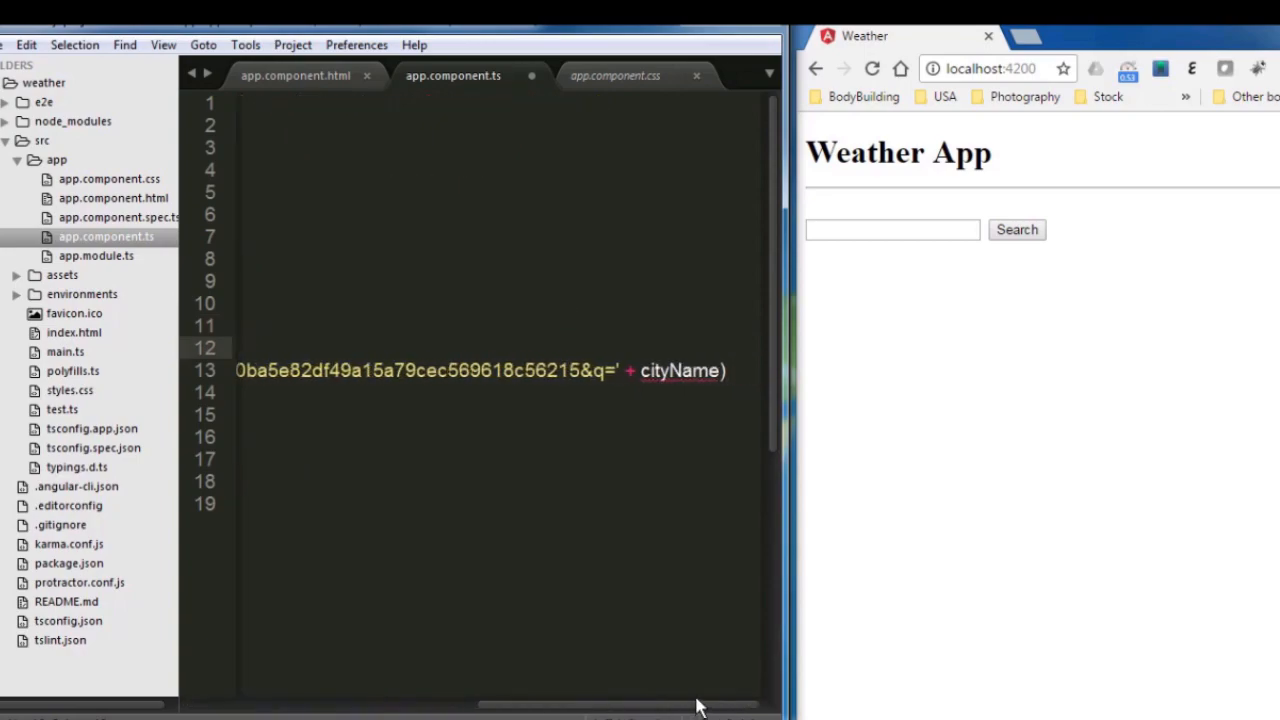
pyautogui.moveTo(698, 364)
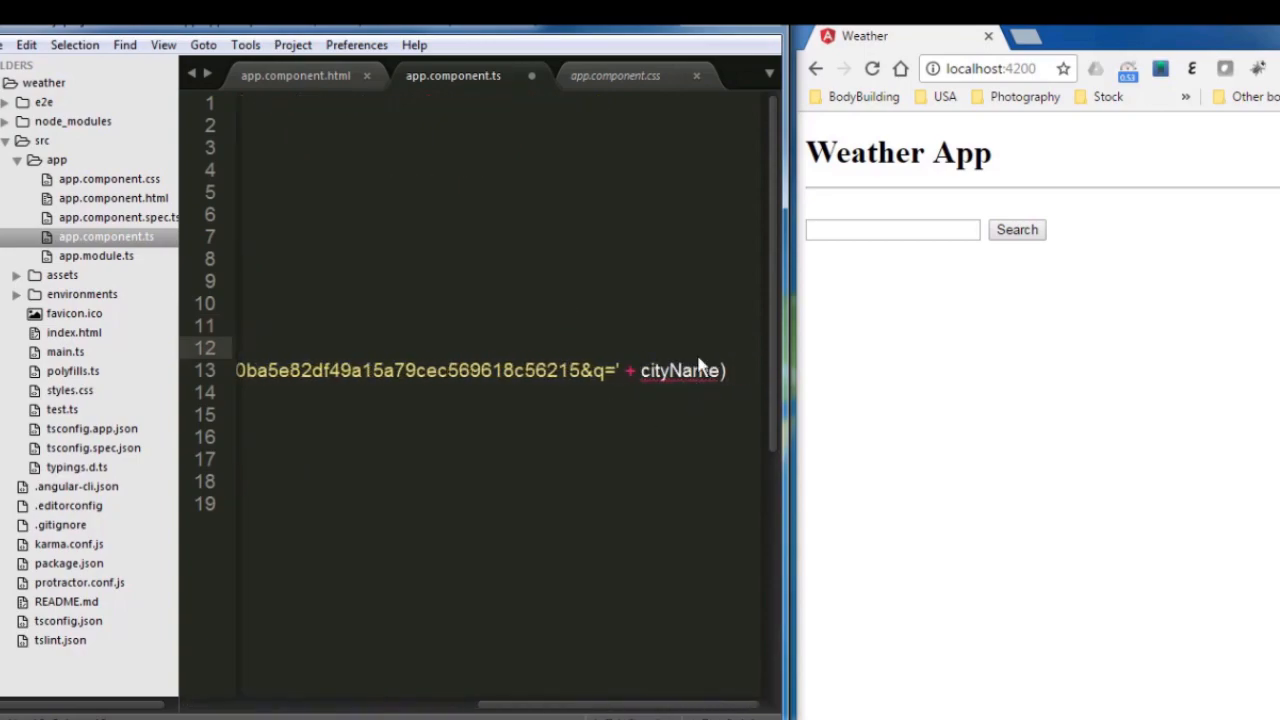
pyautogui.moveTo(680, 370)
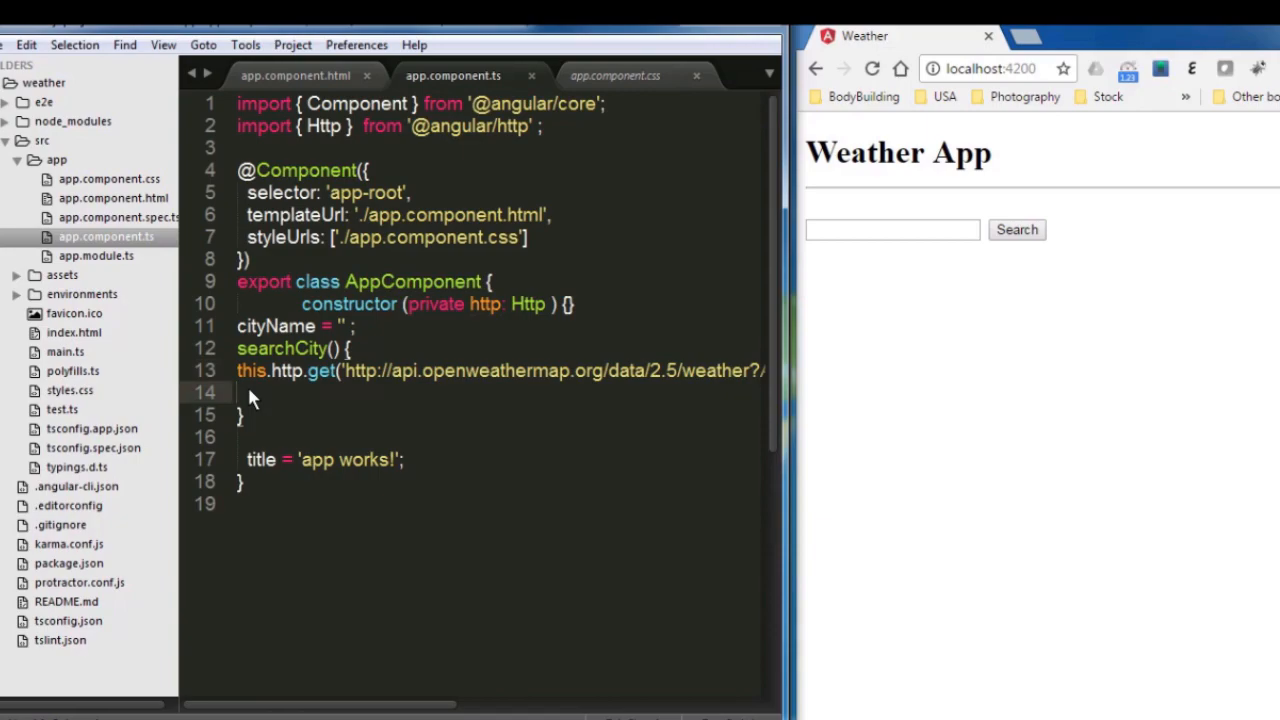
pyautogui.write('.sub')
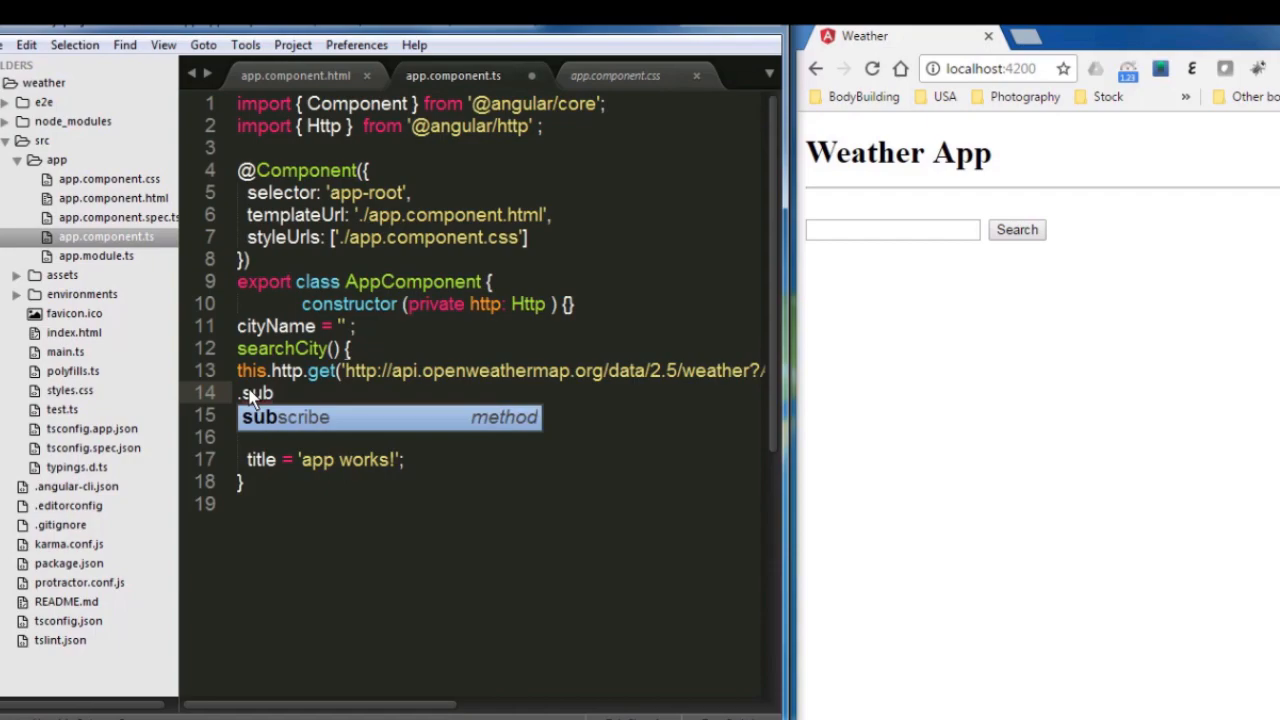
pyautogui.press('Tab')
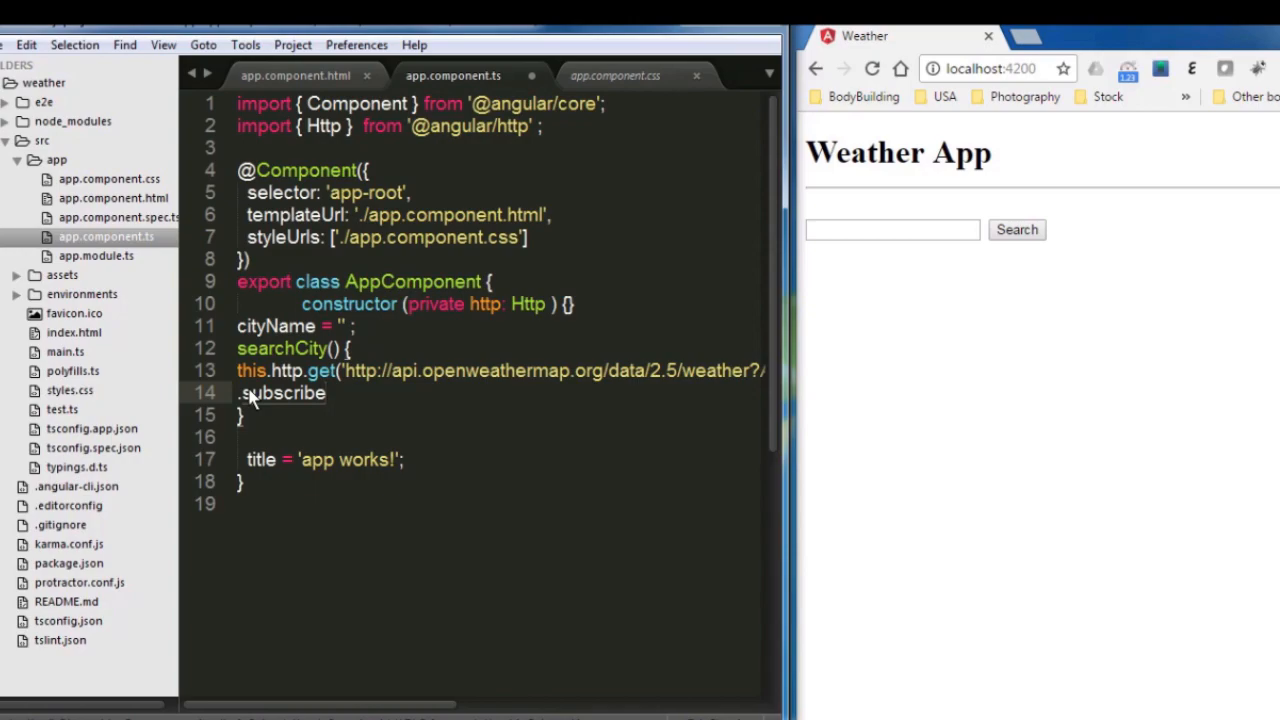
pyautogui.write('(')
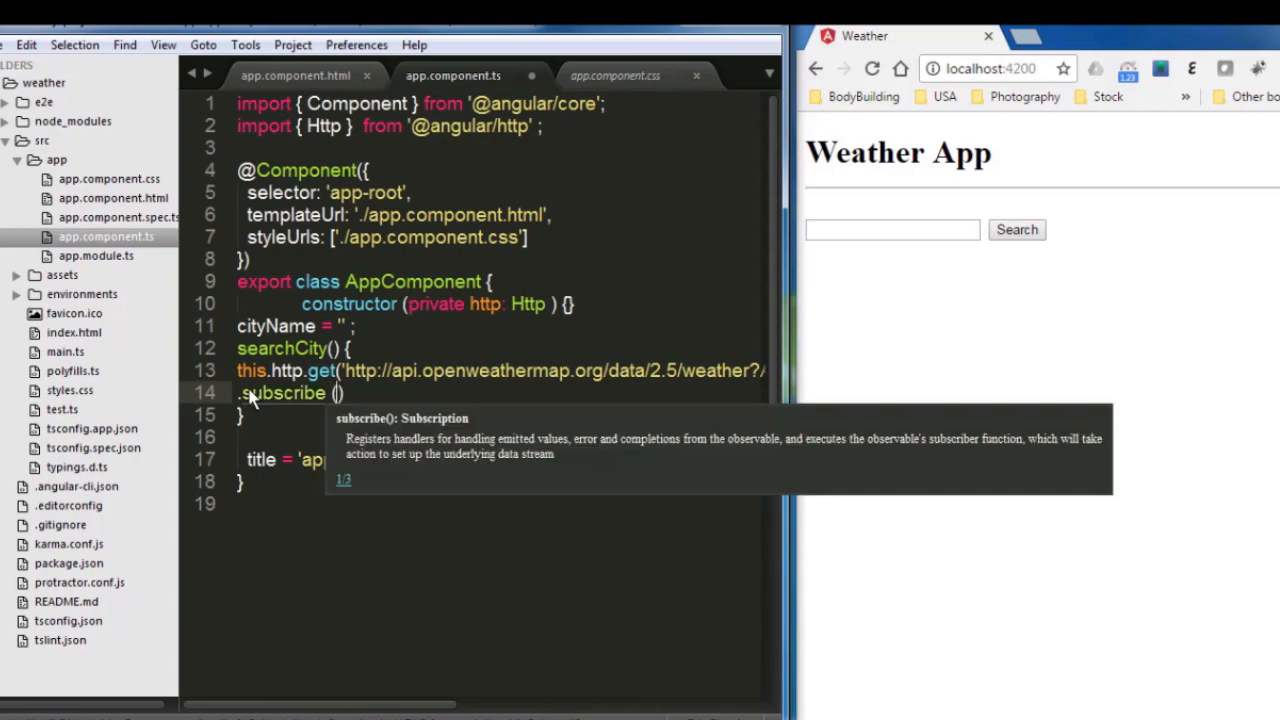
pyautogui.press('enter')
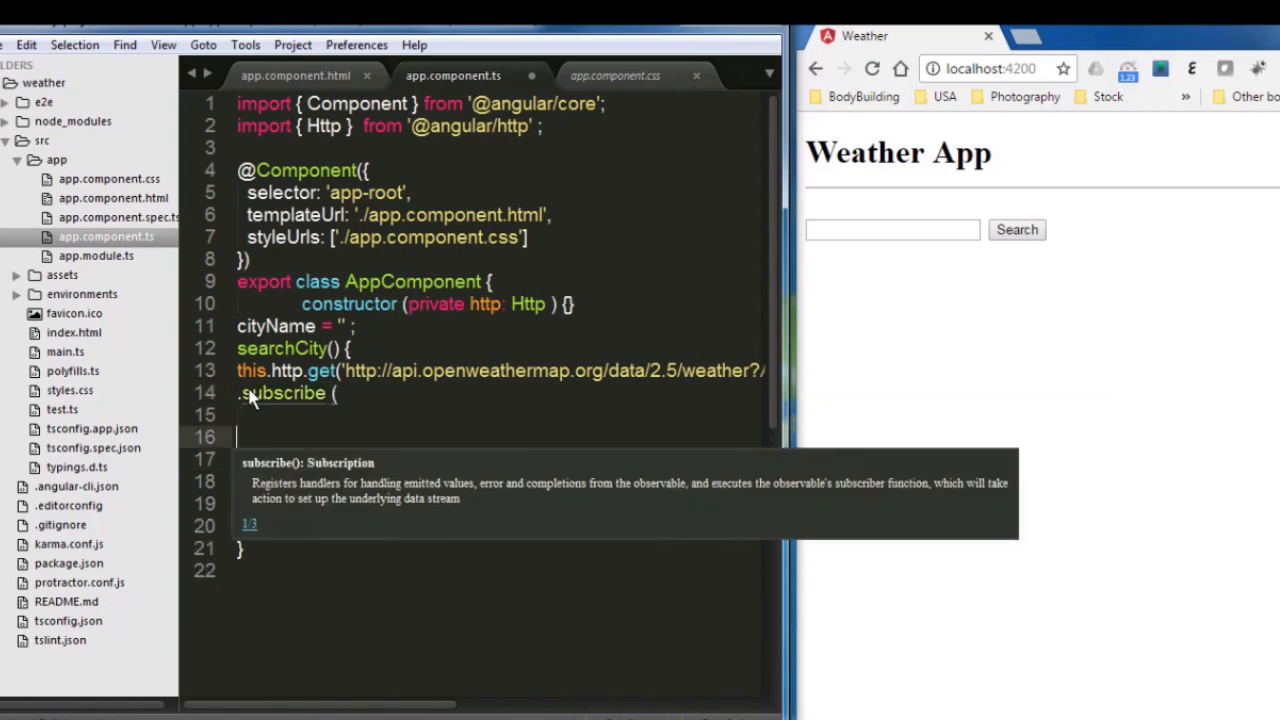
pyautogui.write('r)')
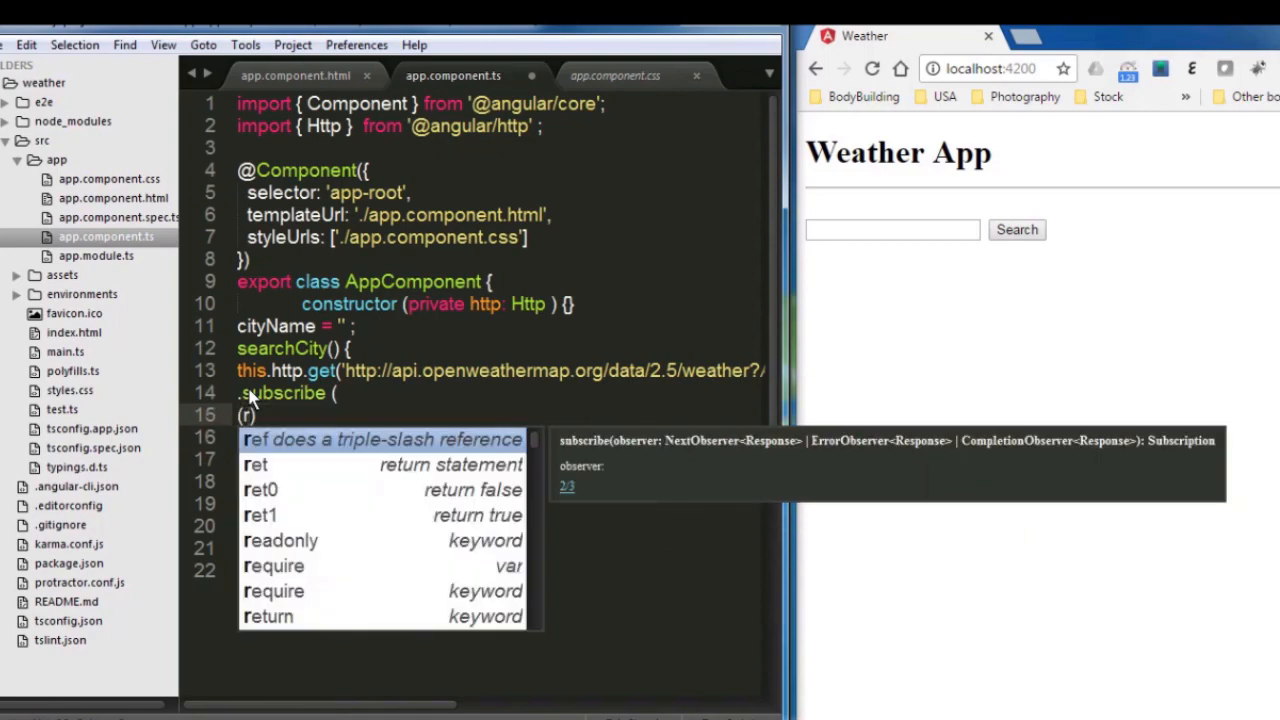
pyautogui.write('es')
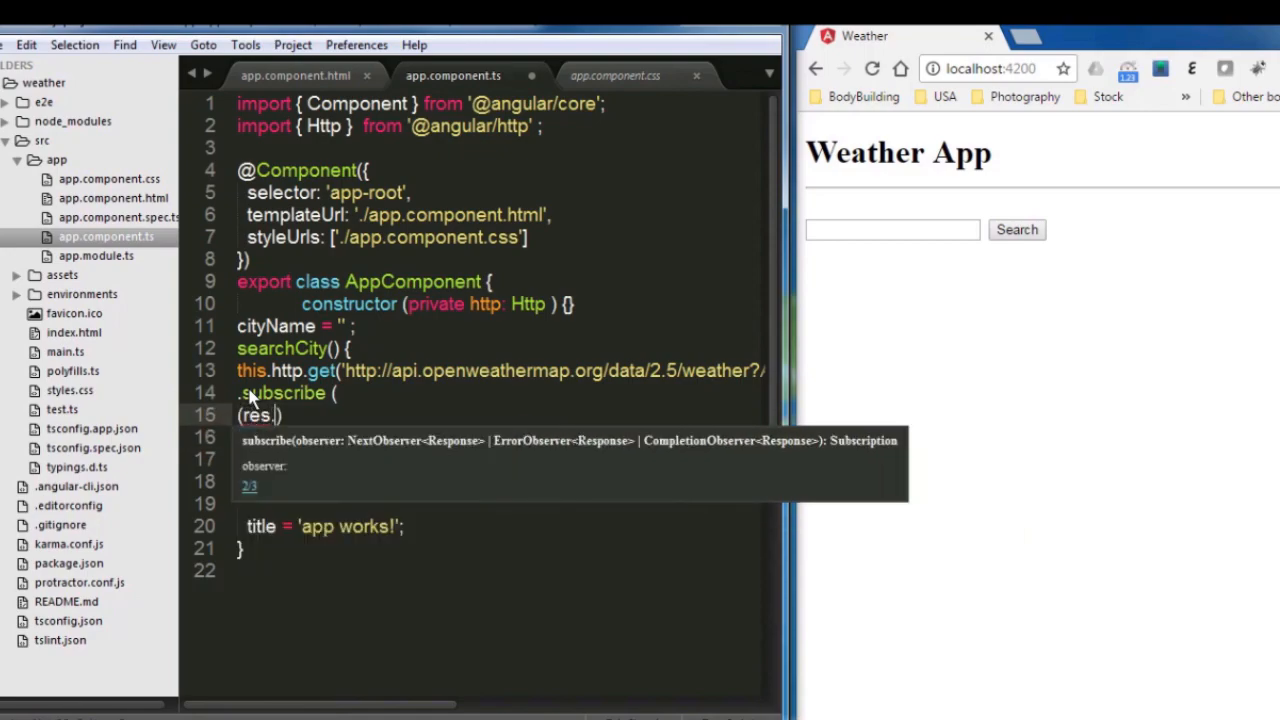
pyautogui.write('Response')
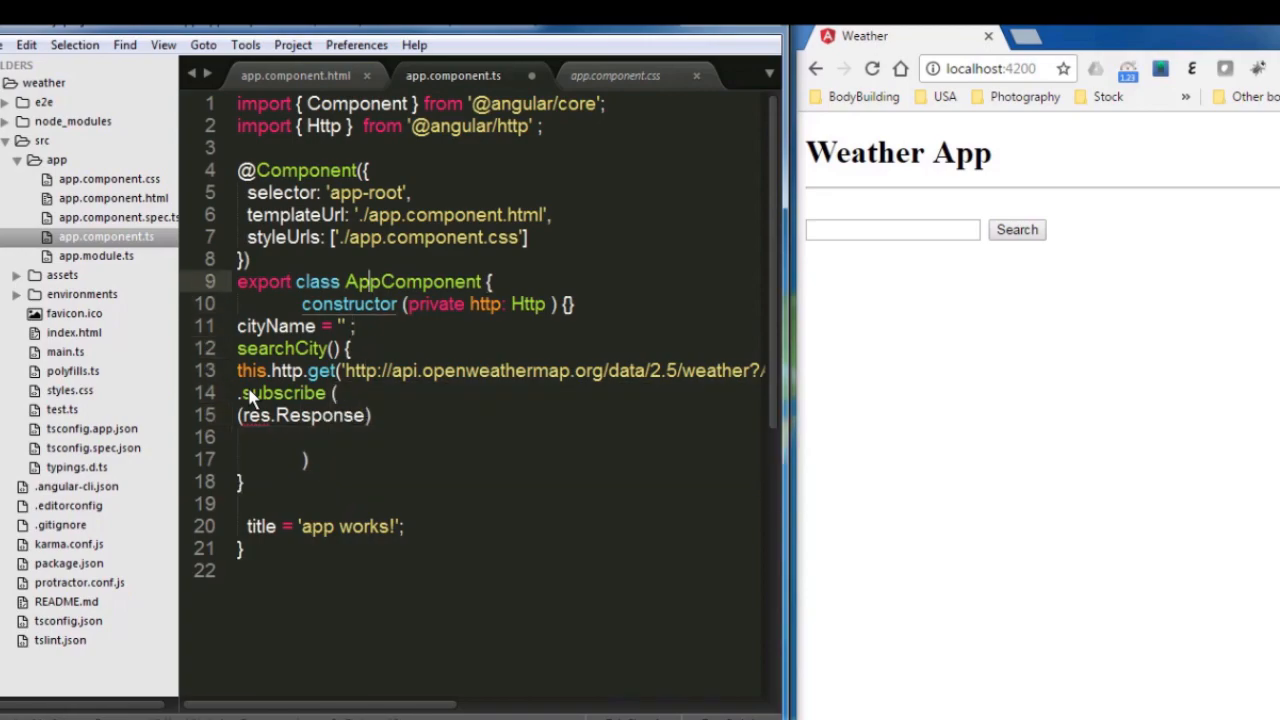
pyautogui.click(348, 124)
pyautogui.write(' , Response')
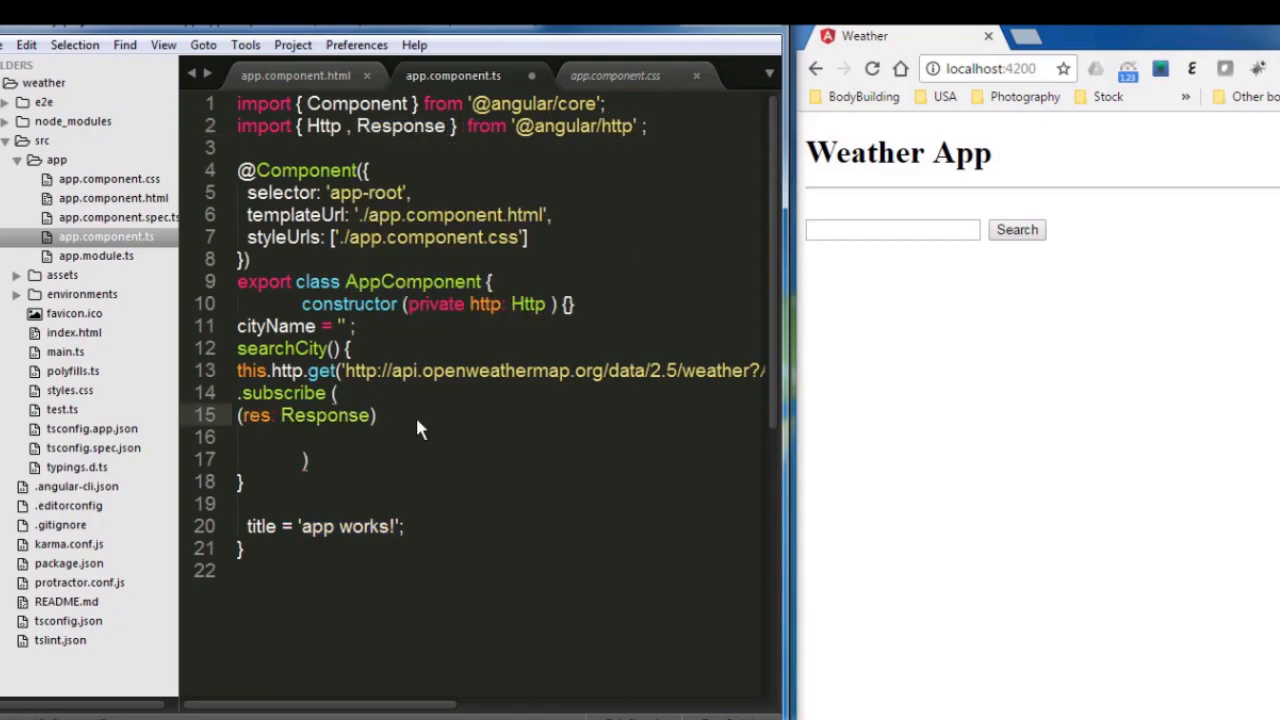
# - Make the callback an arrow function storing const weatherCity = res.json();
pyautogui.write('=')
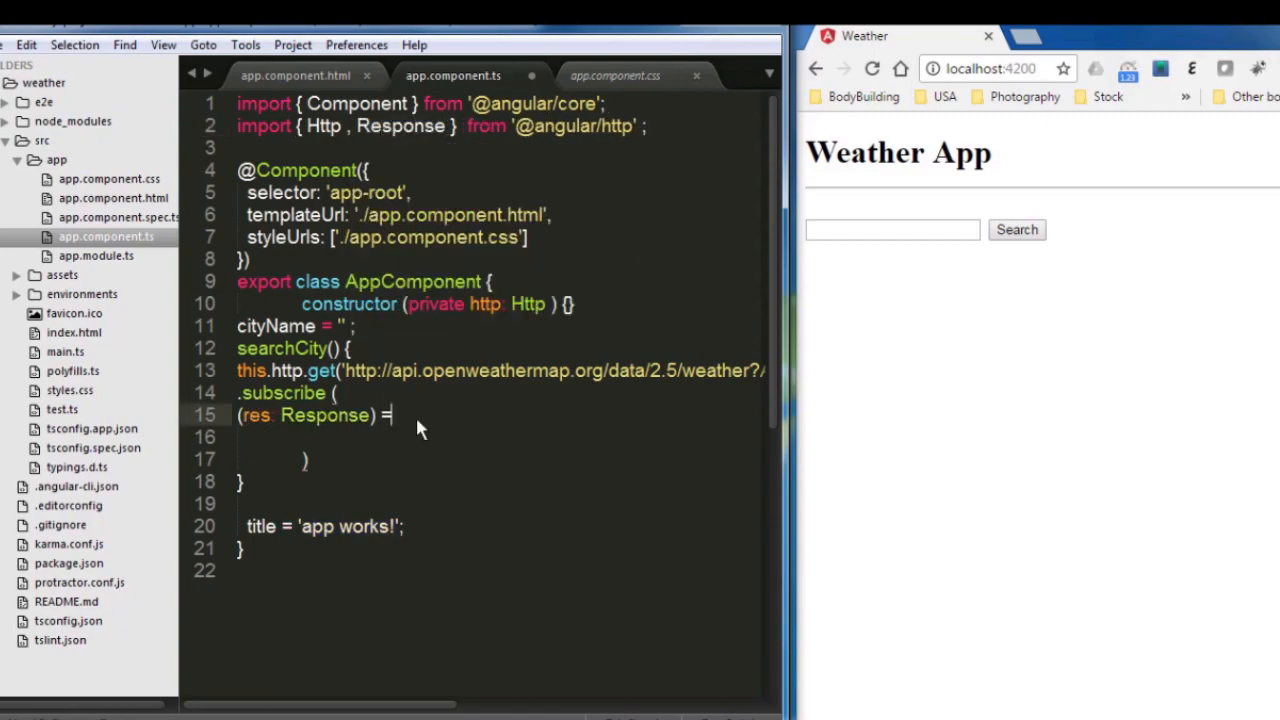
pyautogui.write('> {')
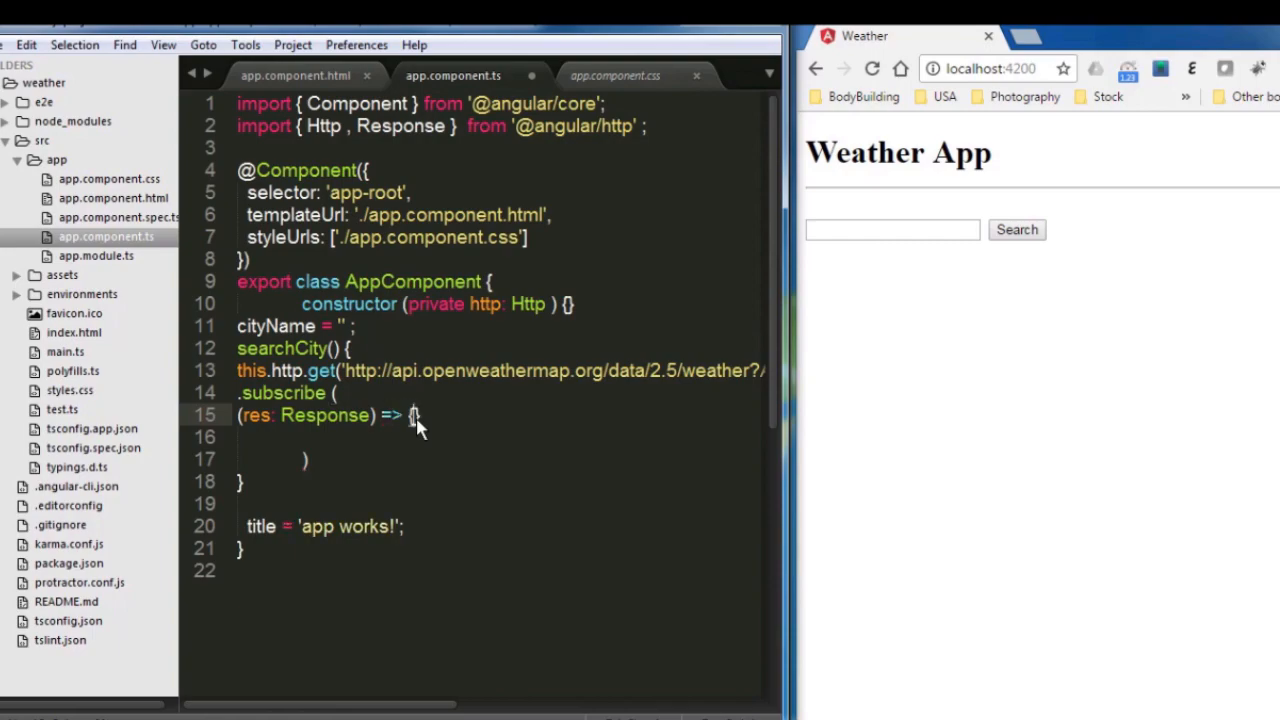
pyautogui.press('enter')
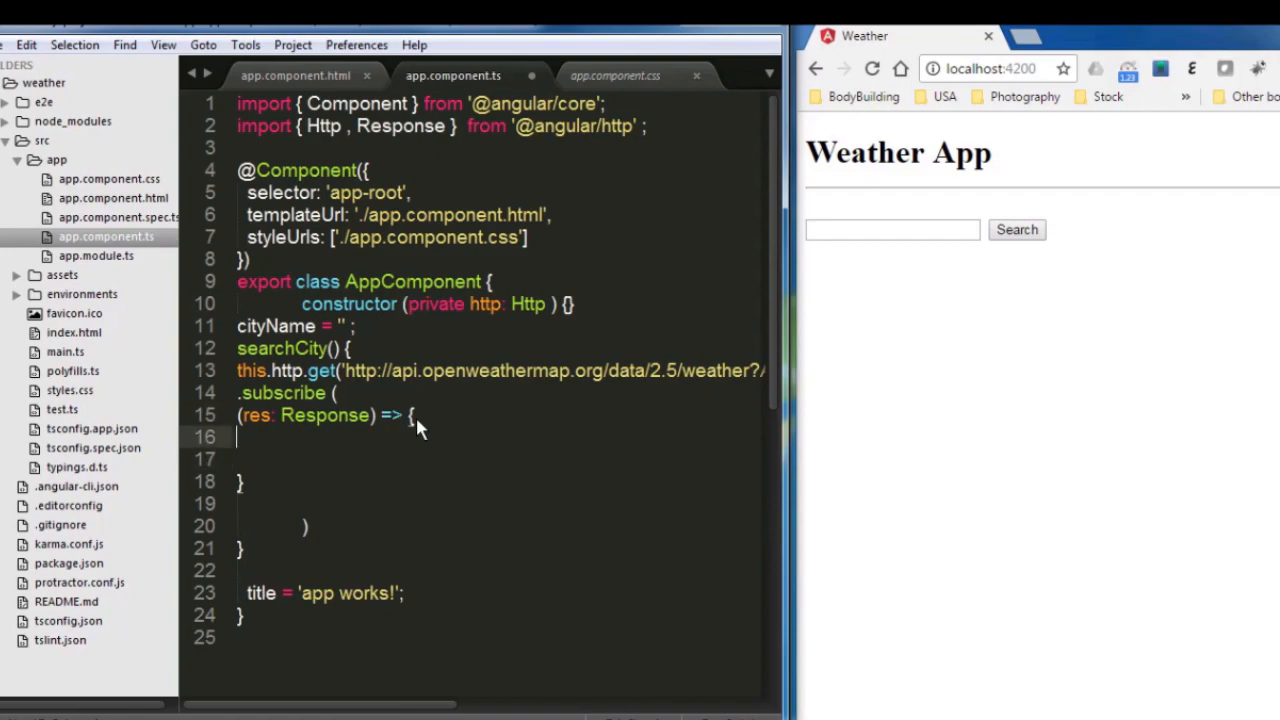
pyautogui.write('const')
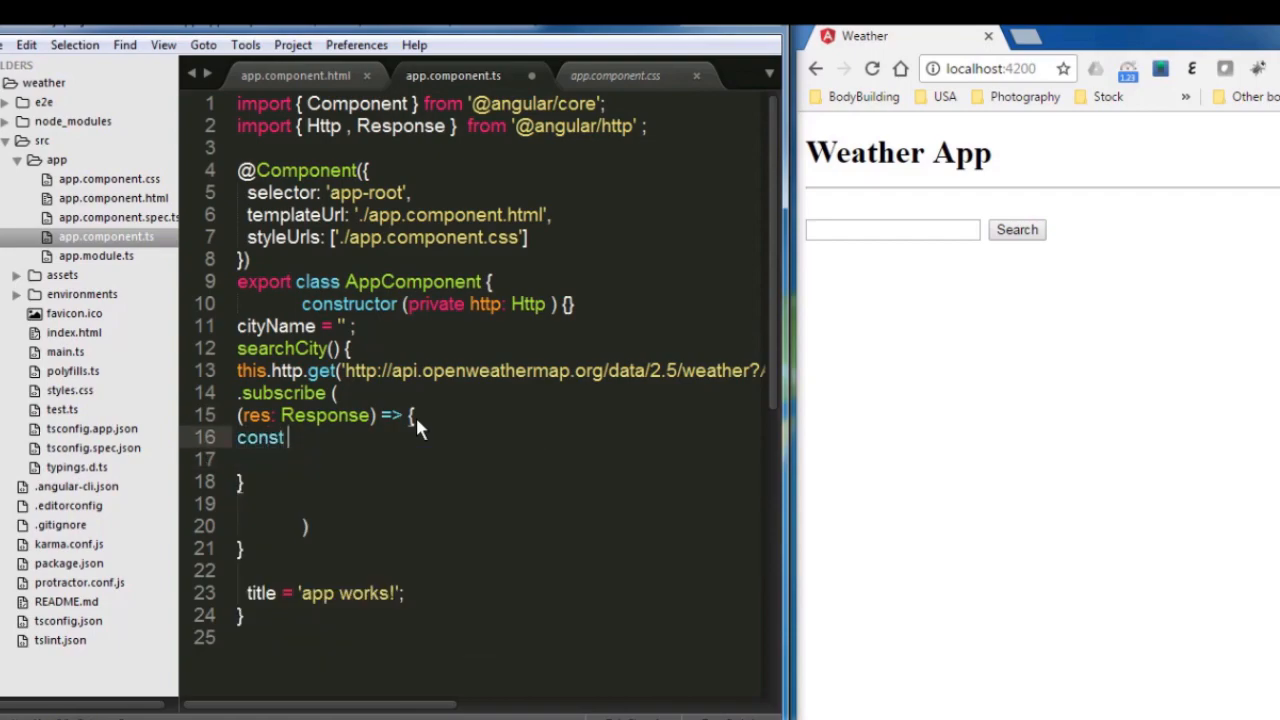
pyautogui.write('wea')
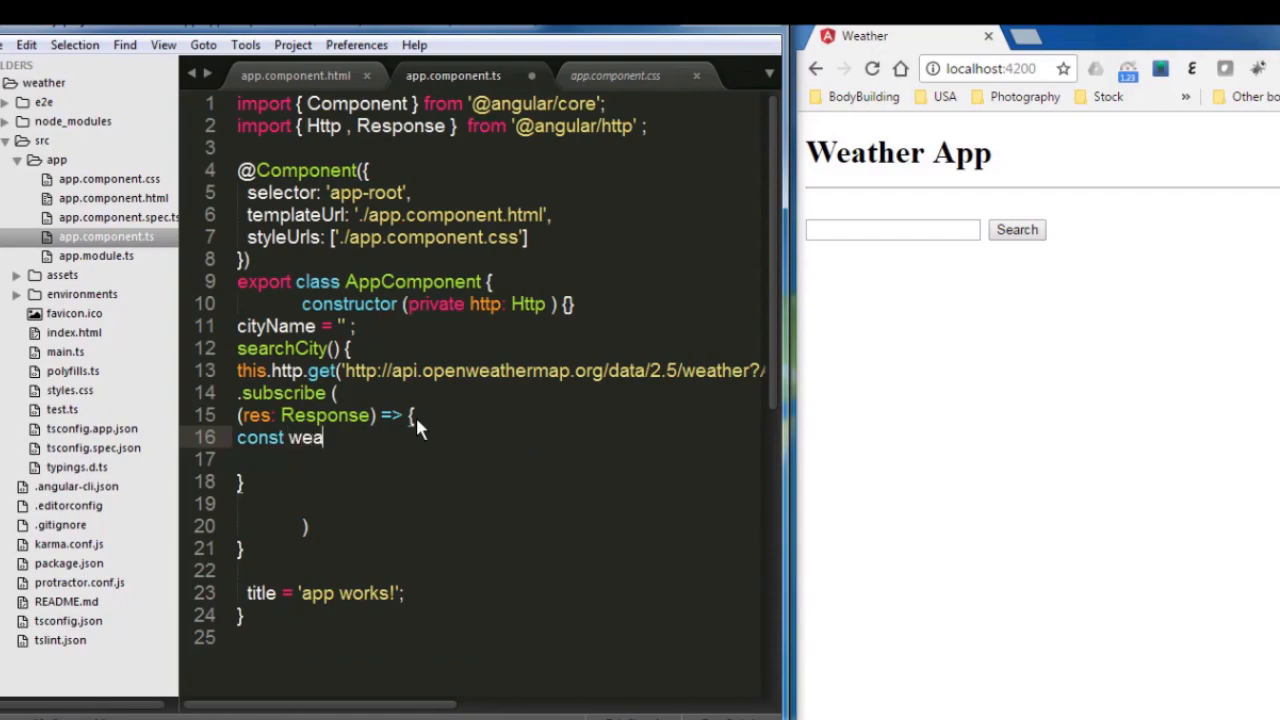
pyautogui.write('therCi')
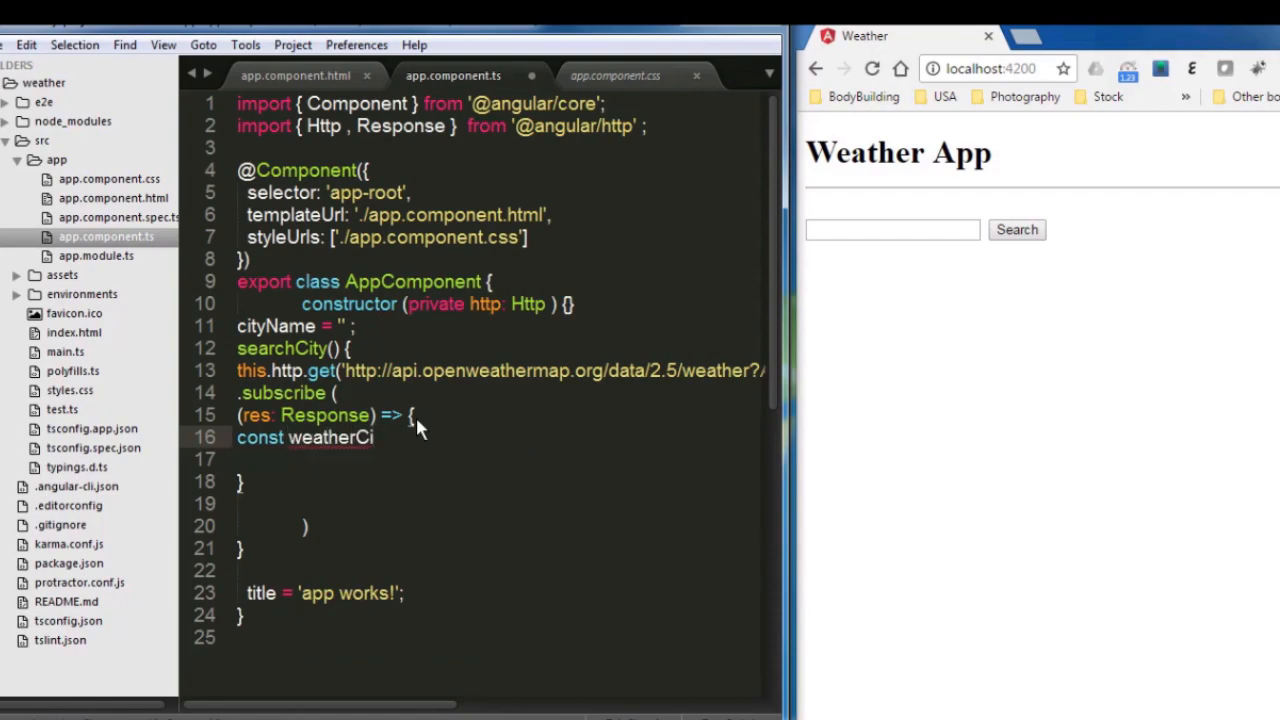
pyautogui.write('ty')
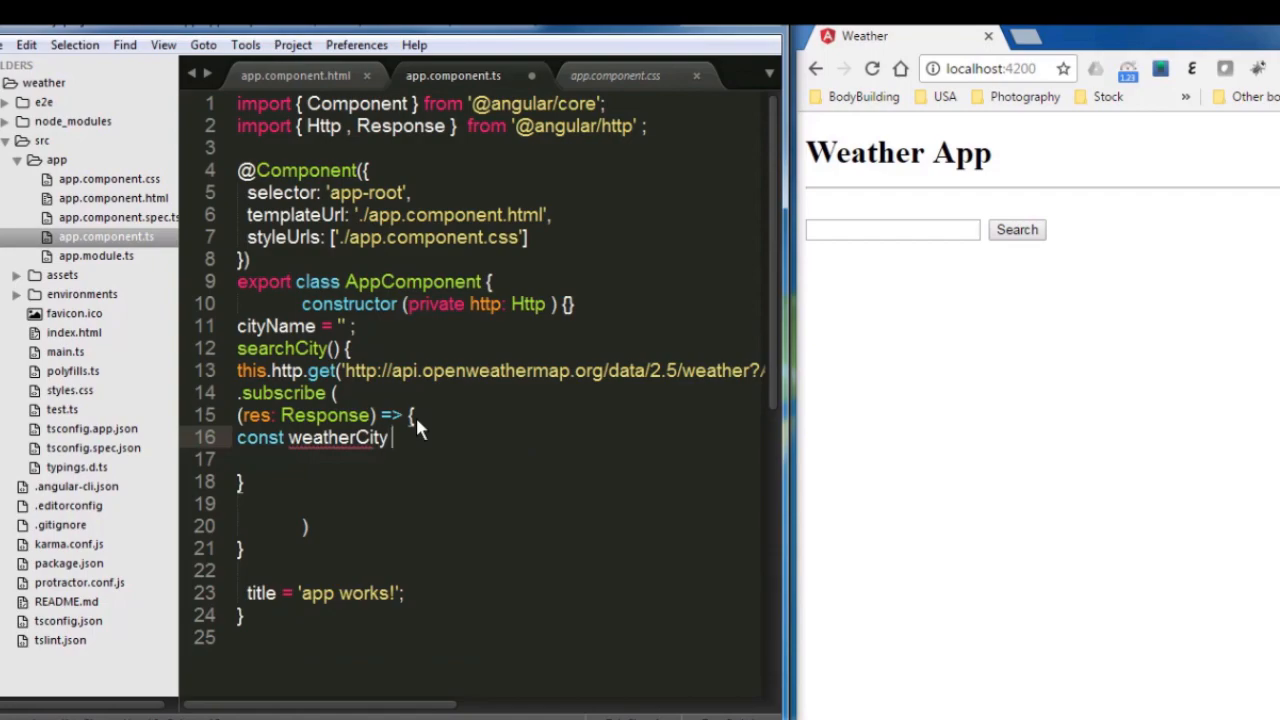
pyautogui.write('=')
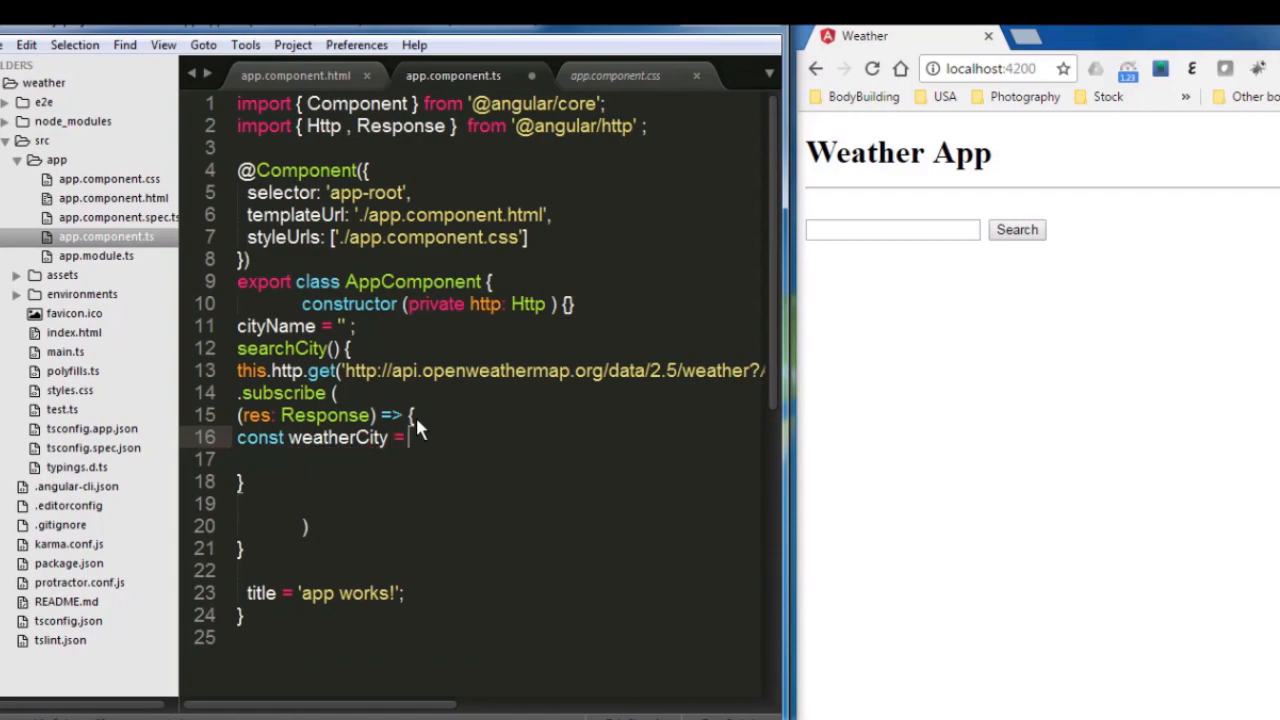
pyautogui.write('res')
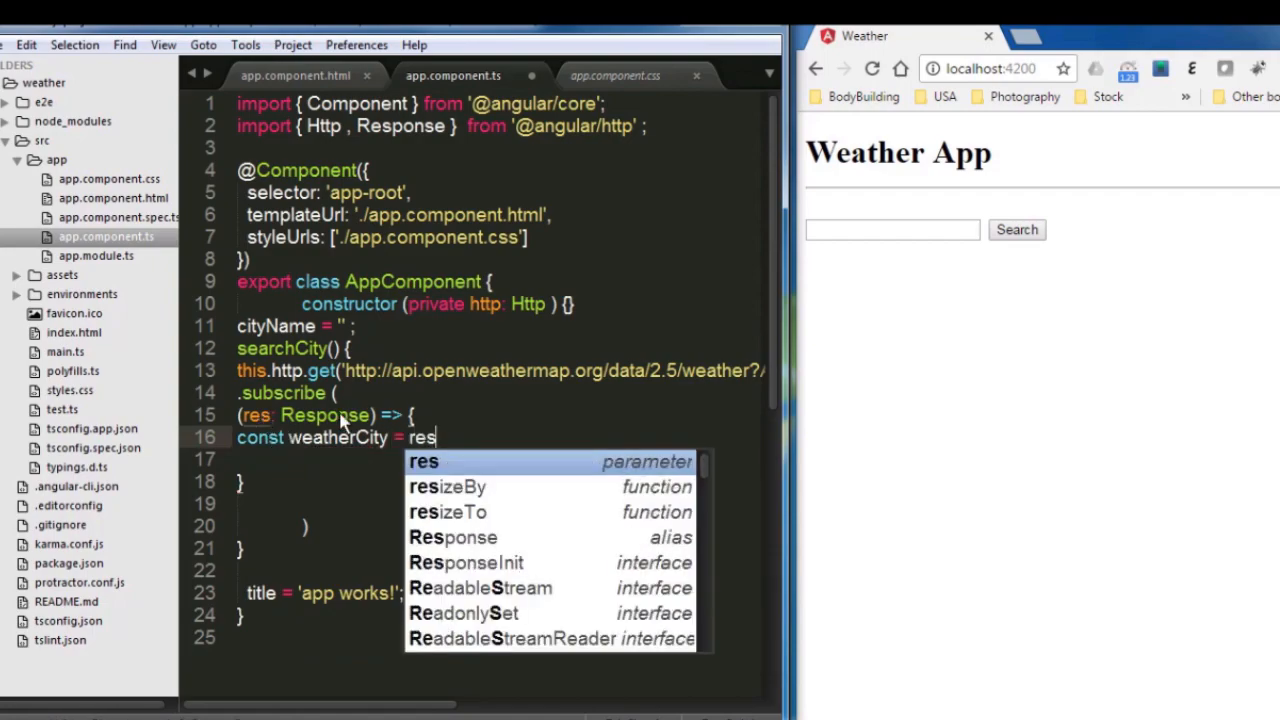
pyautogui.write('.json();')
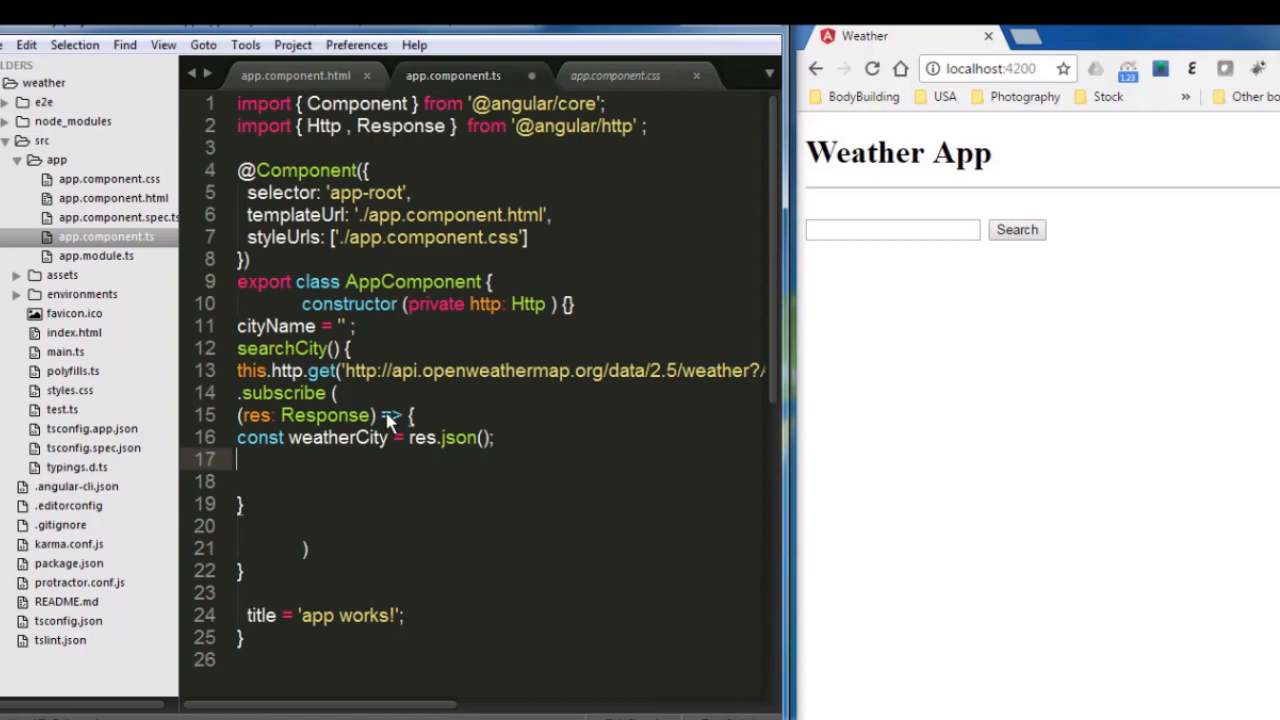
# - Start a console.log call on the next line of the callback
pyautogui.write('con')
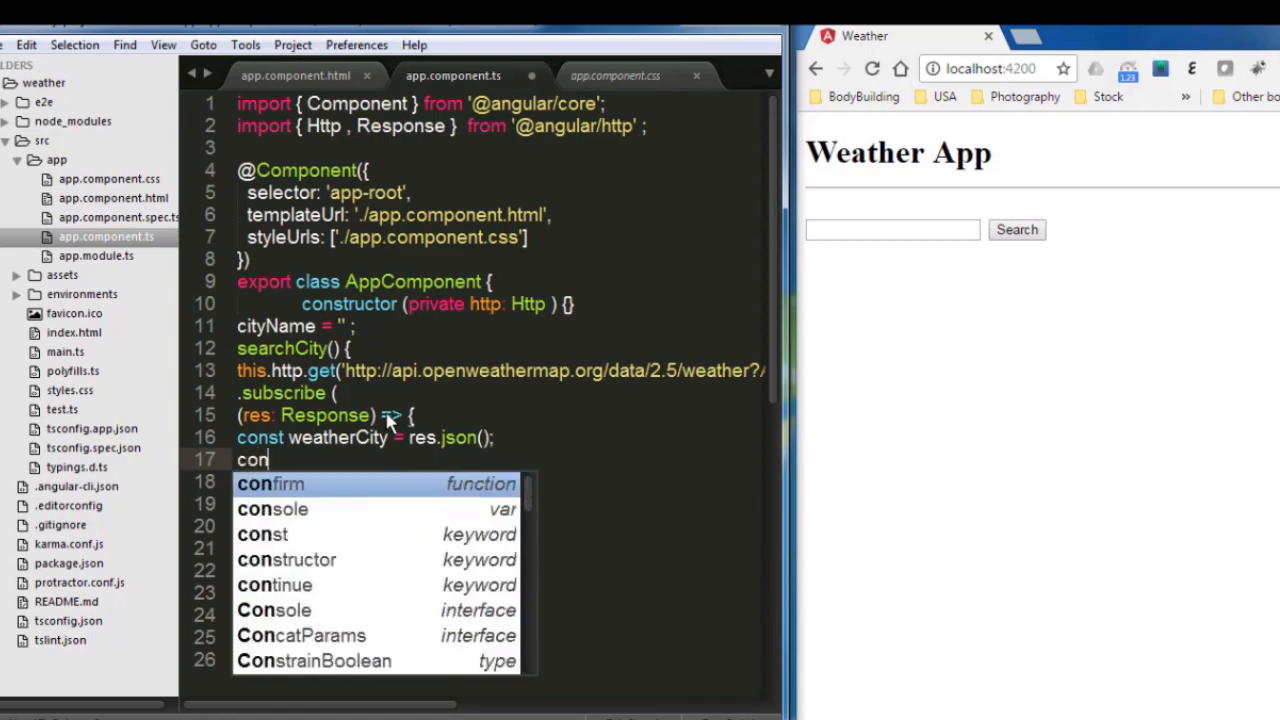
pyautogui.write('sole.log(')
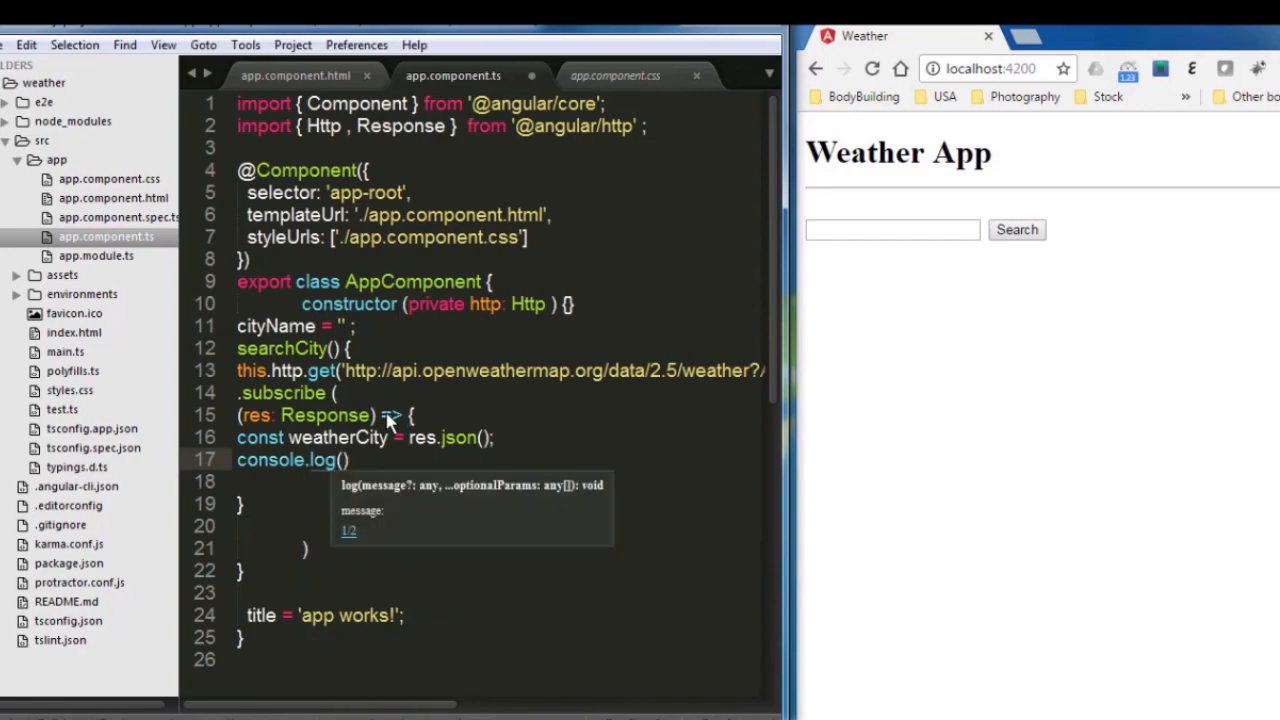
# - Log weatherCity in console.log, then enter London in the Weather App search box
pyautogui.write('weatherCity')
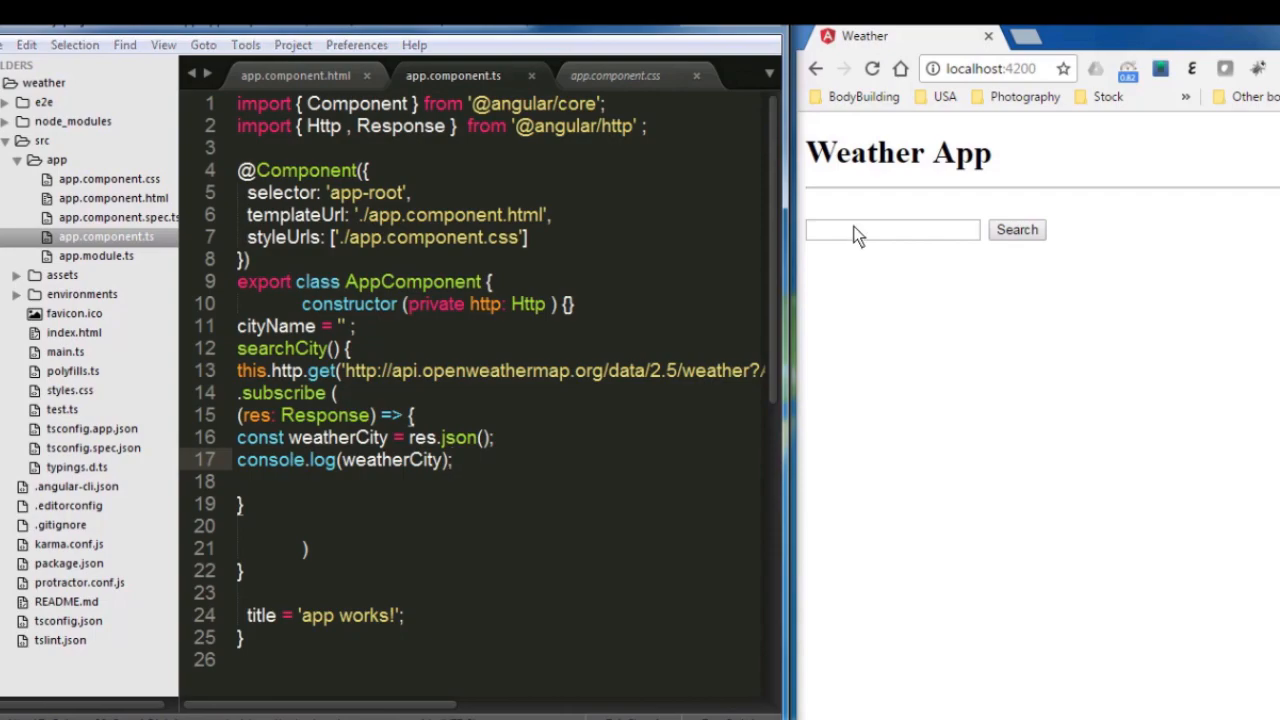
pyautogui.write('London')
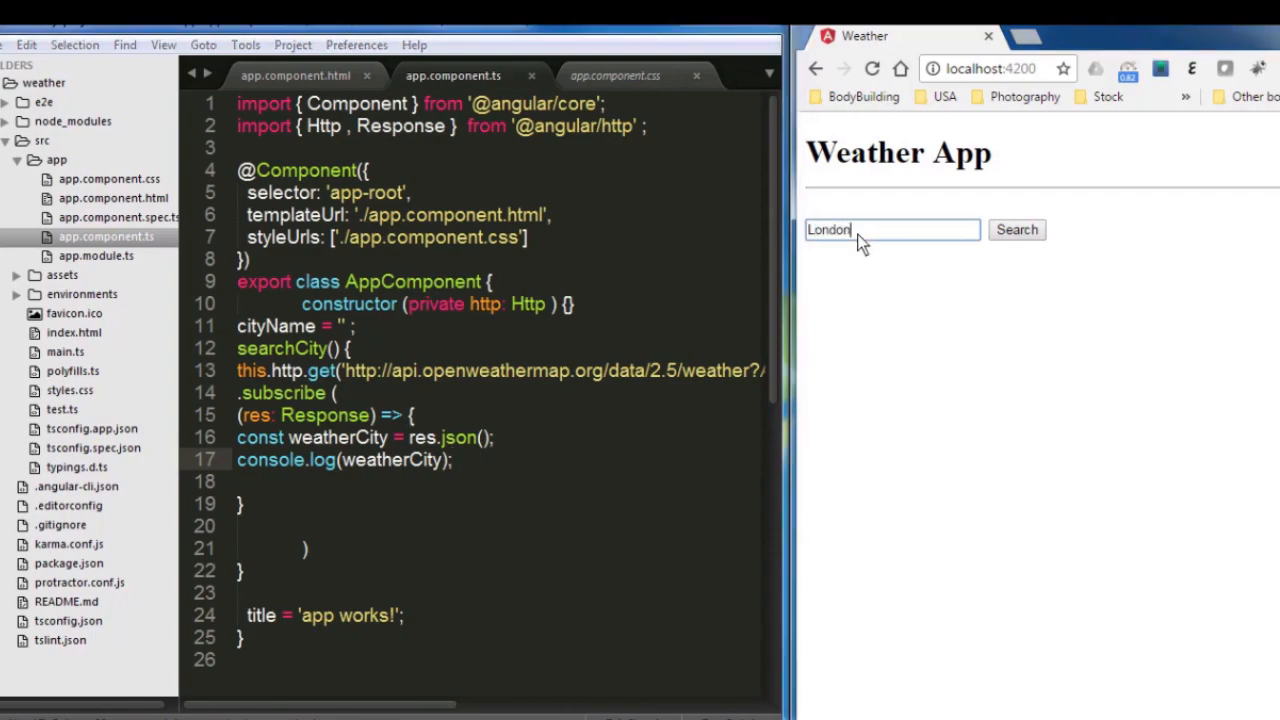
pyautogui.moveTo(910, 322)
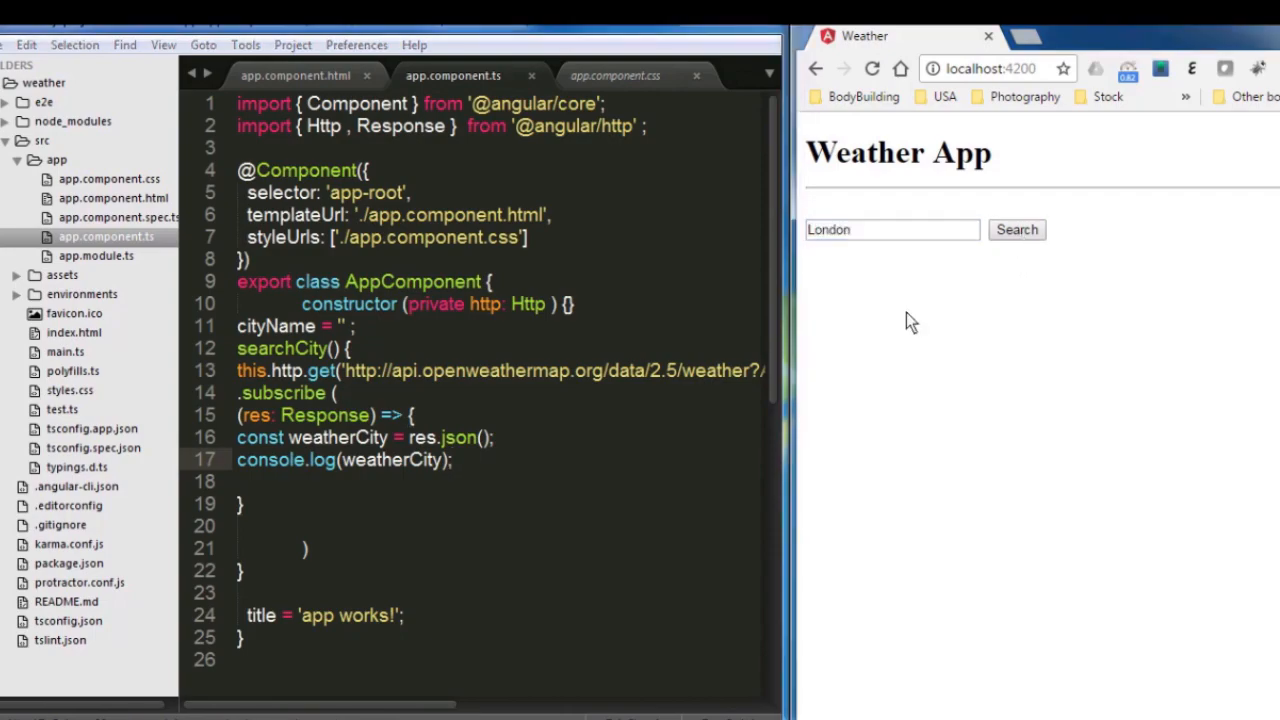
pyautogui.moveTo(988, 604)
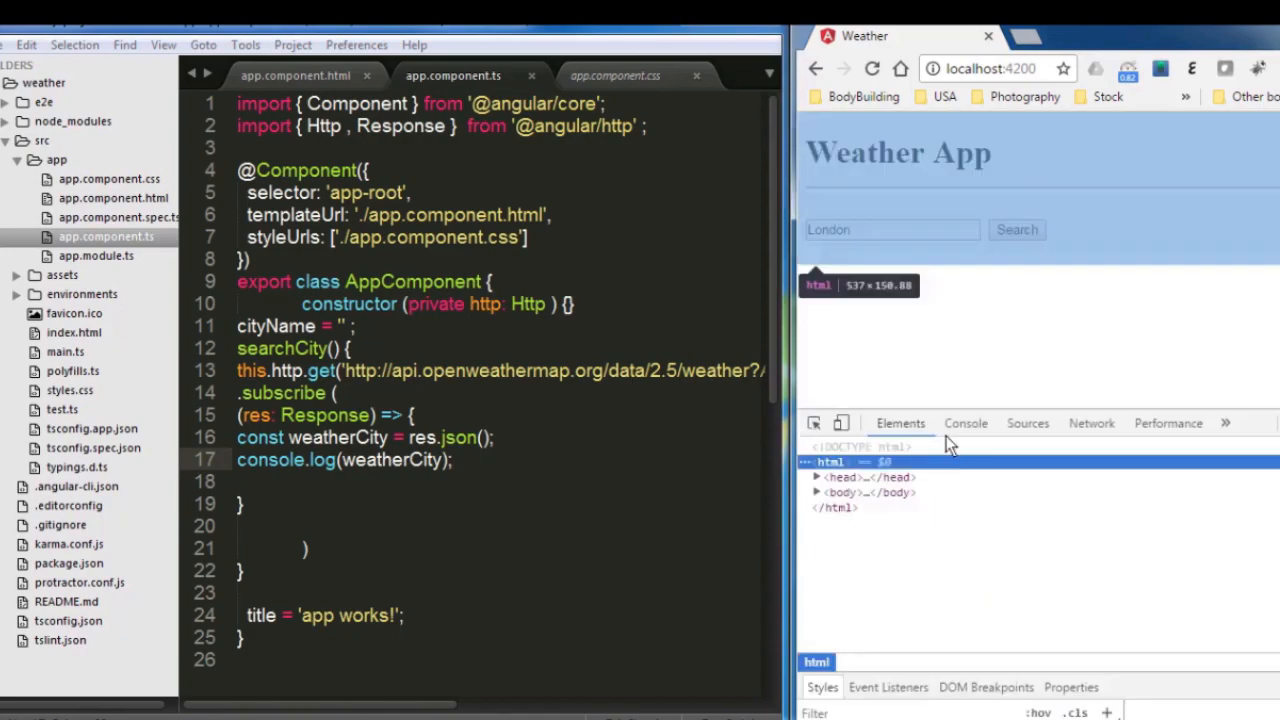
# - Inspect the logged weather object in the console, then search for Paris
pyautogui.click(964, 422)
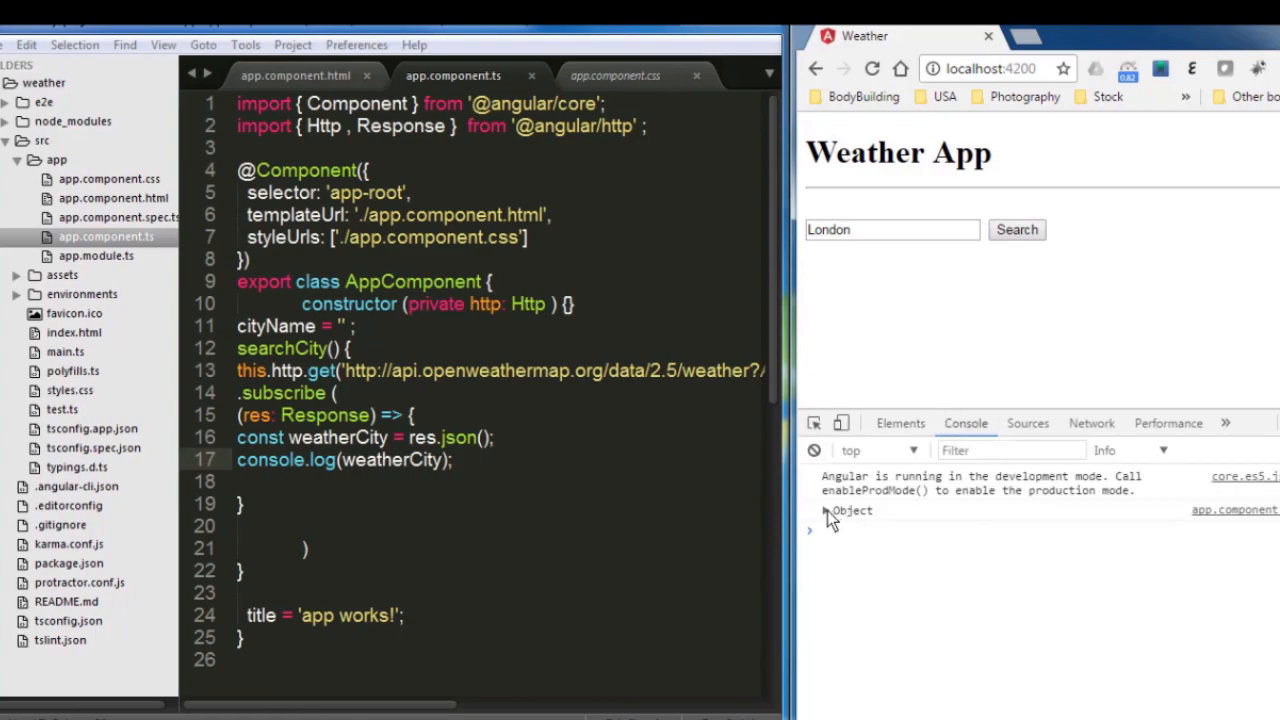
pyautogui.click(810, 510)
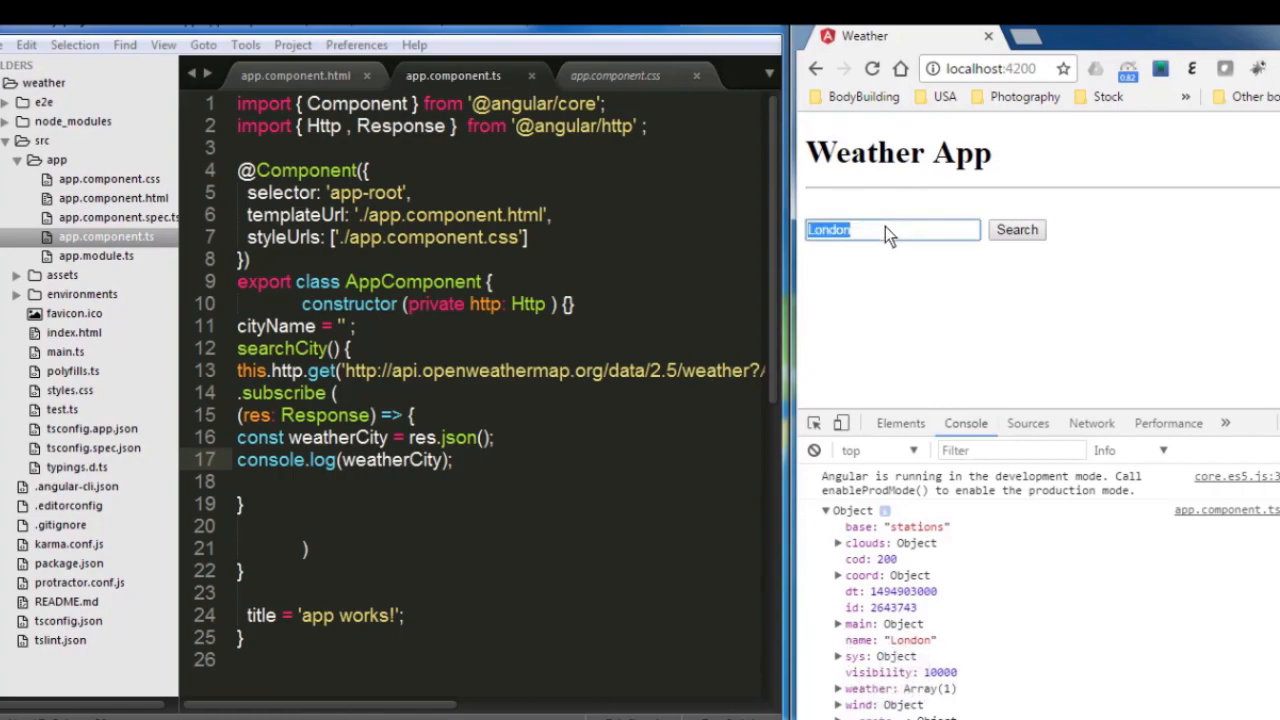
pyautogui.write('Paris')
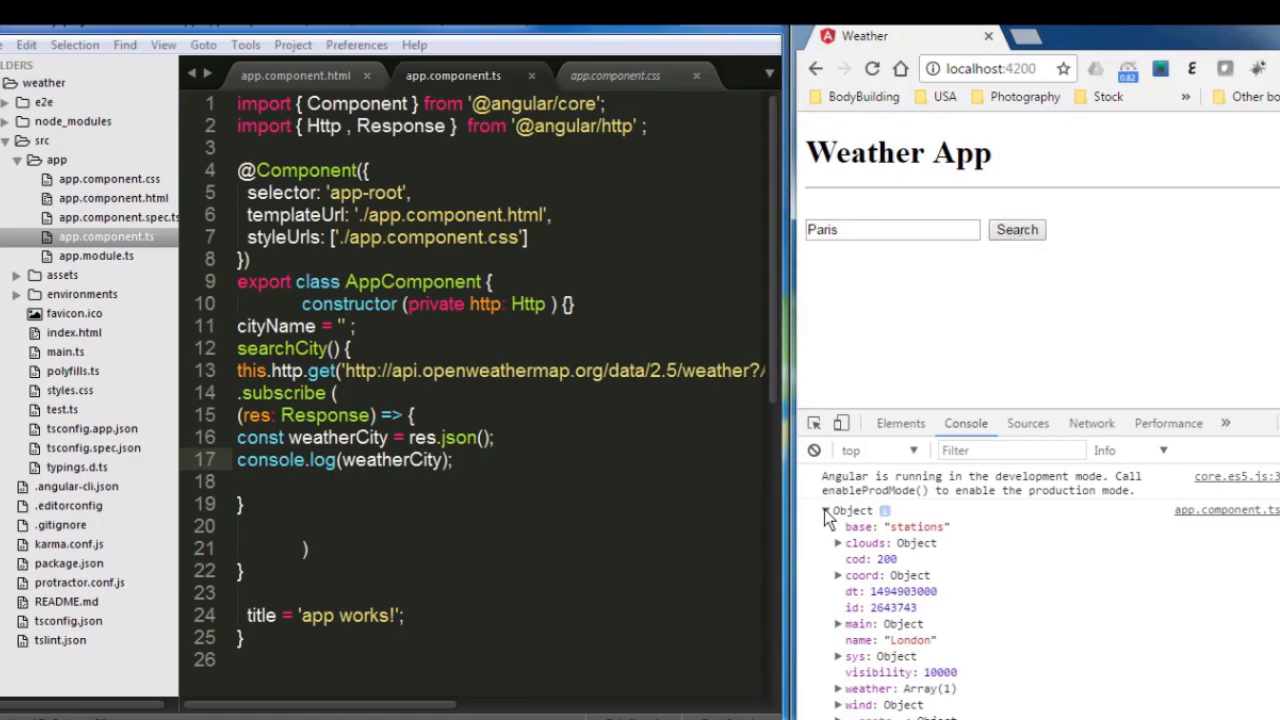
# - Expand the Paris response's main object to reveal humidity 72 and pressure 1027
pyautogui.click(824, 510)
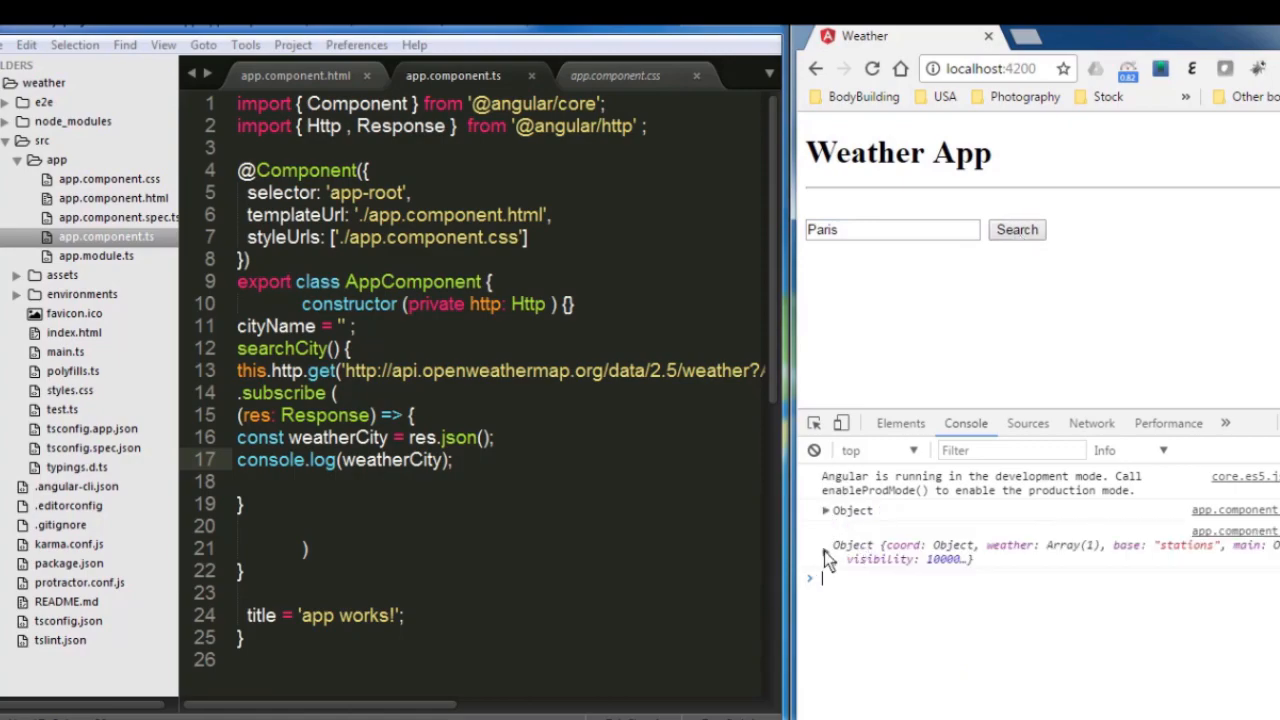
pyautogui.click(824, 544)
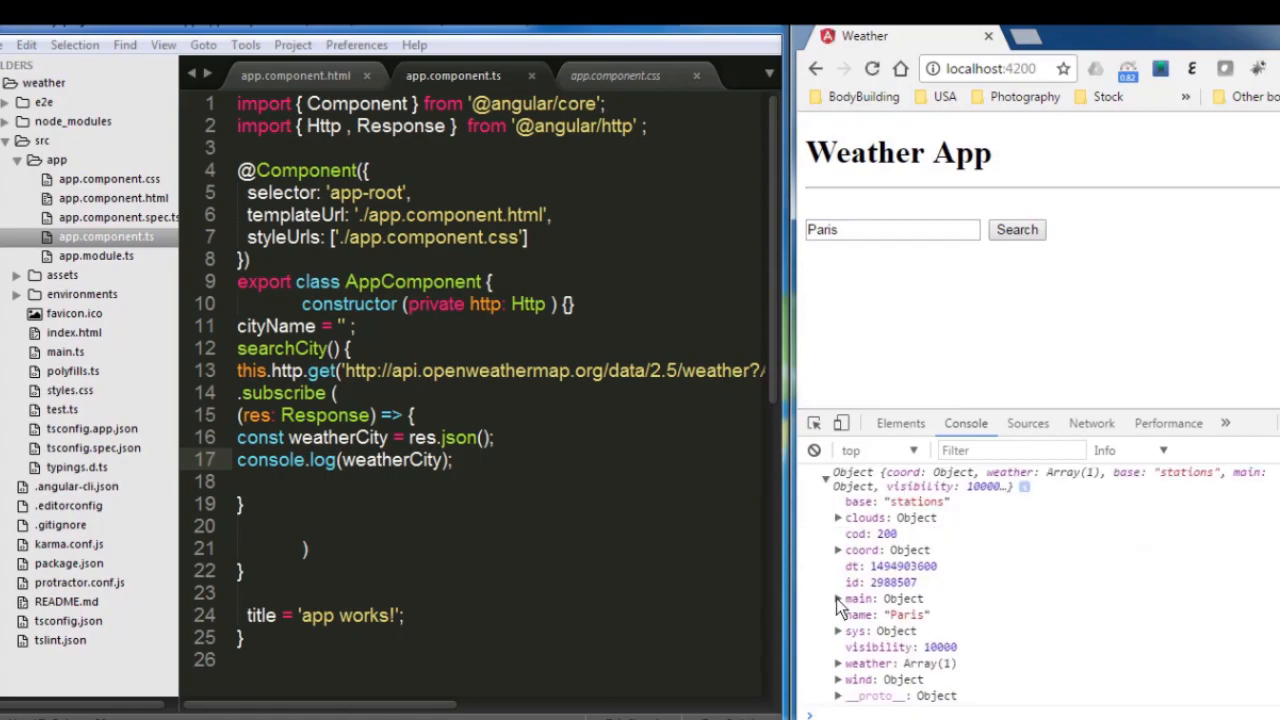
pyautogui.moveTo(816, 276)
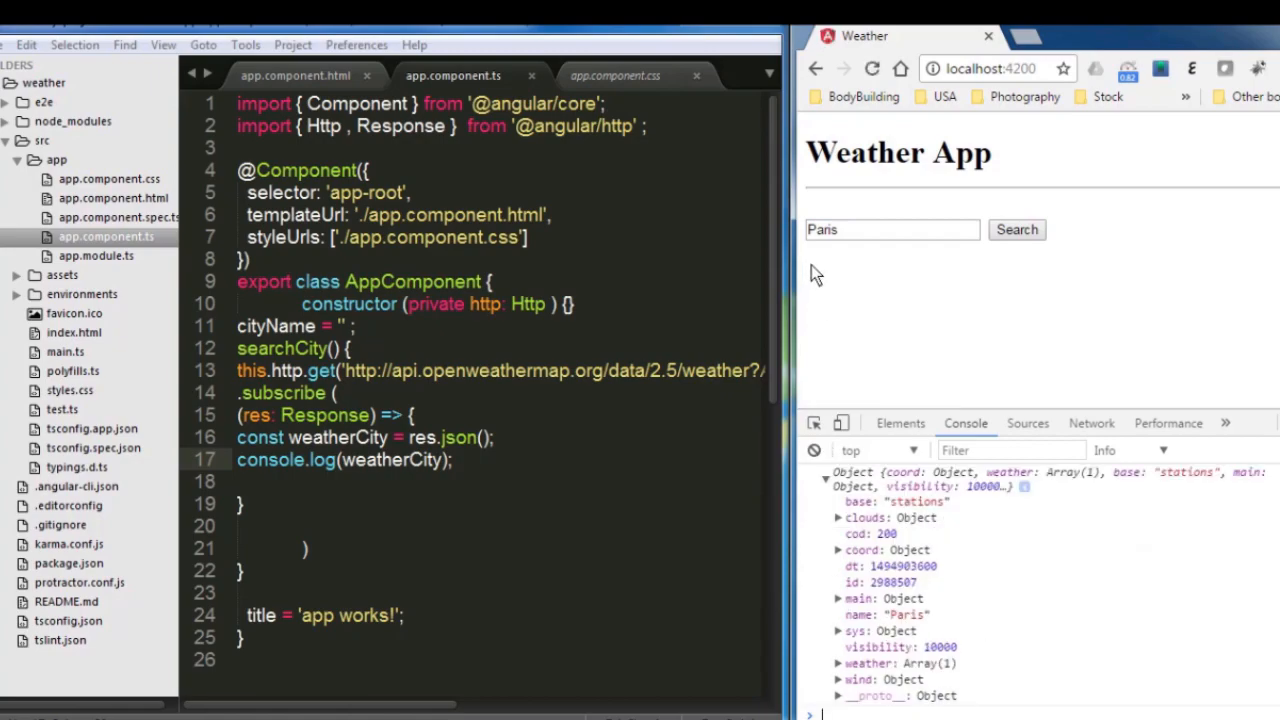
pyautogui.moveTo(810, 270)
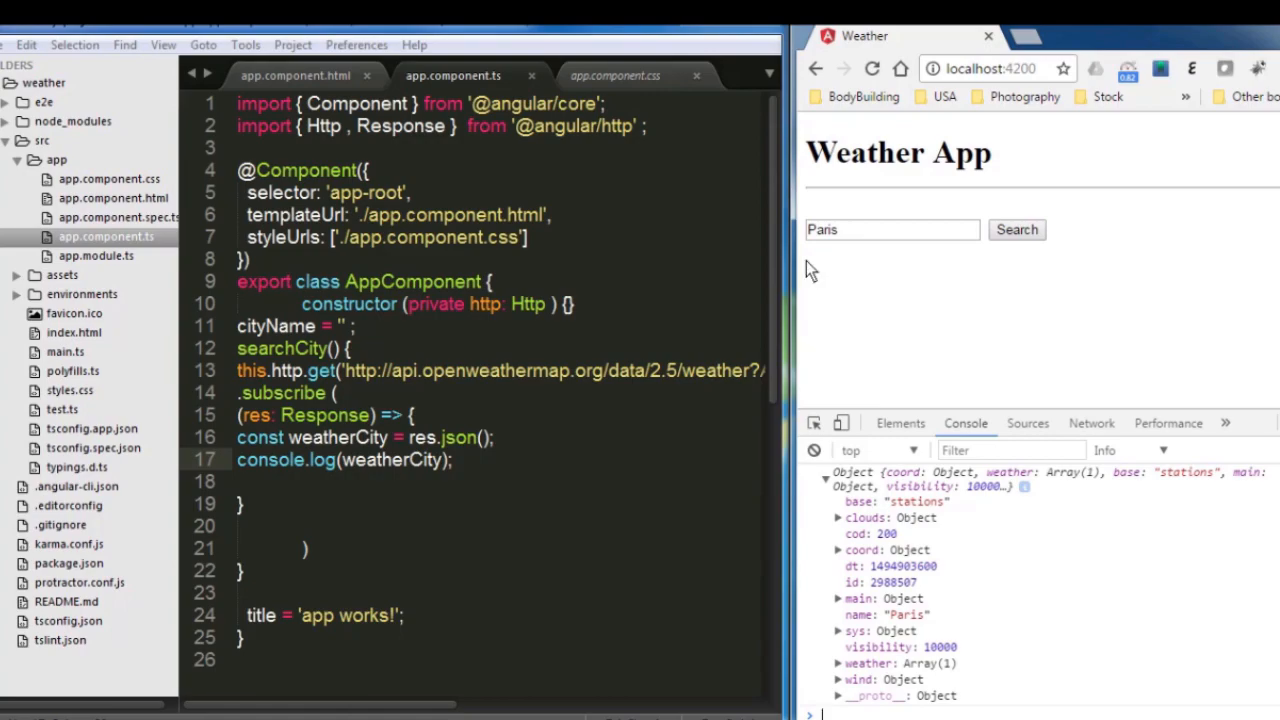
pyautogui.moveTo(840, 608)
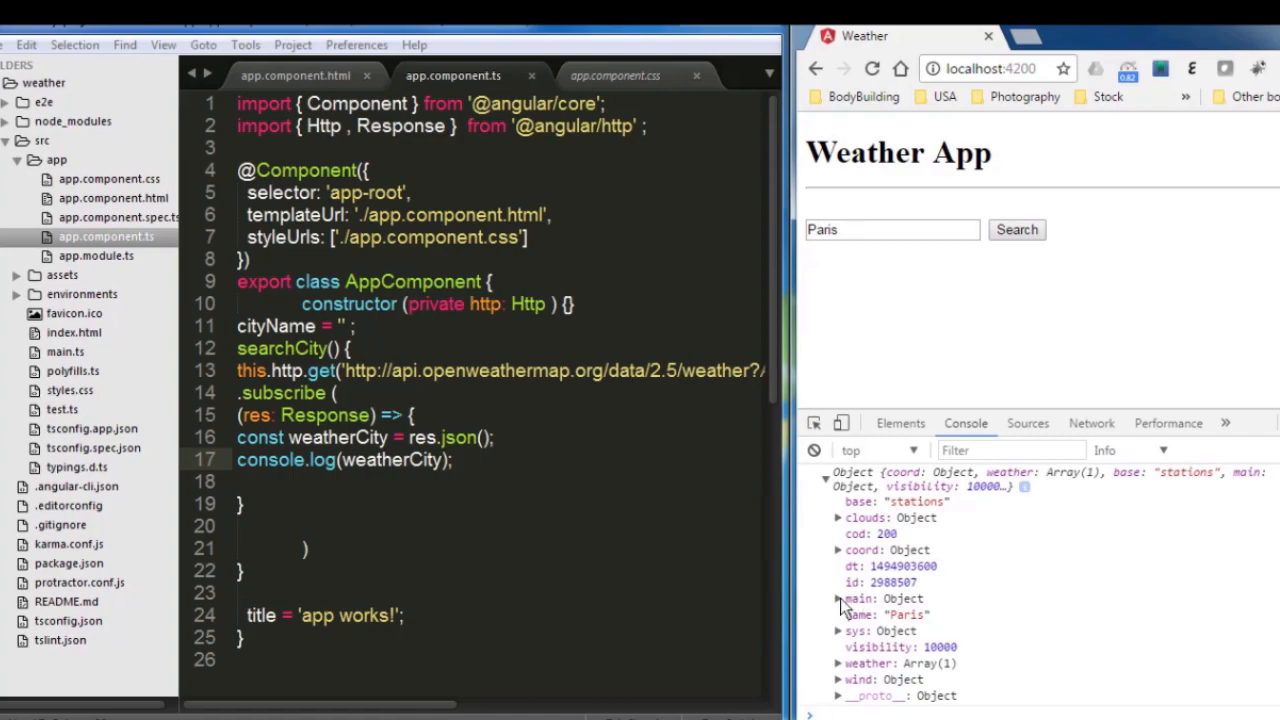
pyautogui.click(840, 598)
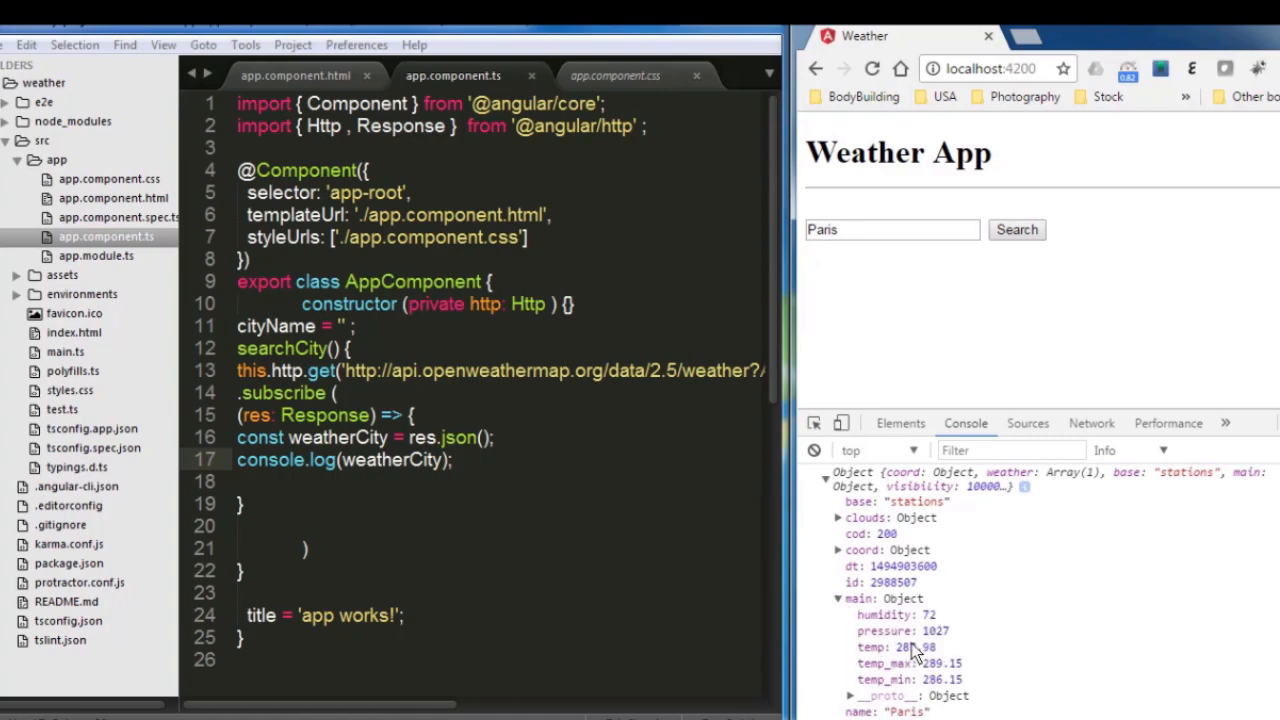
pyautogui.moveTo(868, 618)
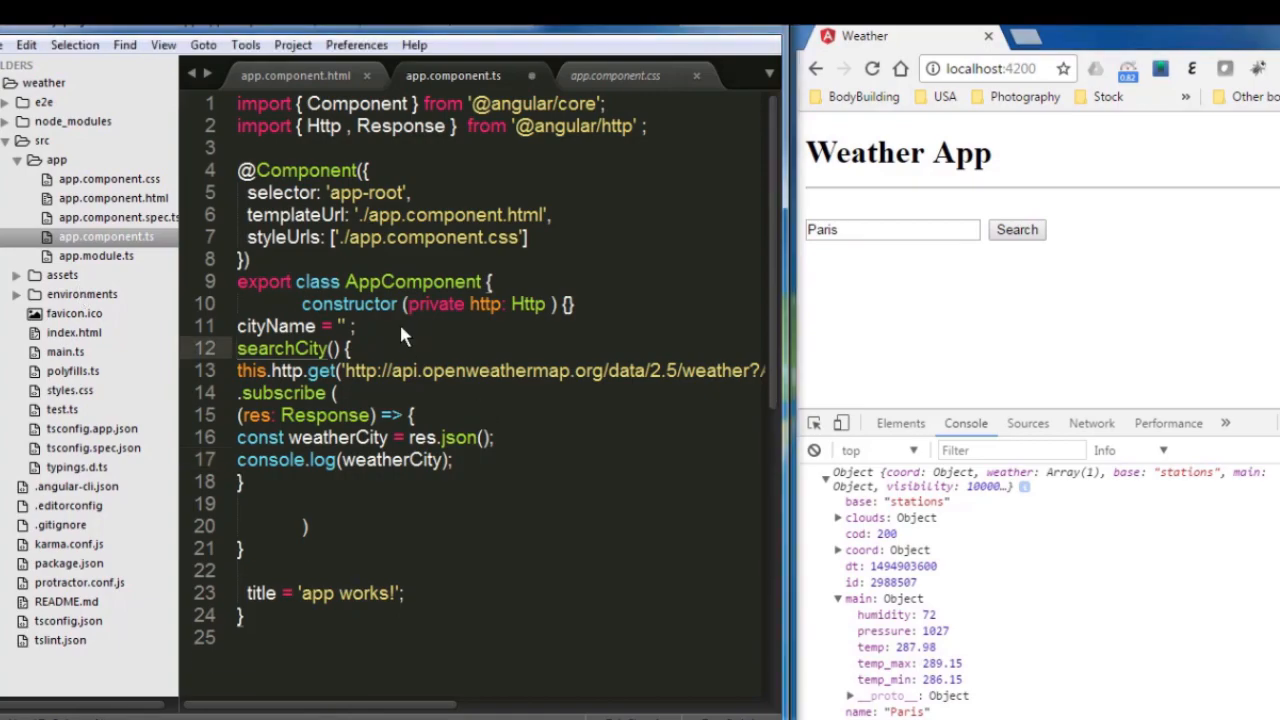
# - Declare cityHumid and assign this.cityHumid = weatherCity.main.humidity in the subscribe handler
pyautogui.write("cityHumid = '' ;")
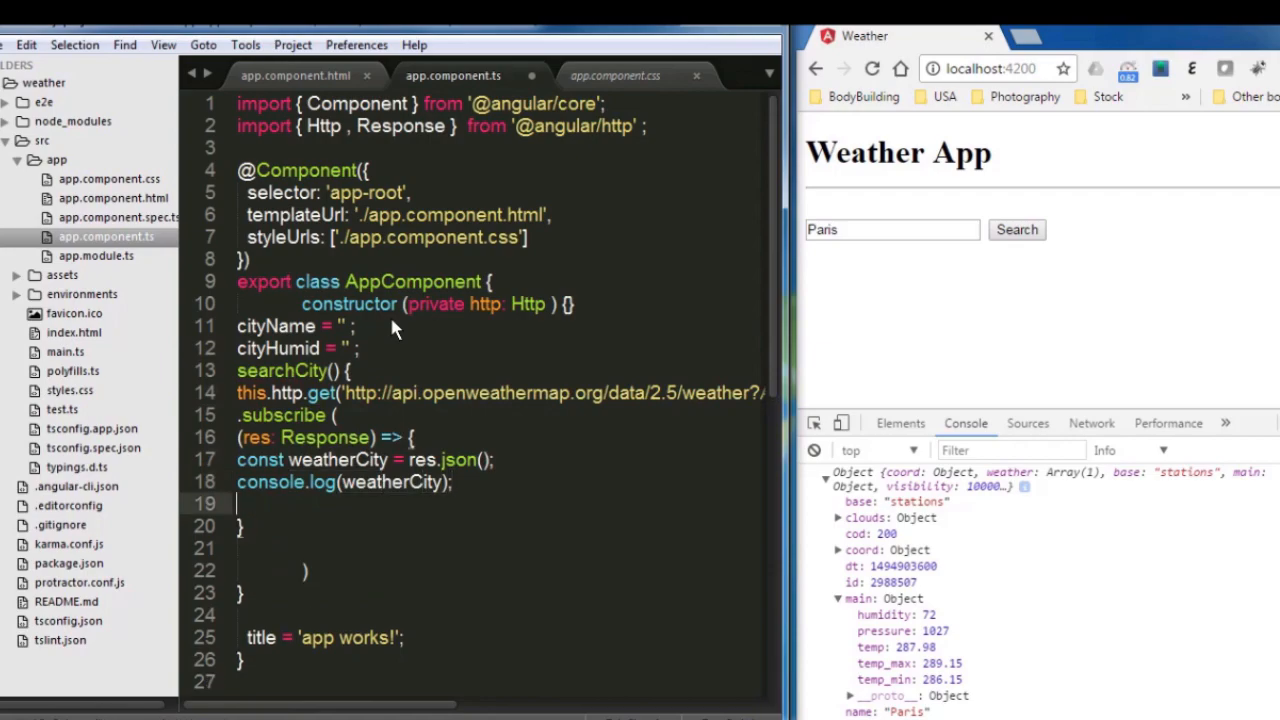
pyautogui.write('this.cityHumid =')
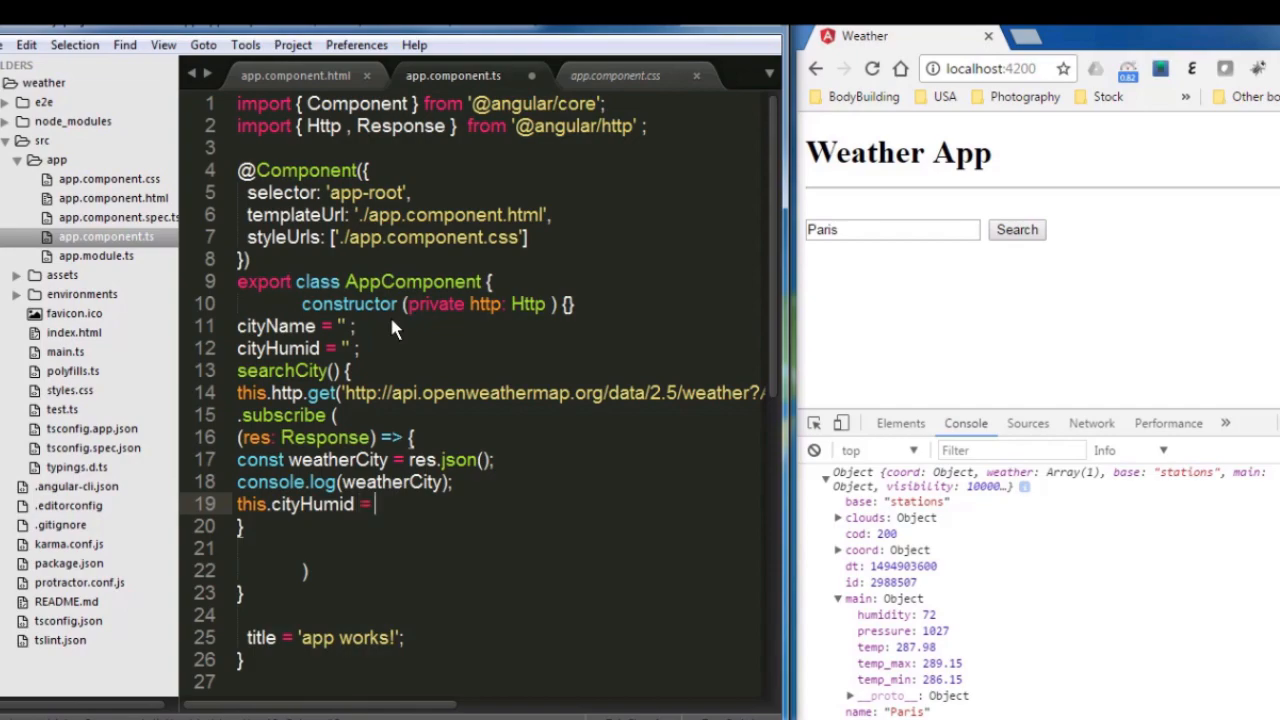
pyautogui.write('weatherCity')
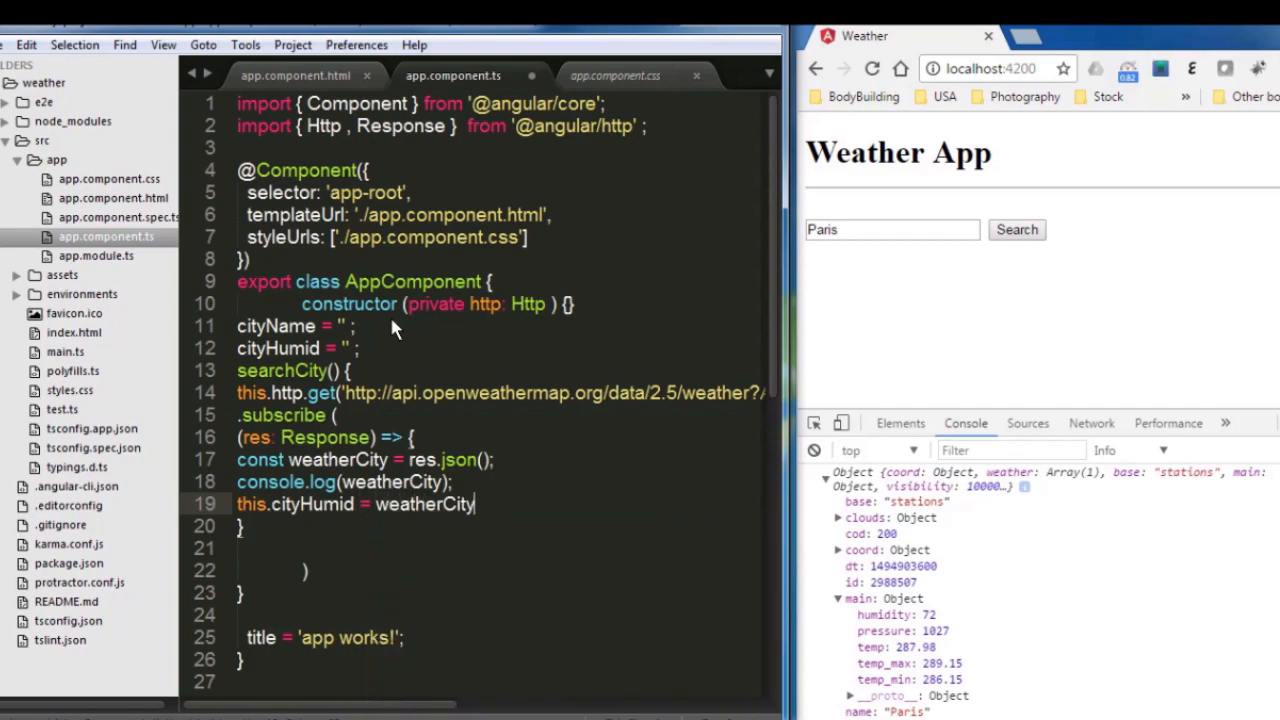
pyautogui.write('.main.')
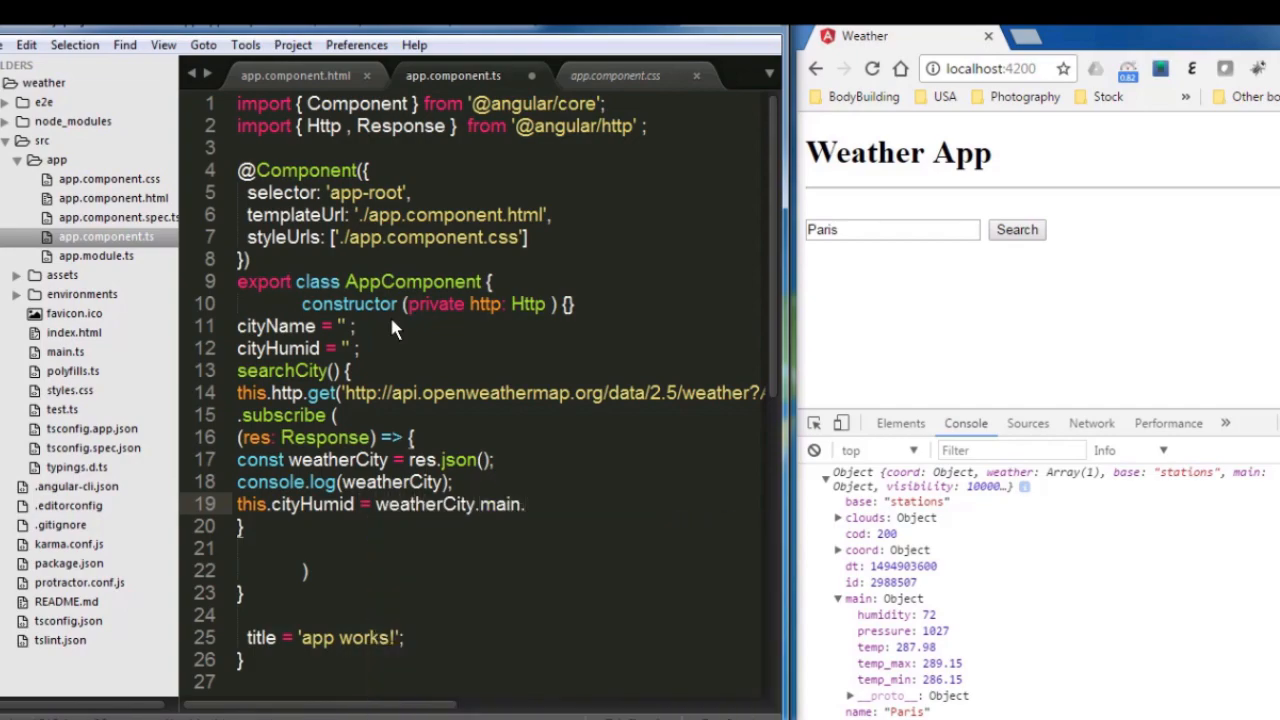
pyautogui.write('hum')
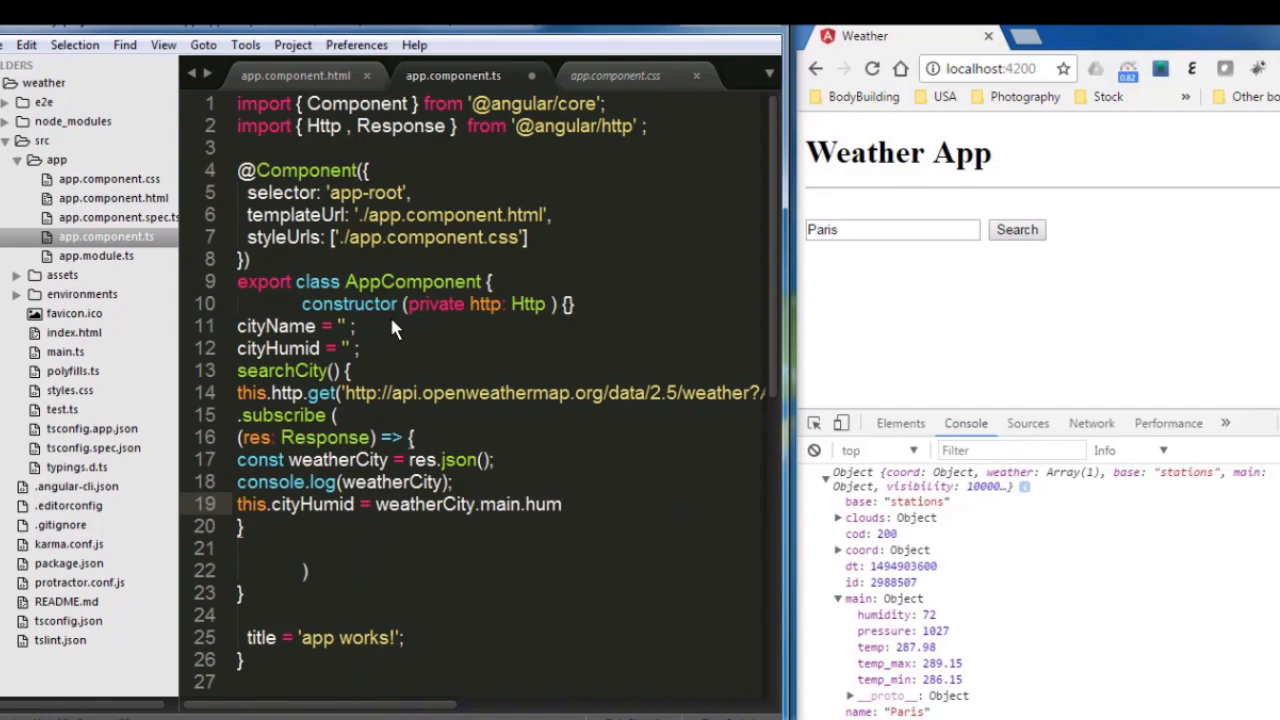
pyautogui.moveTo(588, 544)
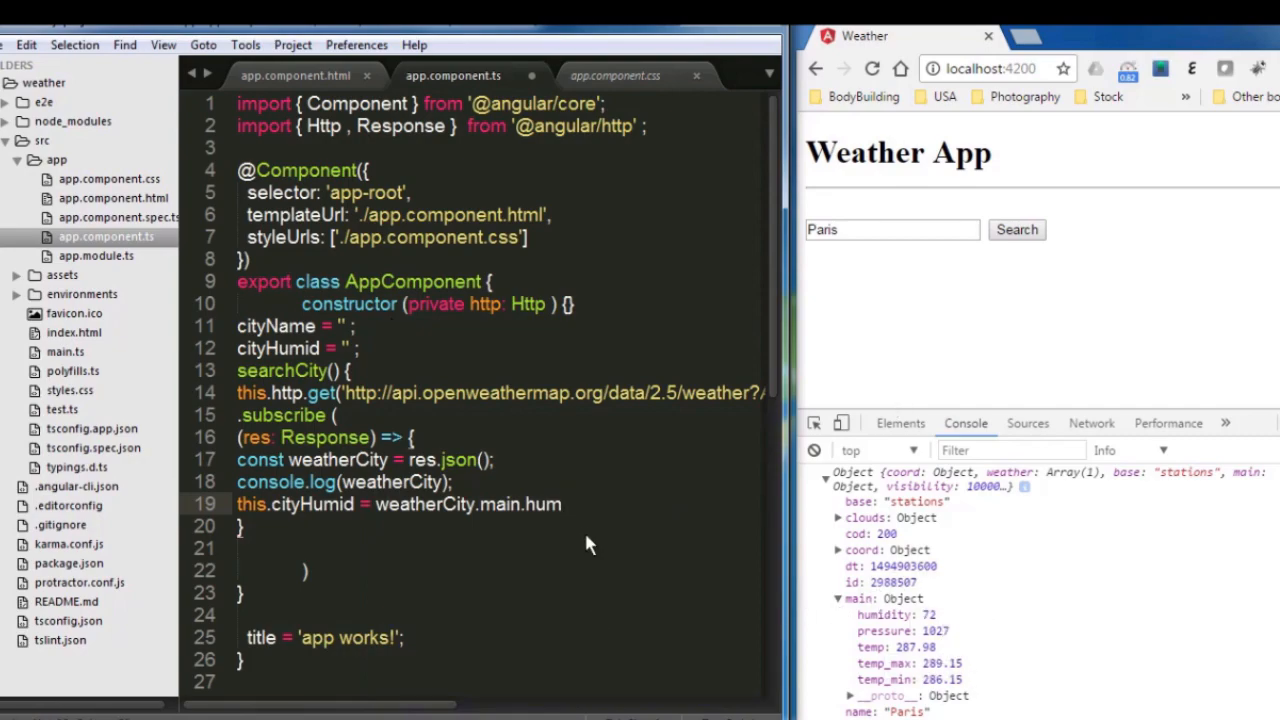
pyautogui.write('idity')
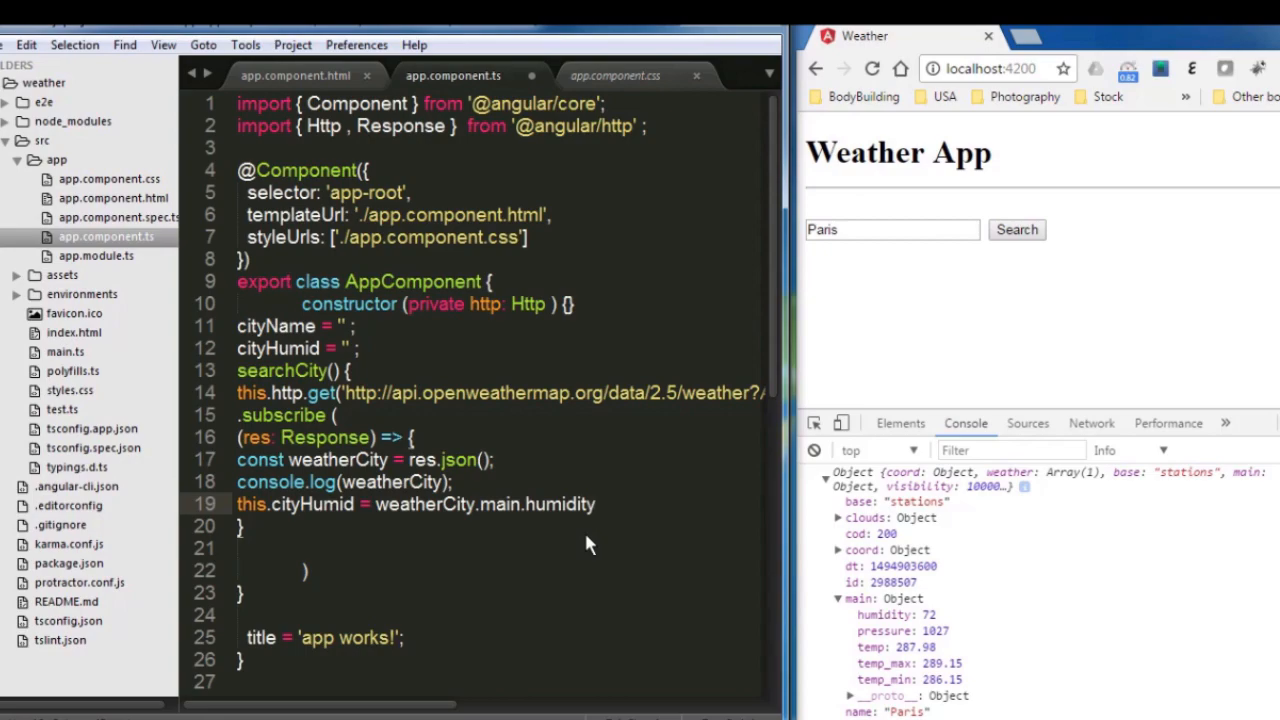
pyautogui.click(296, 76)
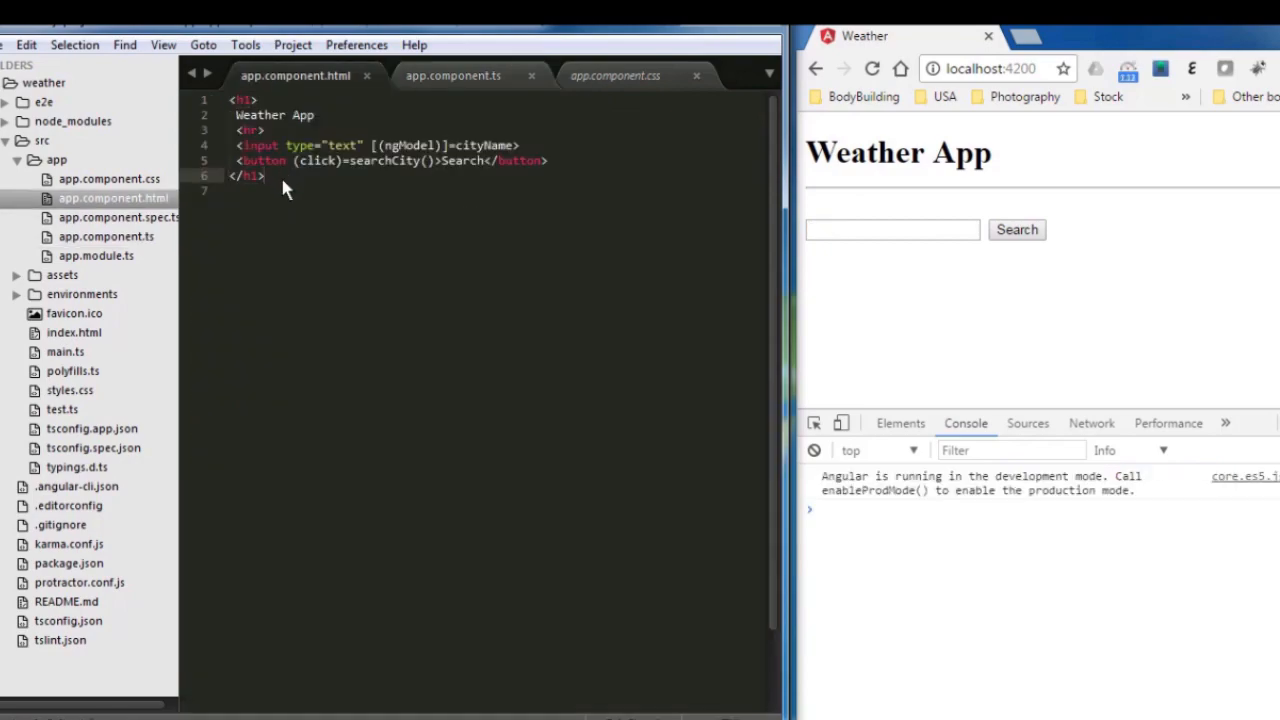
# - Add a heading line 'Humidity: {{cityHumid}}' at the end of the template
pyautogui.write('<h6>')
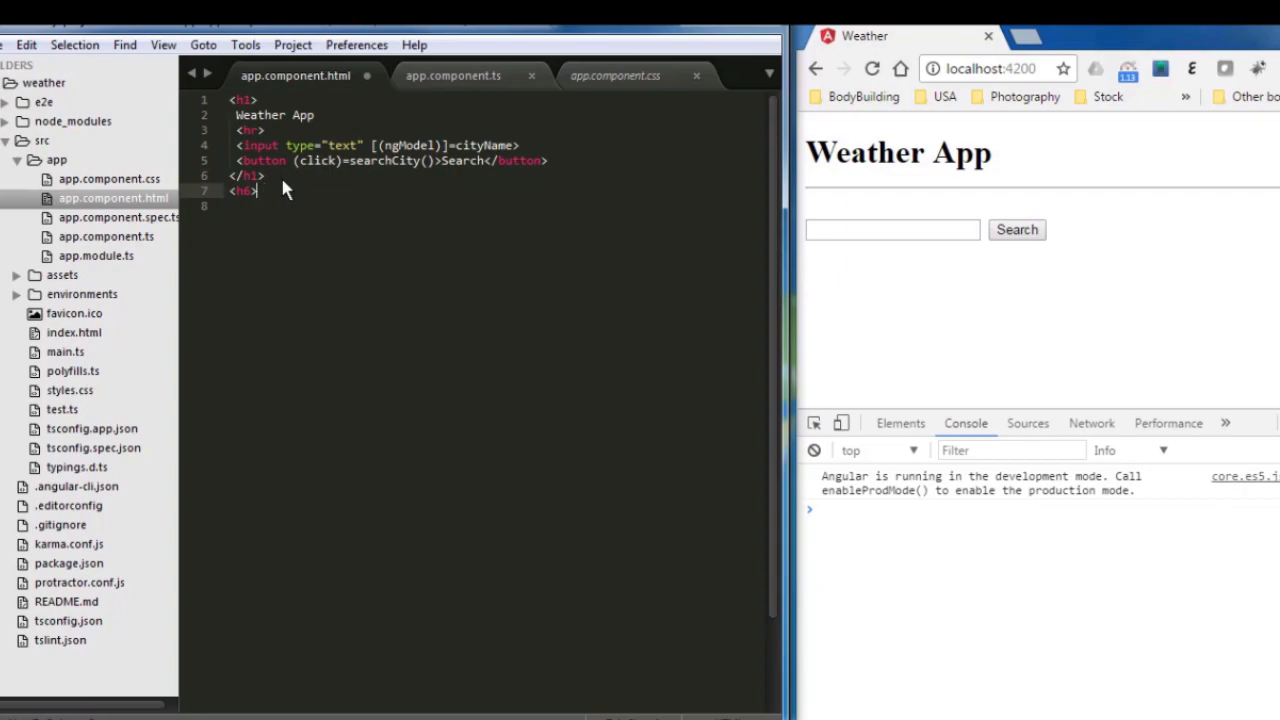
pyautogui.write('Humid')
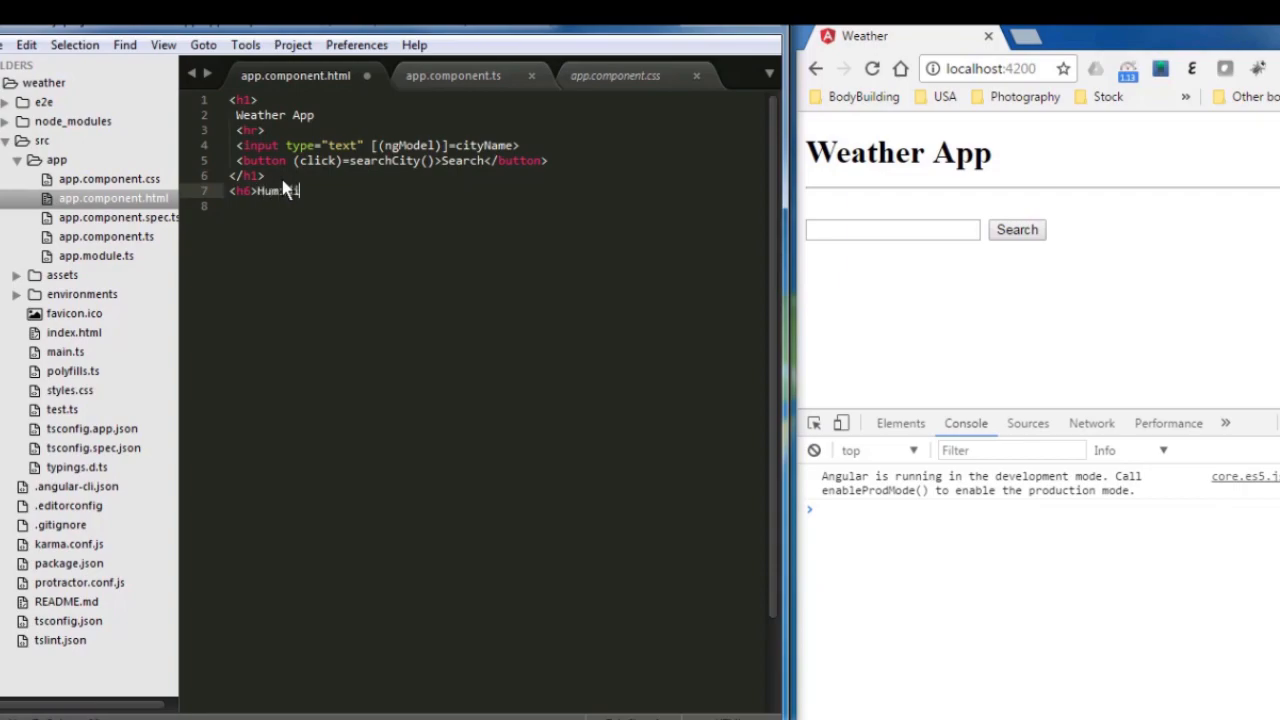
pyautogui.write('ity: {}')
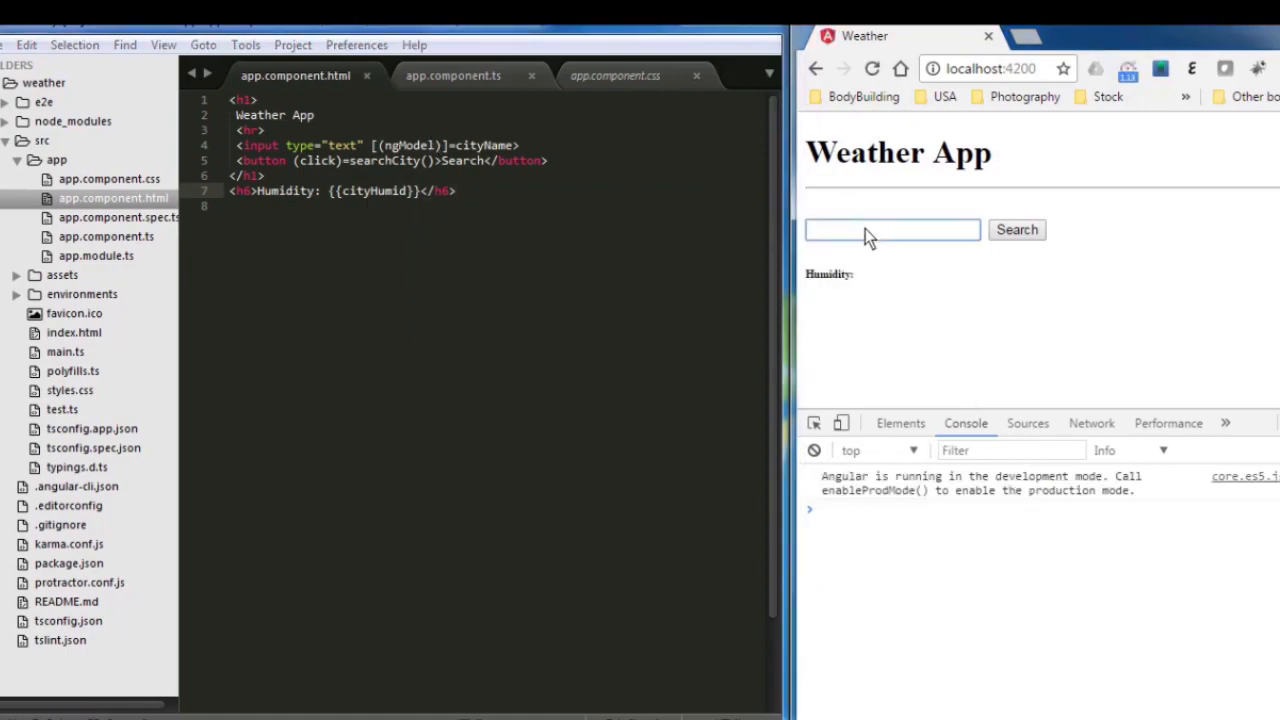
# - Search London in the app and see its humidity 93 displayed
pyautogui.write('London')
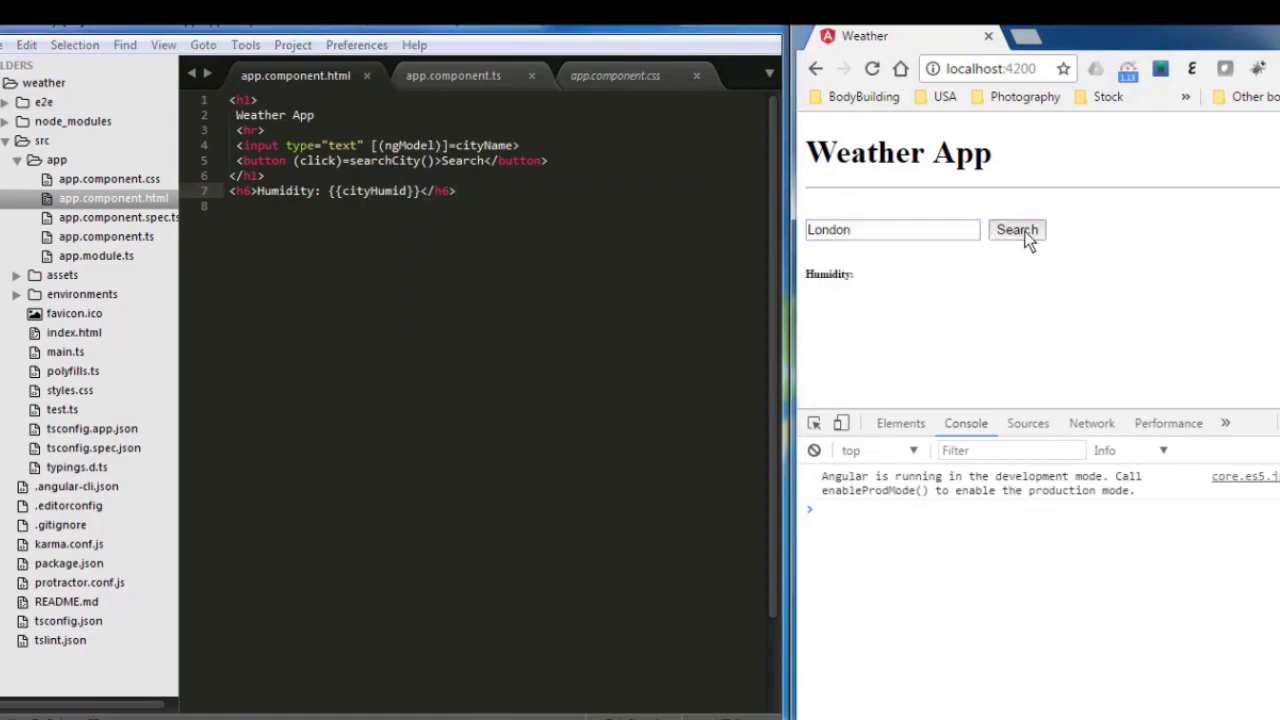
pyautogui.click(1016, 228)
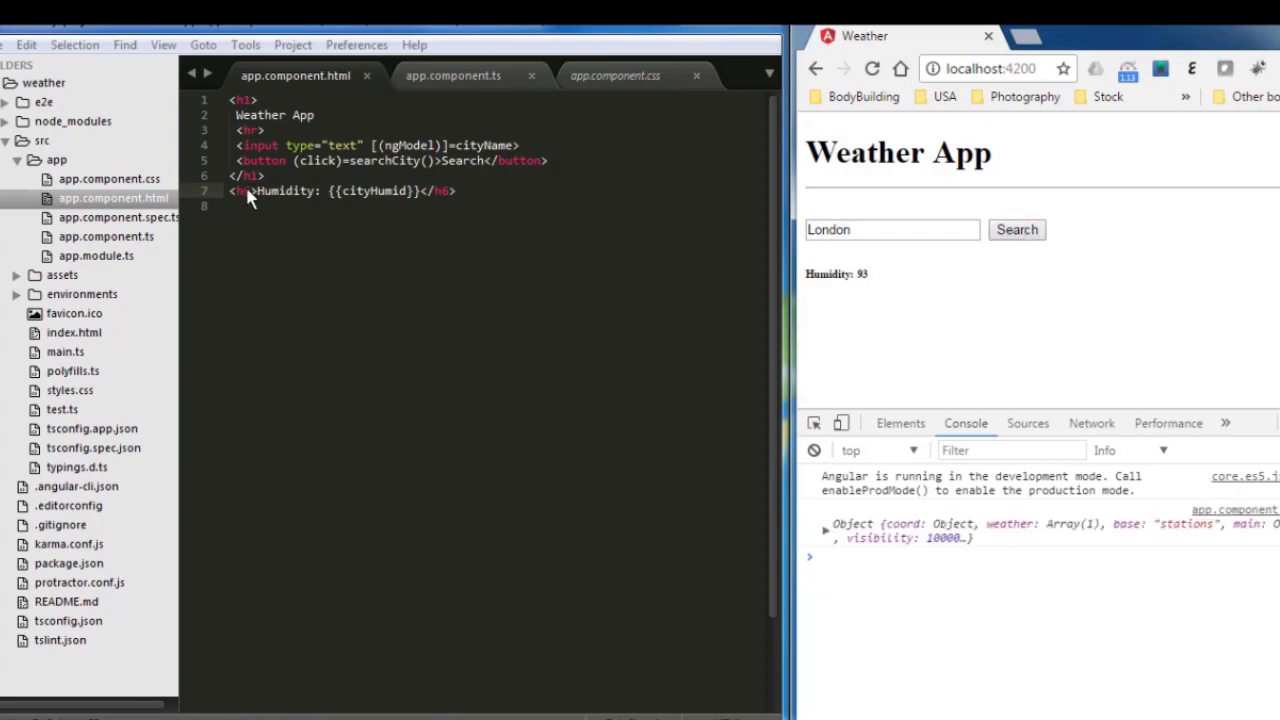
pyautogui.moveTo(462, 284)
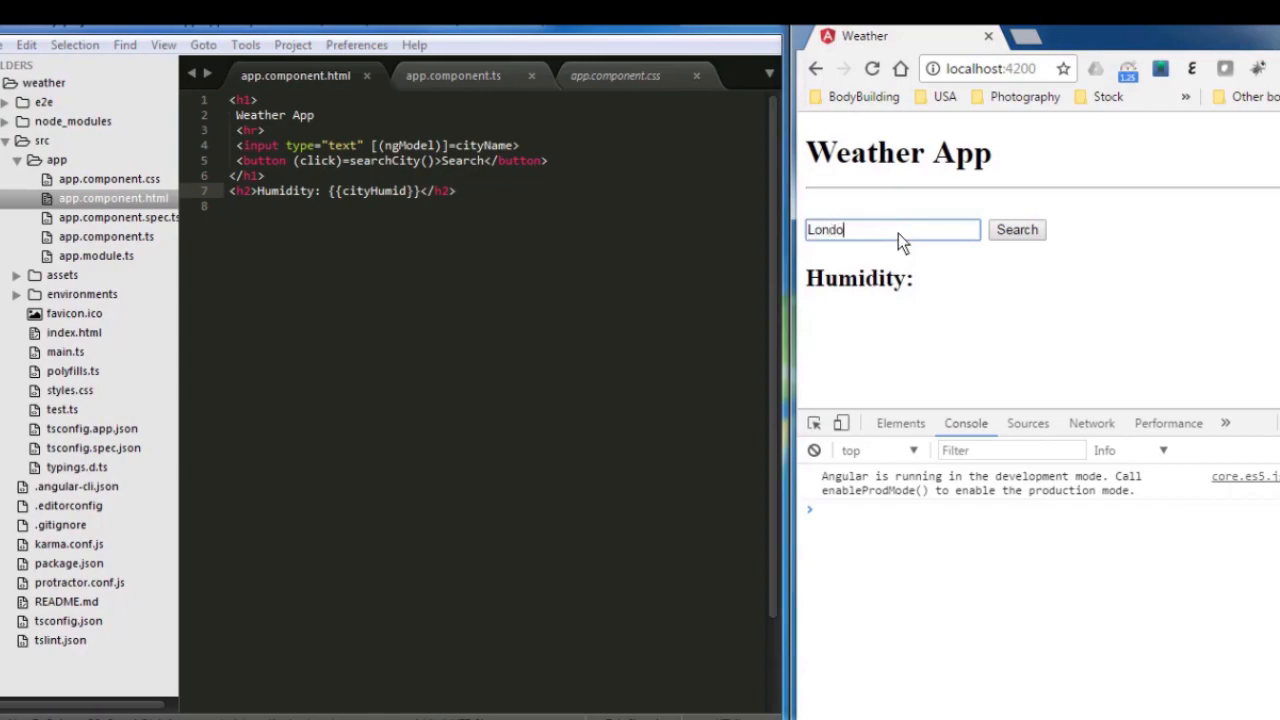
# - Search Paris and see the Humidity: 72 heading displayed
pyautogui.click(1016, 228)
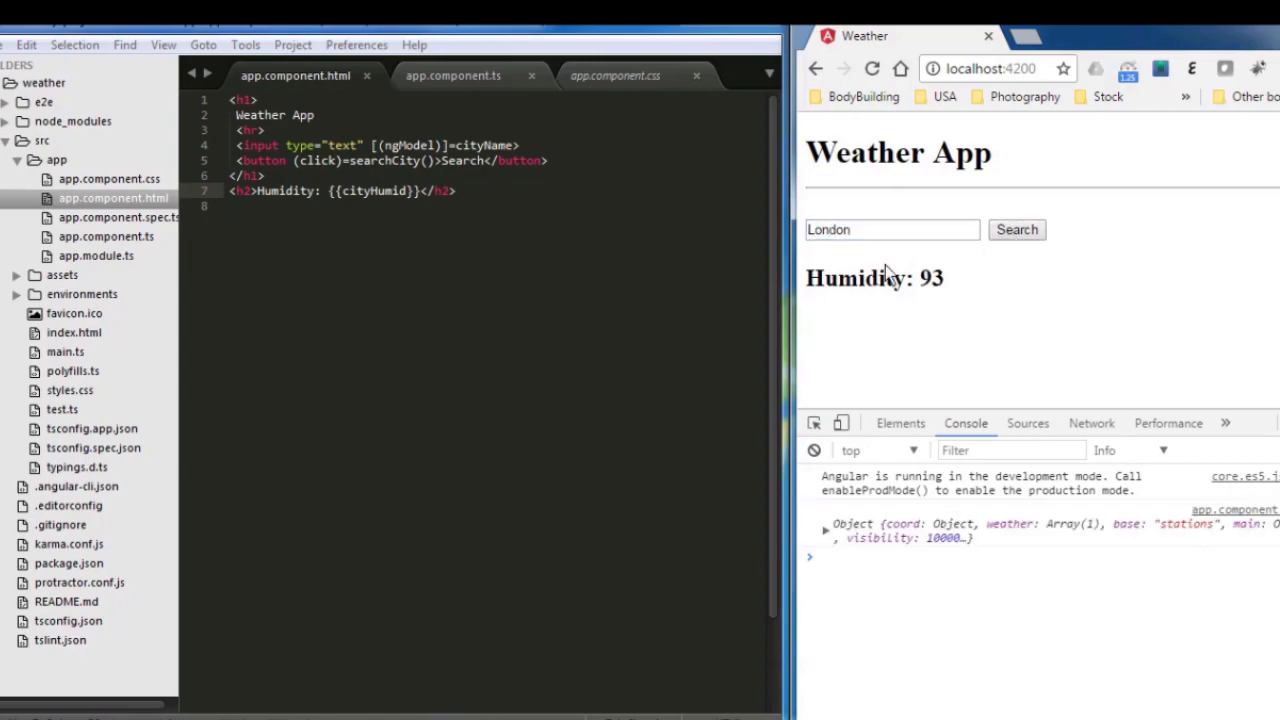
pyautogui.write('Paris')
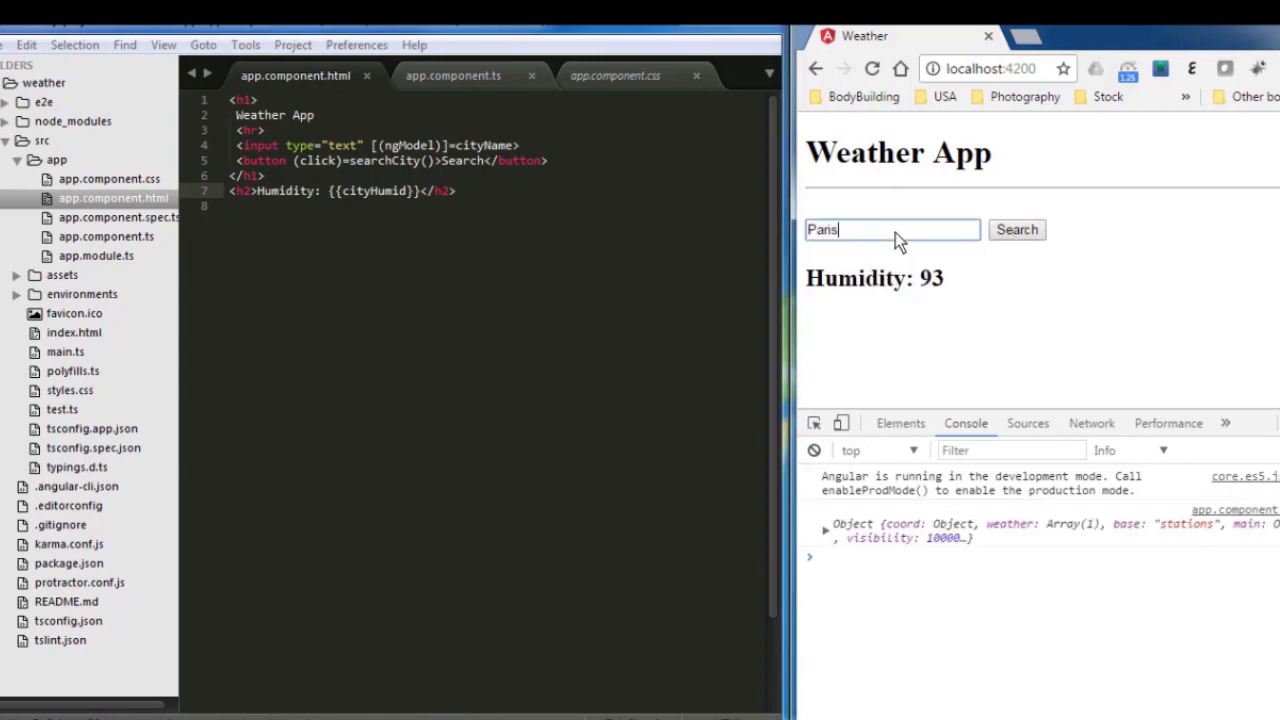
pyautogui.click(1016, 228)
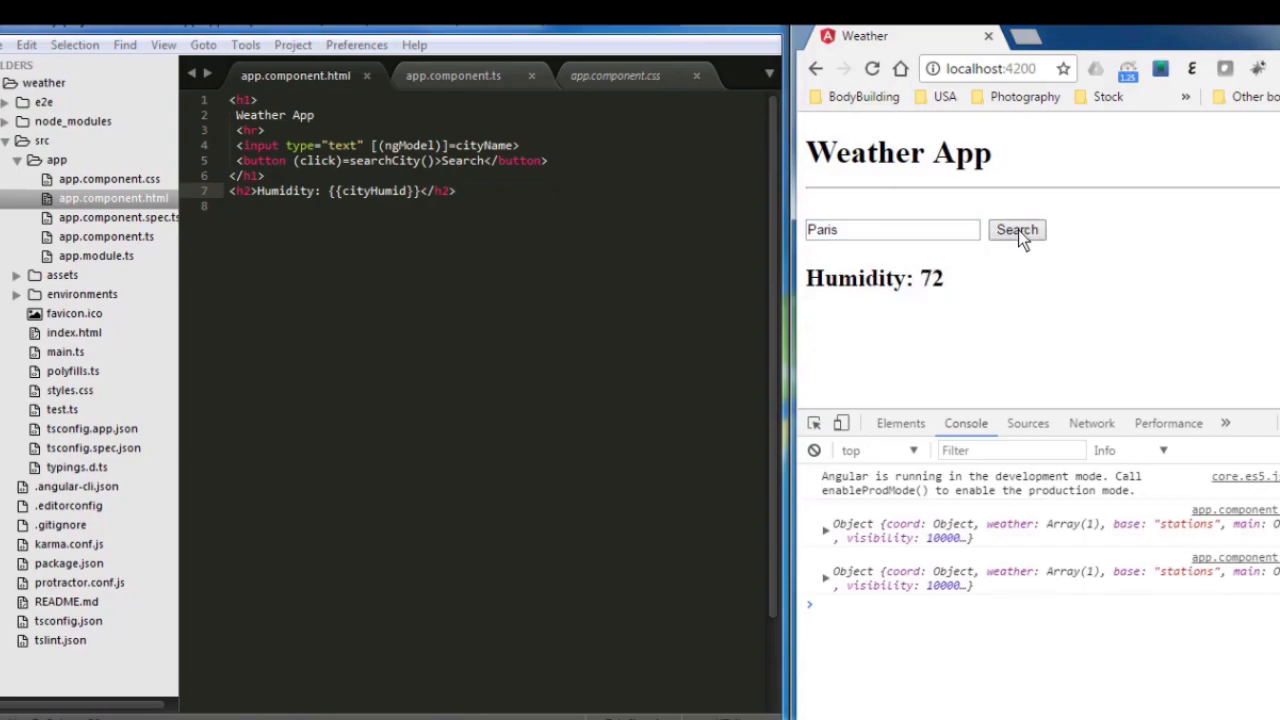